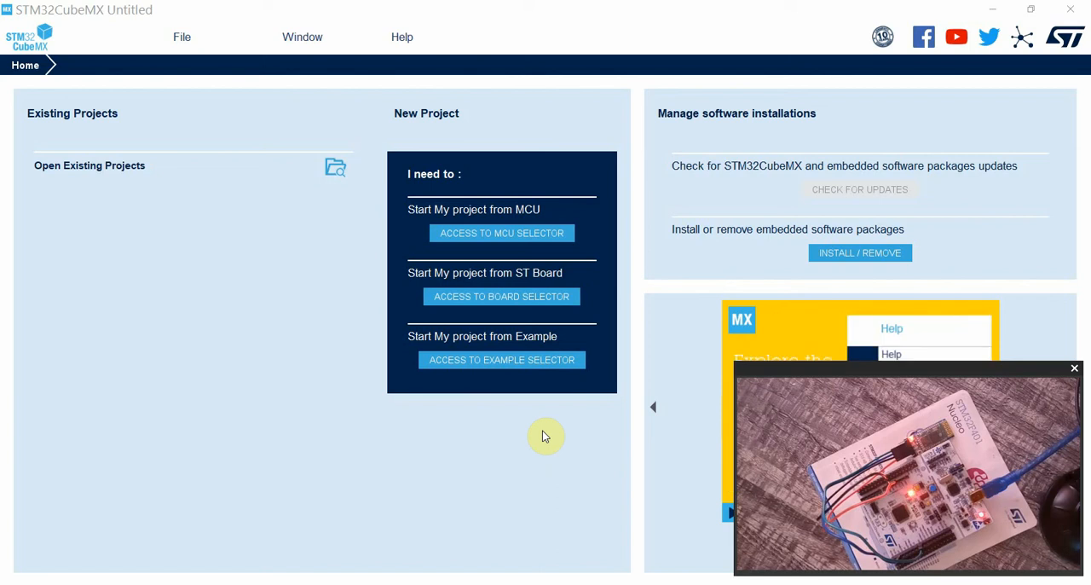
mouse_move(536, 442)
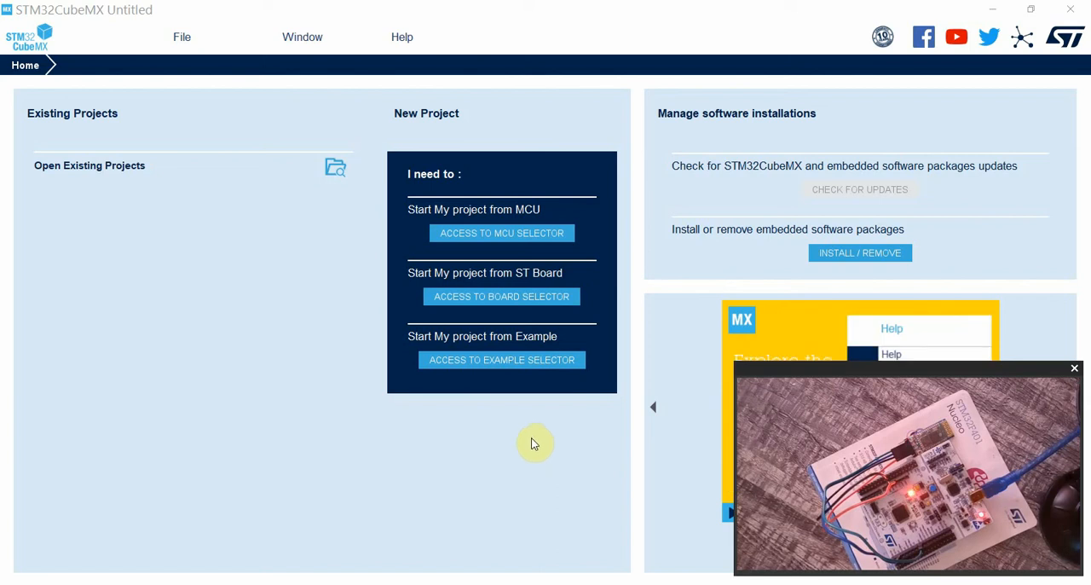
mouse_move(537, 470)
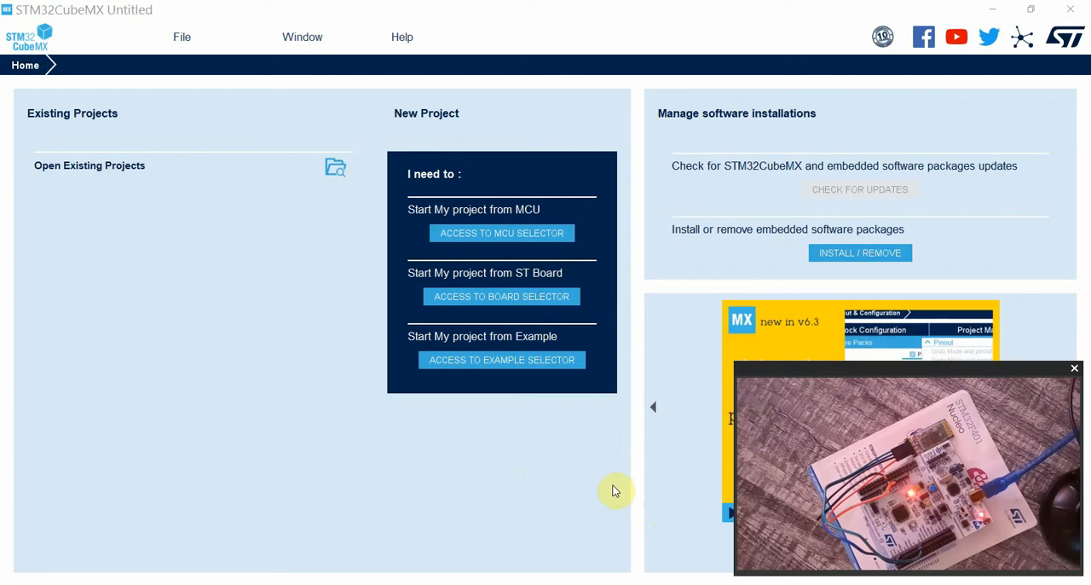
mouse_move(611, 472)
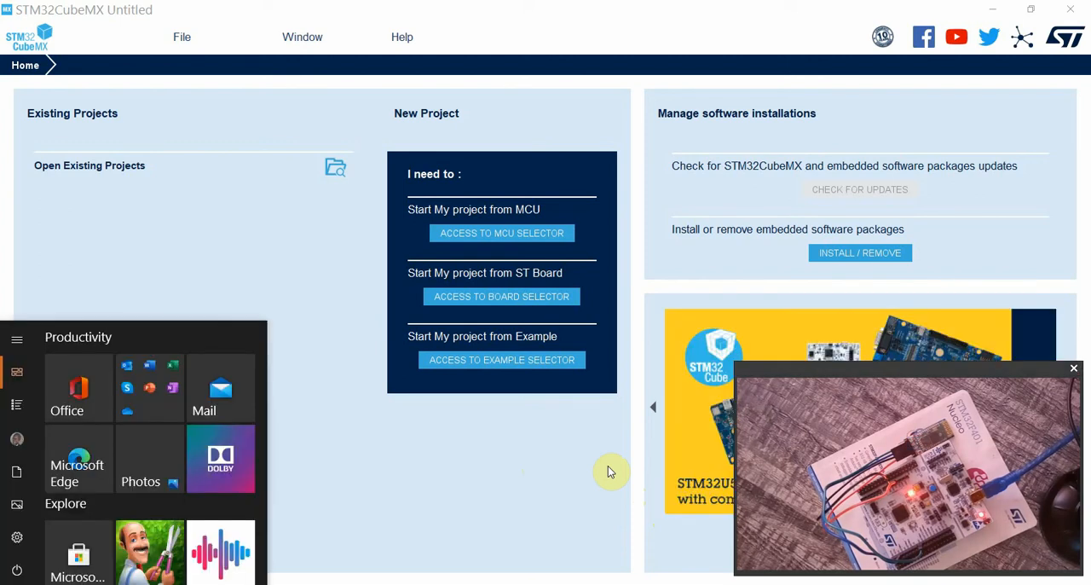
Search 'Bluetooth' and reach the Bluetooth & other devices settings.
text(BLU)
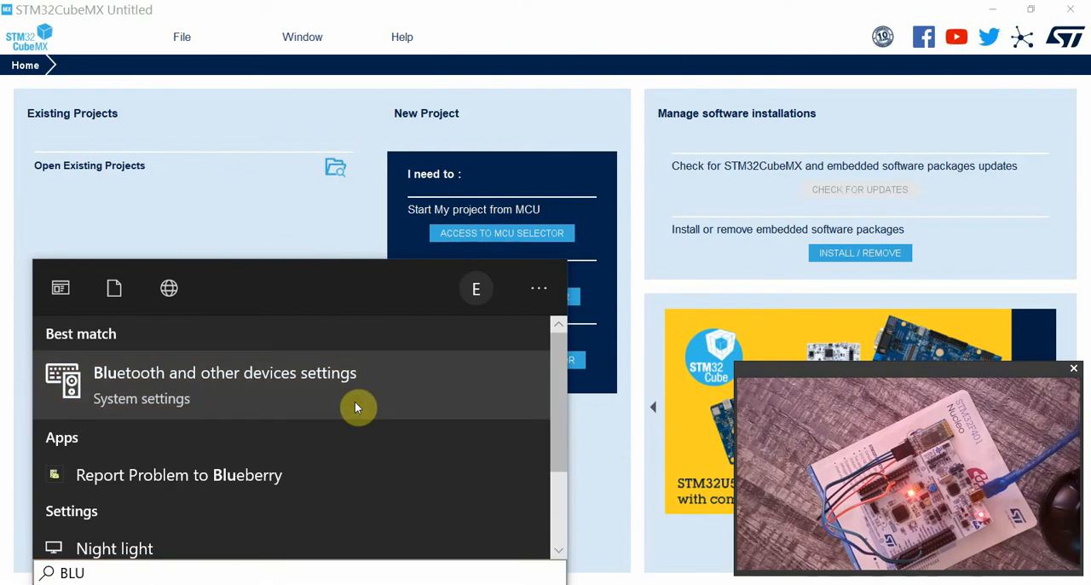
click(225, 385)
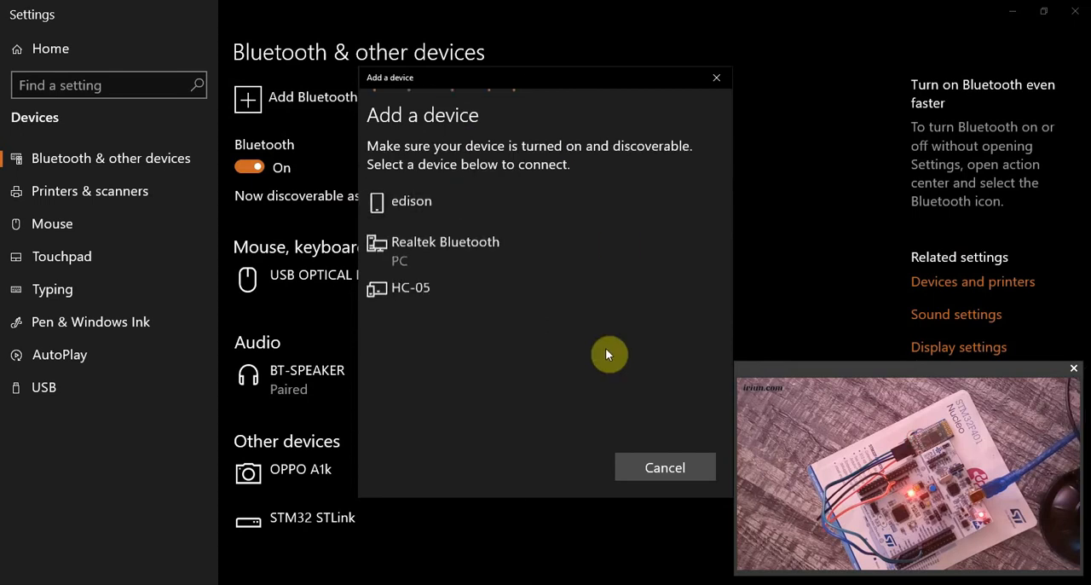
mouse_move(443, 287)
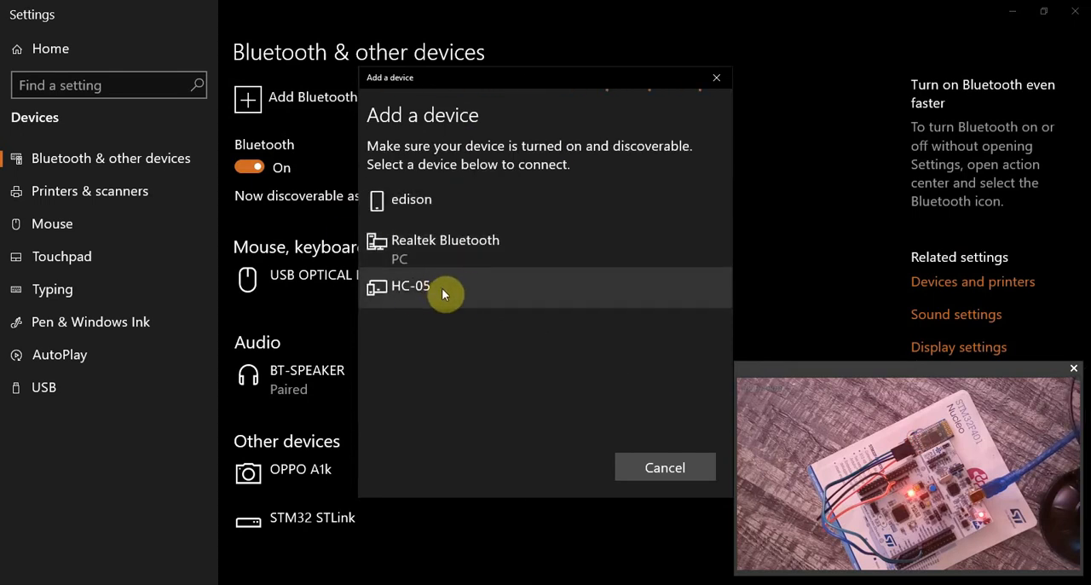
mouse_move(468, 293)
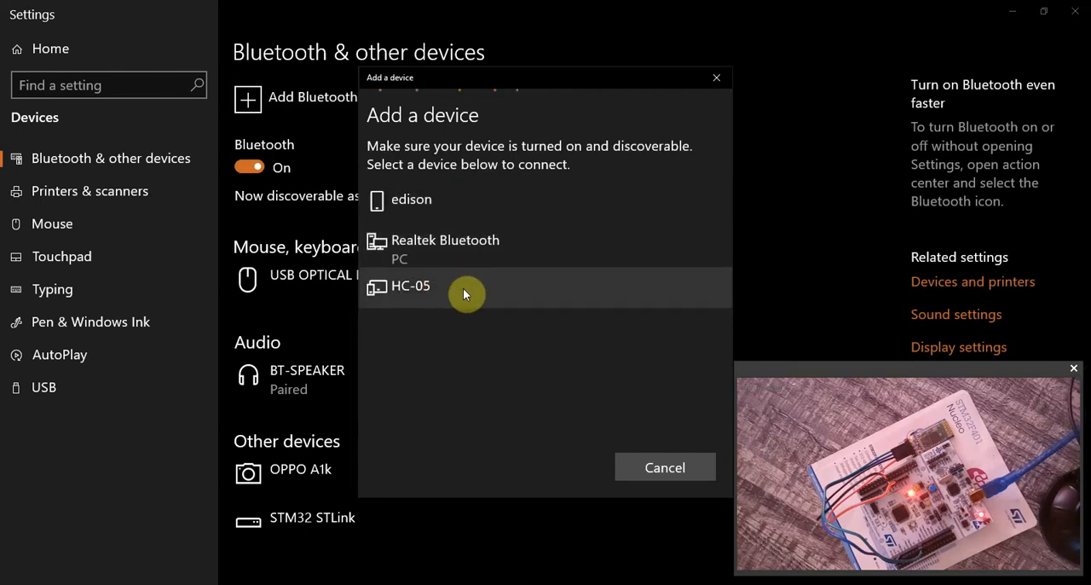
click(413, 286)
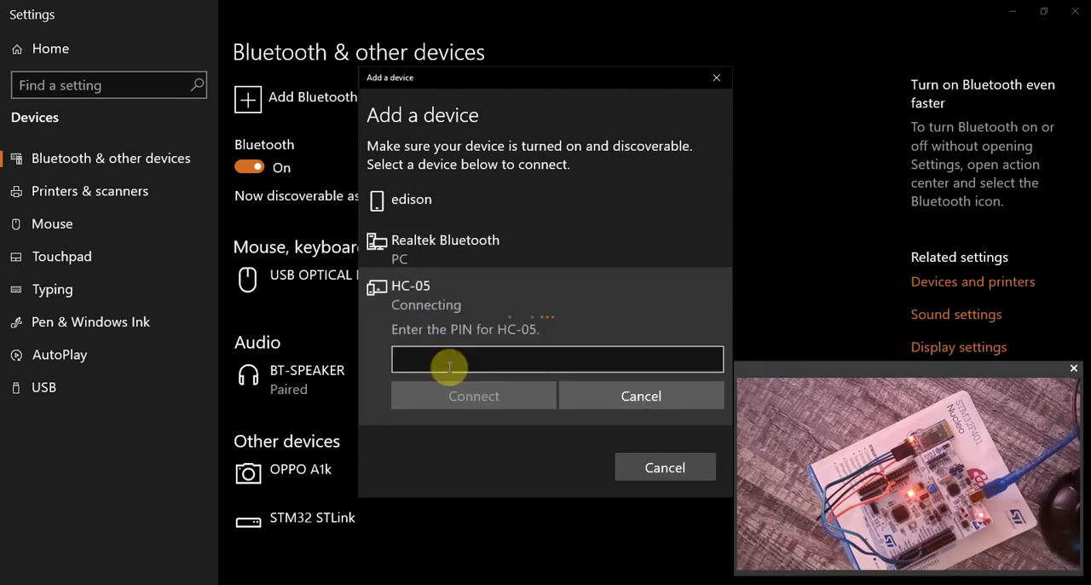
click(556, 358)
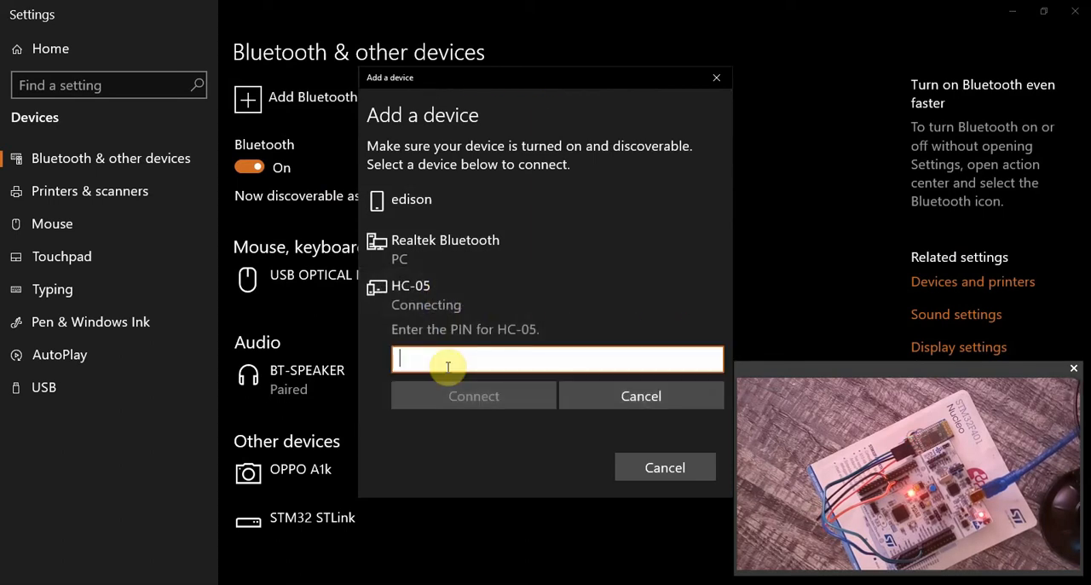
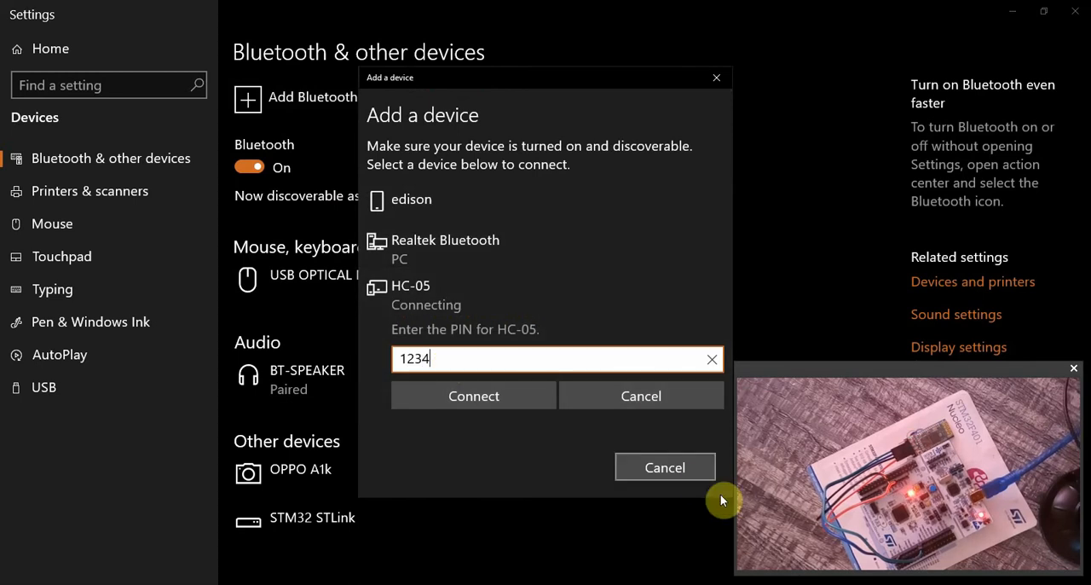
click(474, 395)
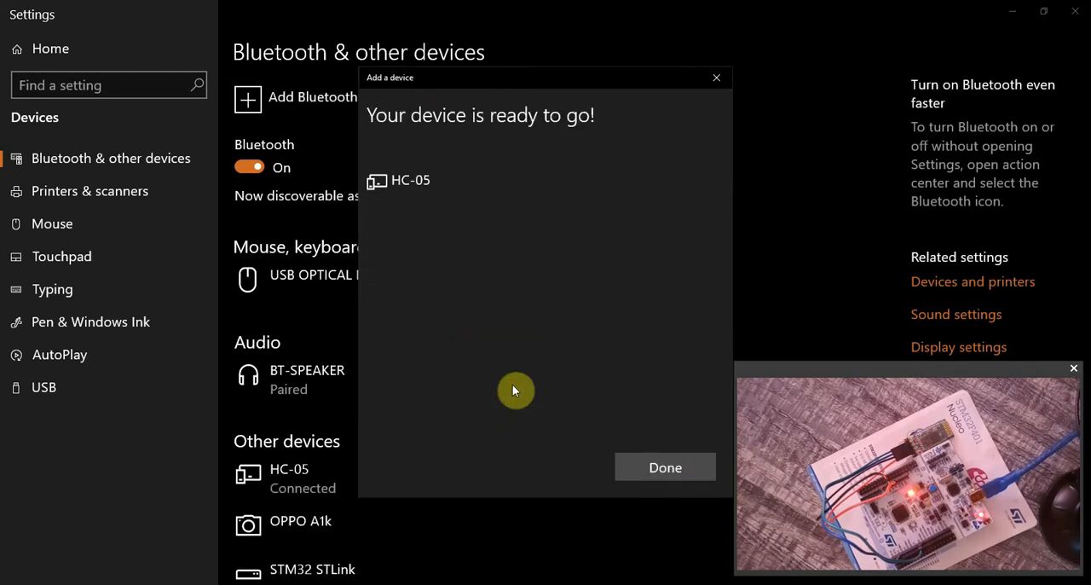
mouse_move(743, 101)
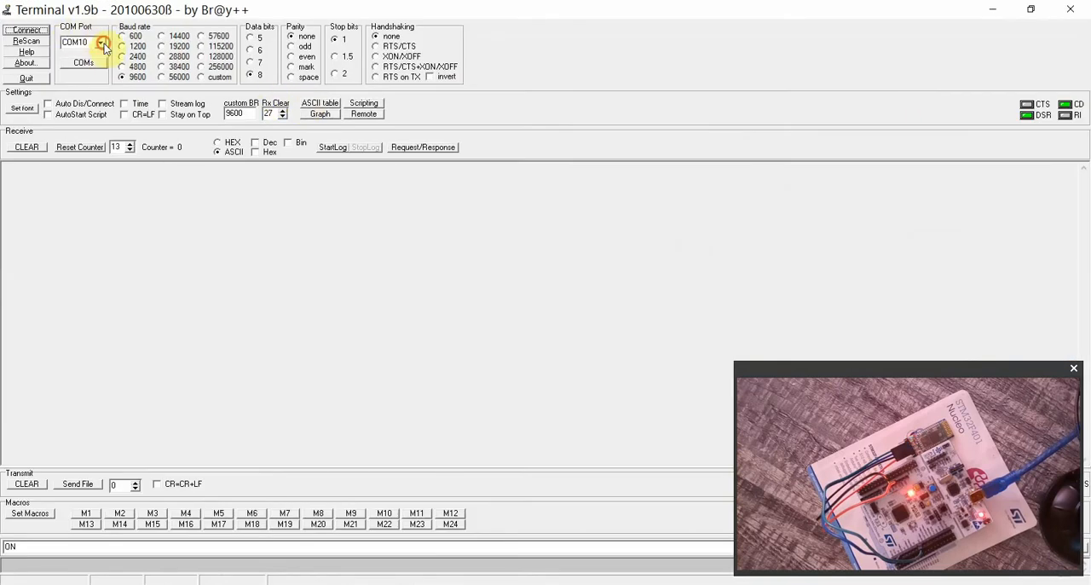
Connect Terminal to COM6, then disconnect from it.
click(99, 41)
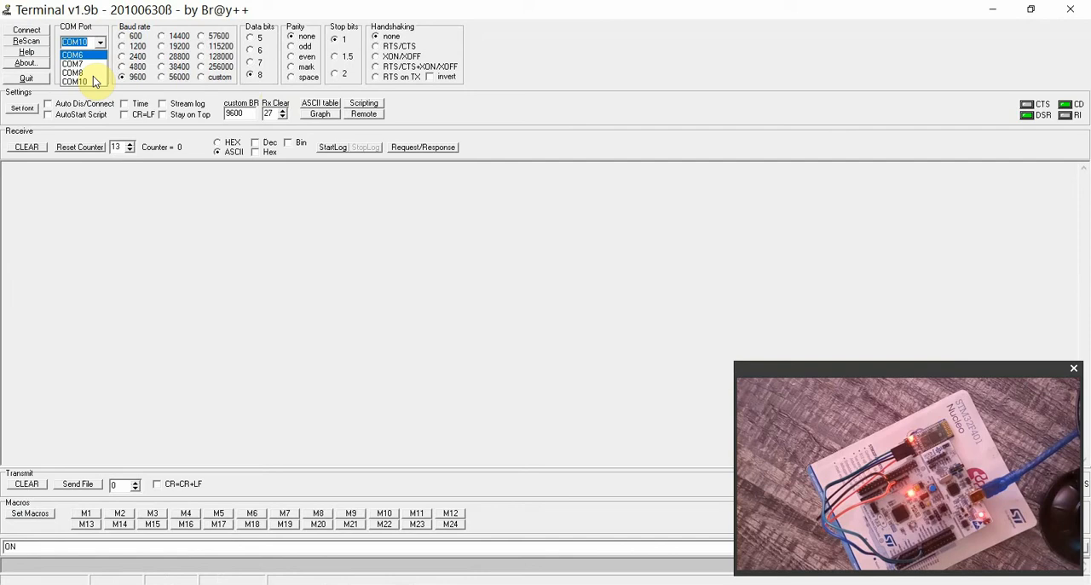
click(75, 82)
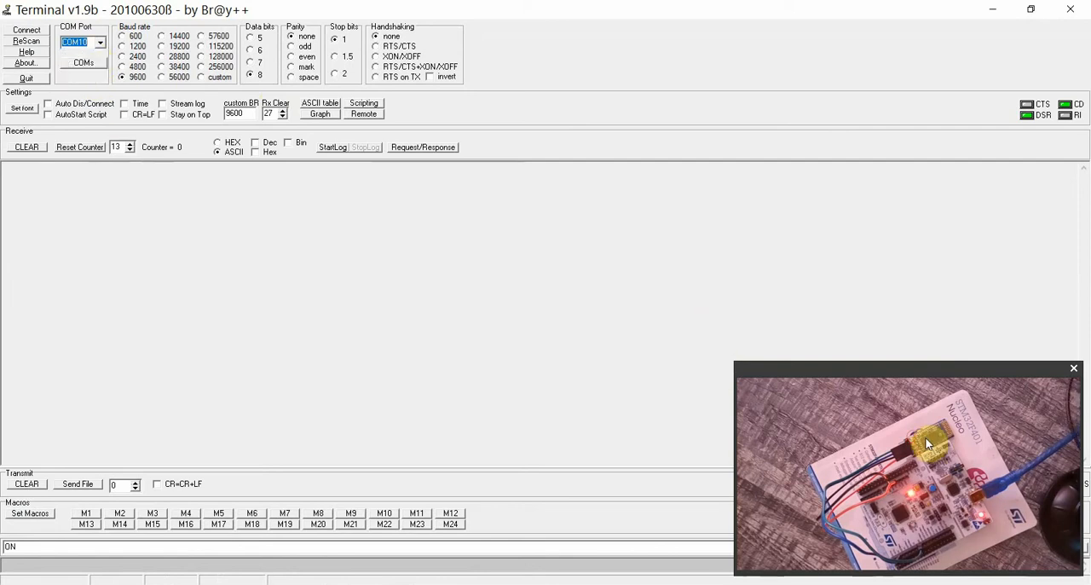
mouse_move(955, 461)
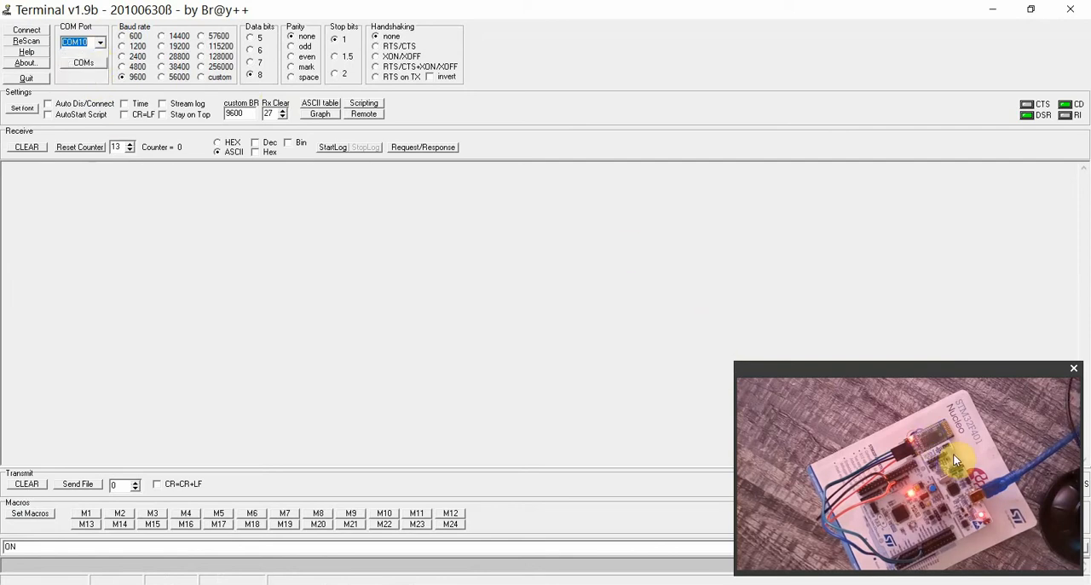
mouse_move(62, 75)
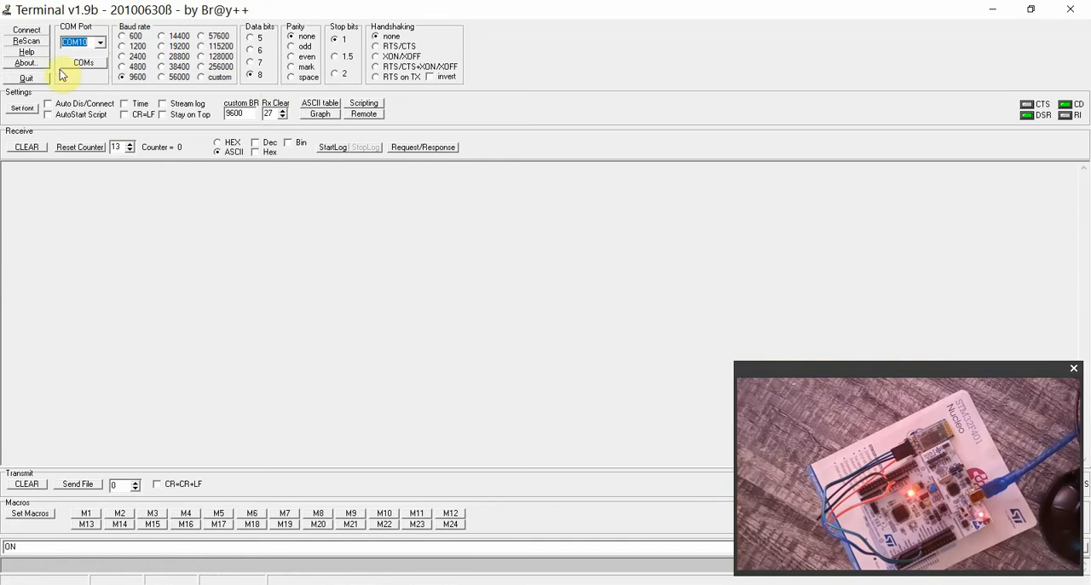
mouse_move(99, 42)
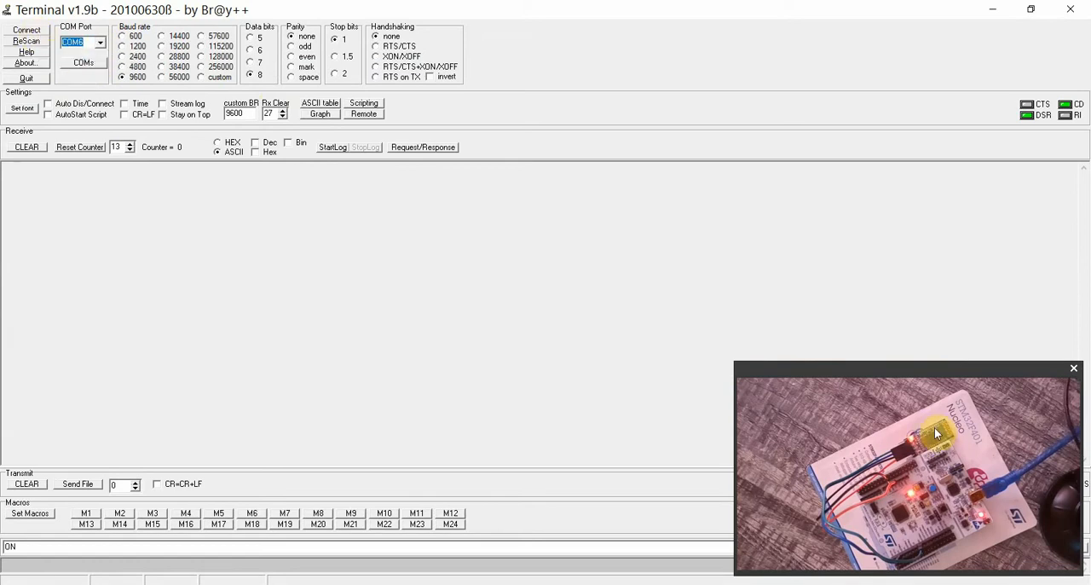
mouse_move(912, 427)
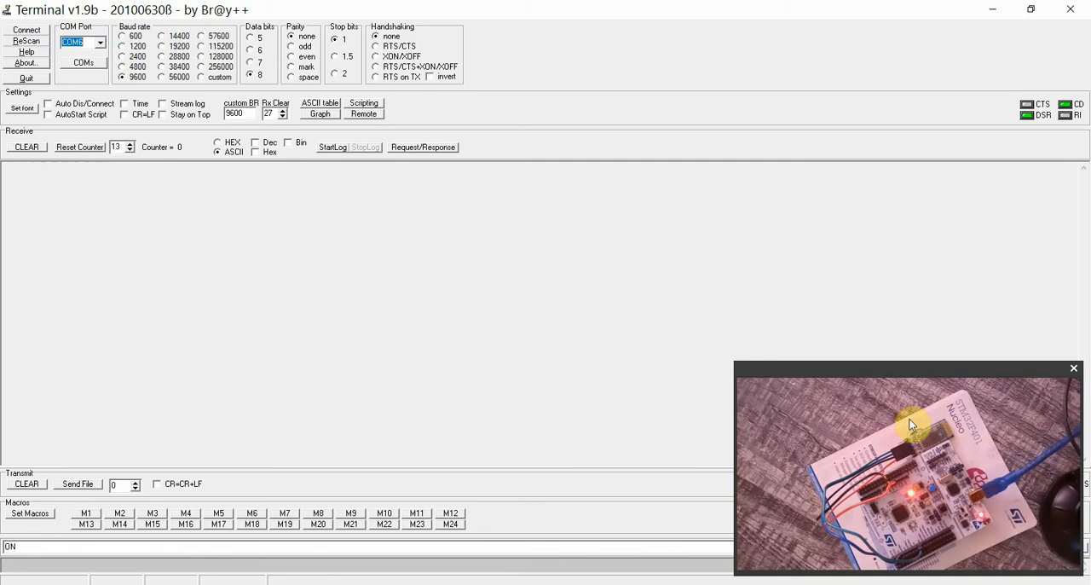
mouse_move(932, 503)
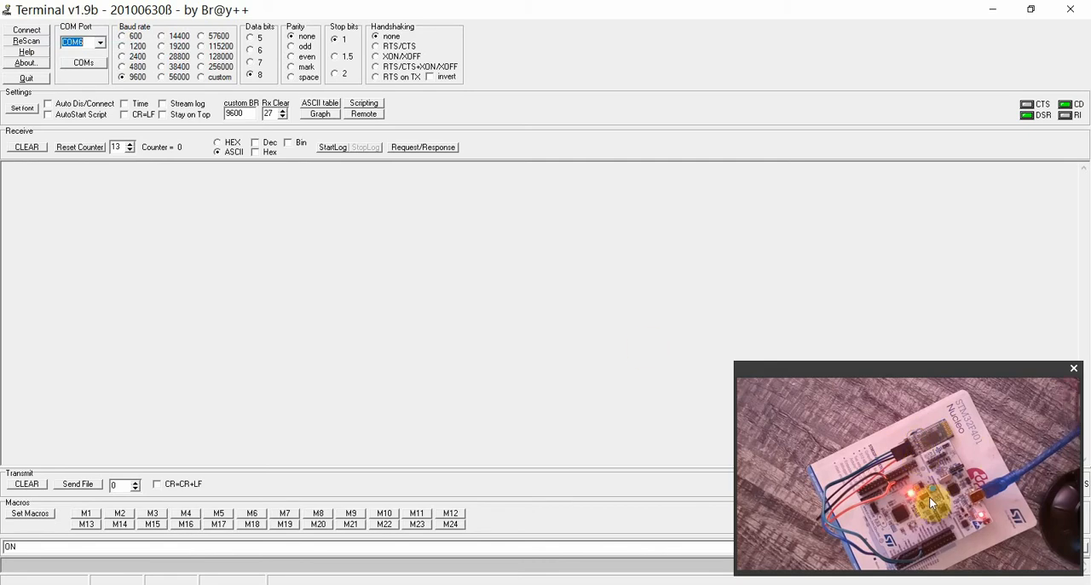
click(26, 31)
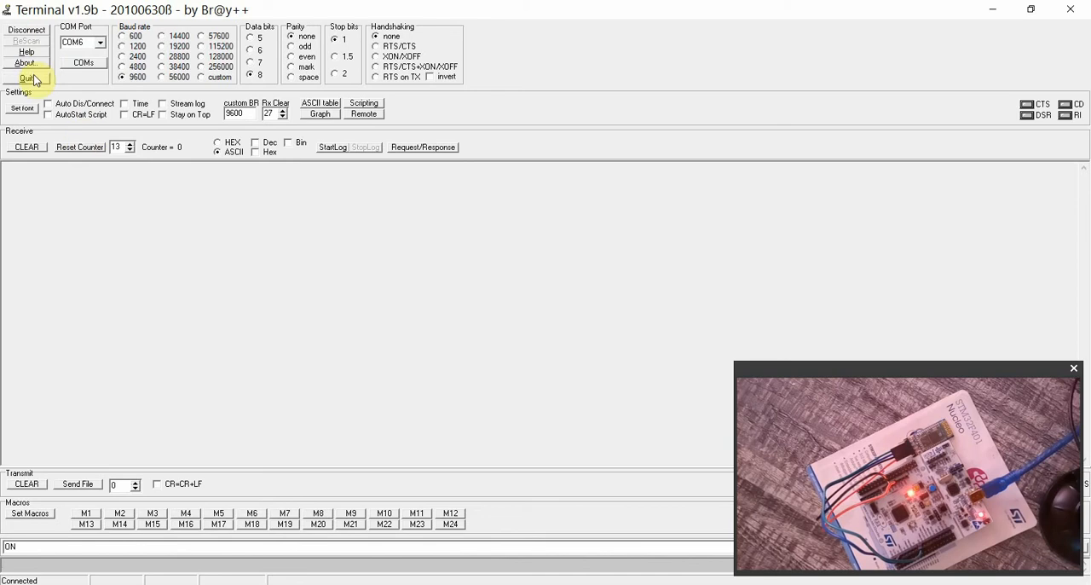
click(28, 31)
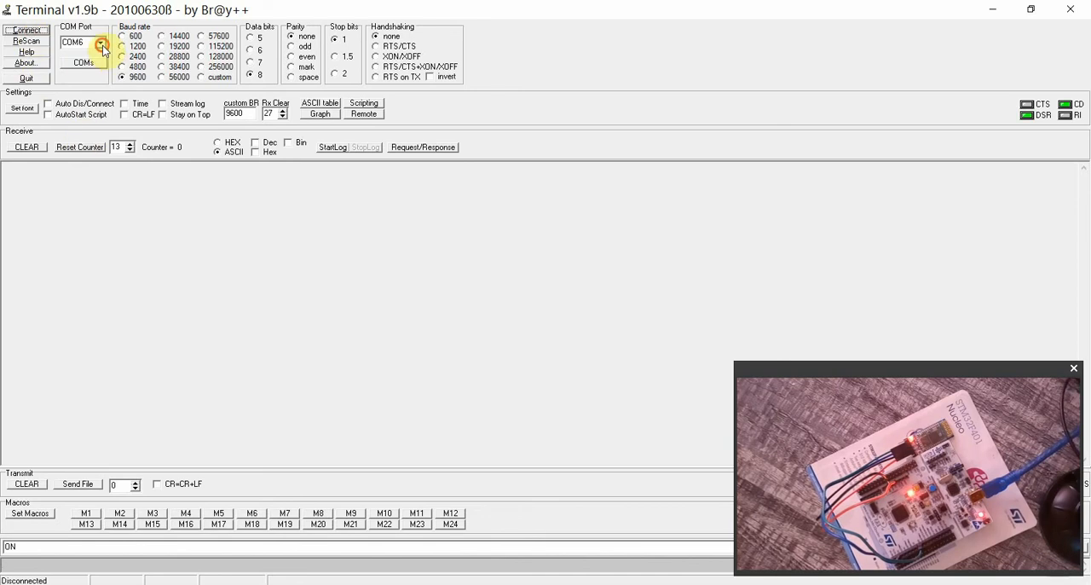
Switch the serial port to COM7 and connect.
click(101, 43)
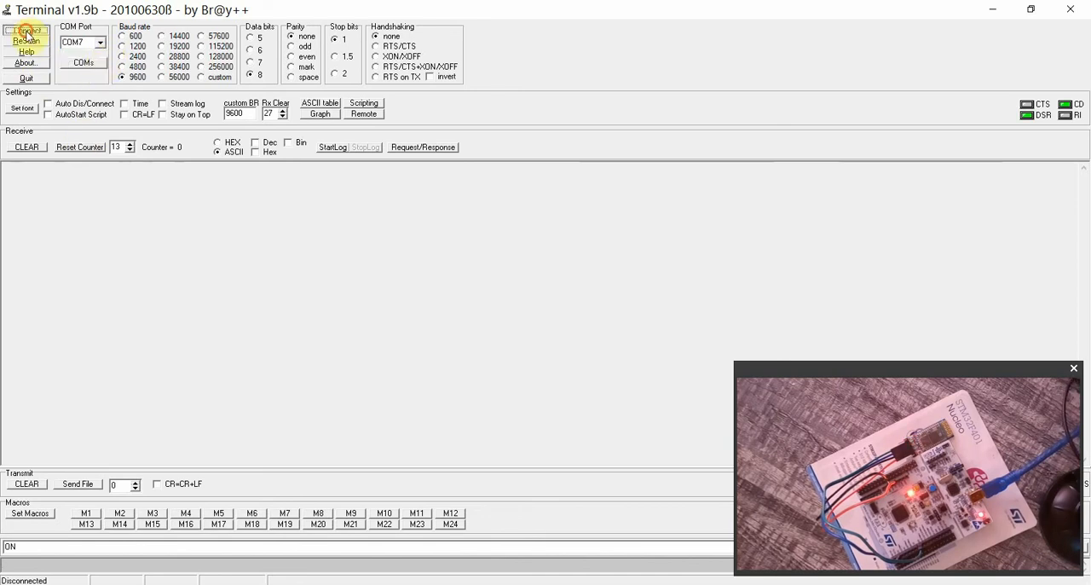
click(27, 31)
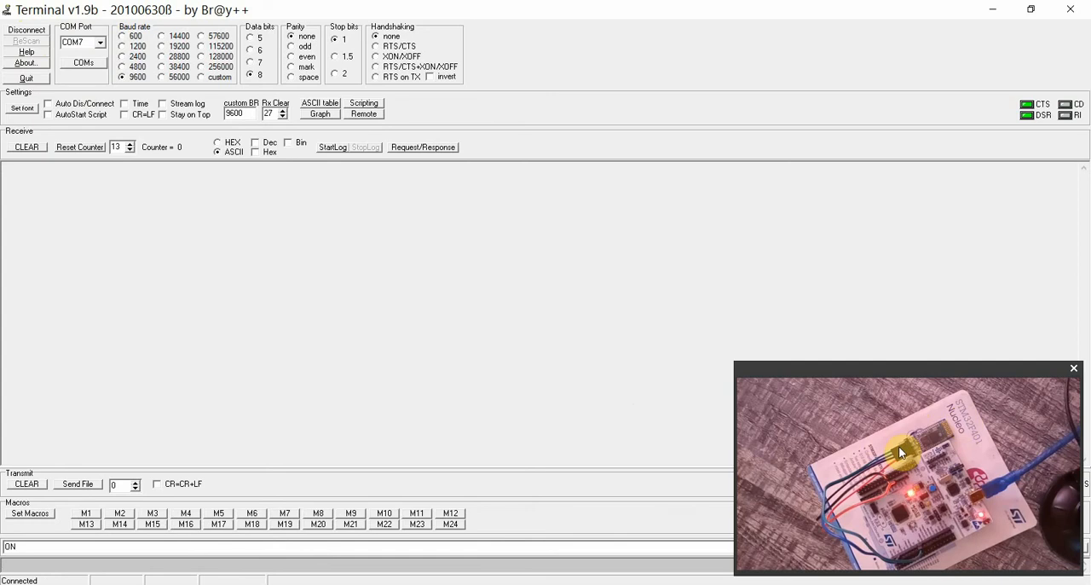
mouse_move(1048, 510)
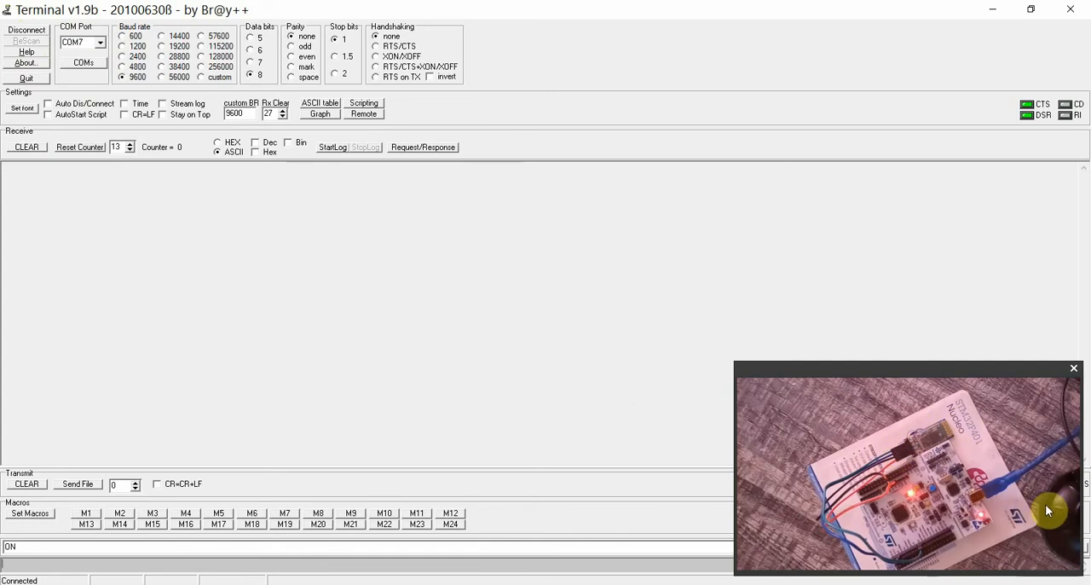
mouse_move(450, 424)
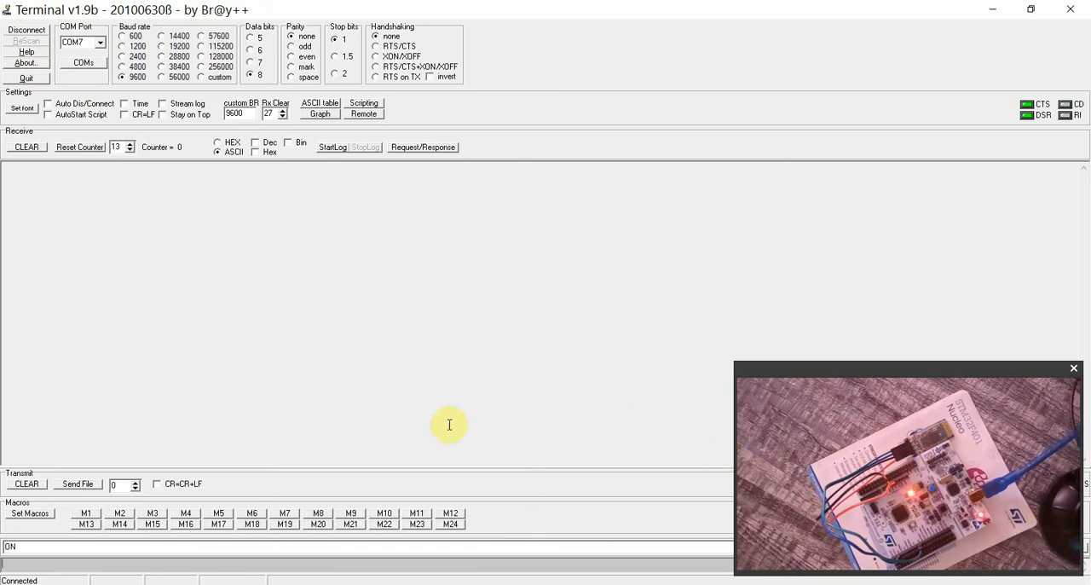
mouse_move(644, 46)
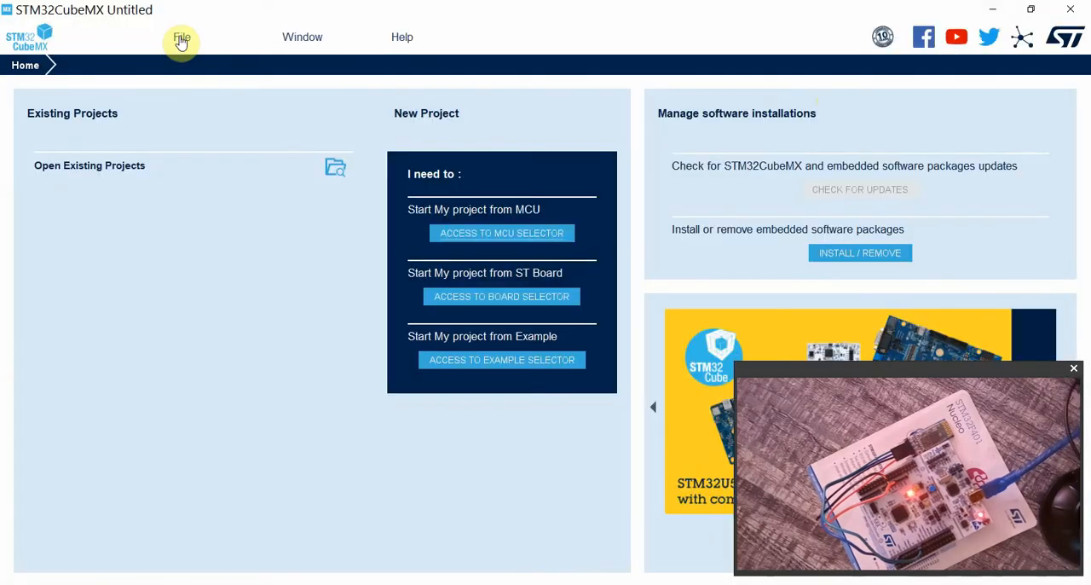
Create a new project filtered by 'F401' and start it on the NUCLEO-F401RE board.
click(180, 38)
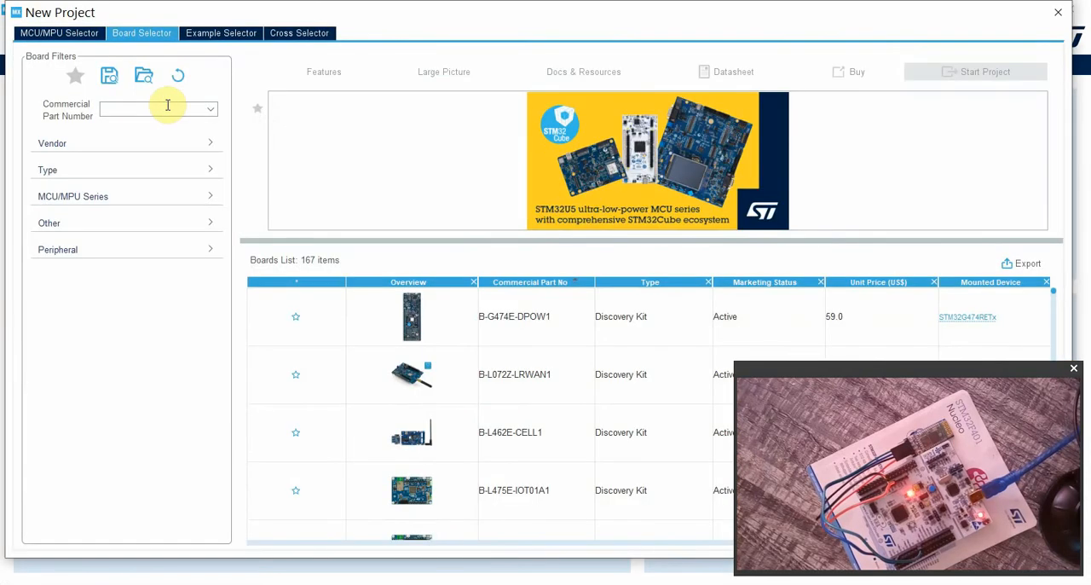
text(F)
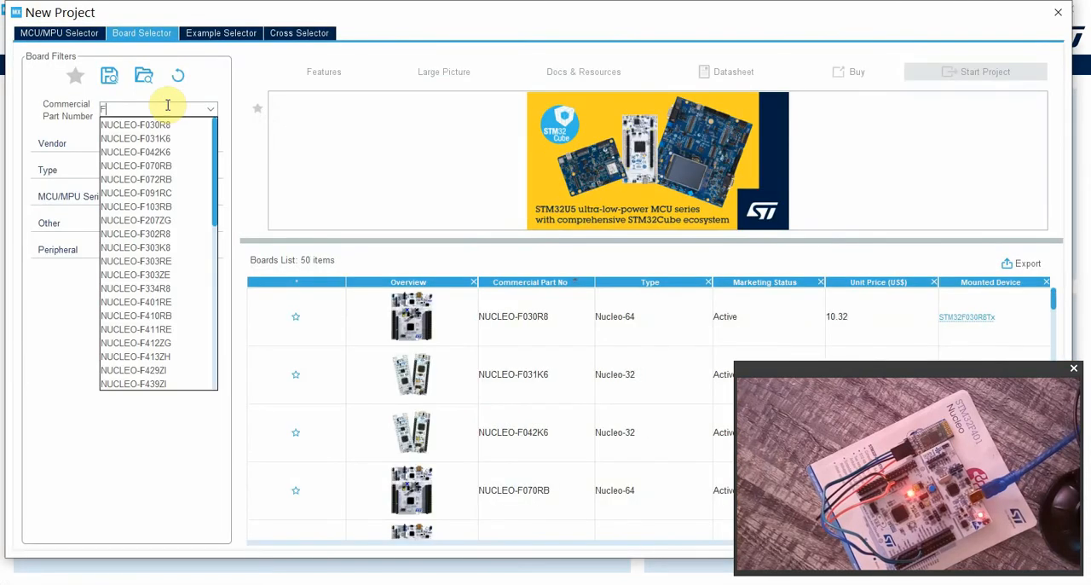
text(401)
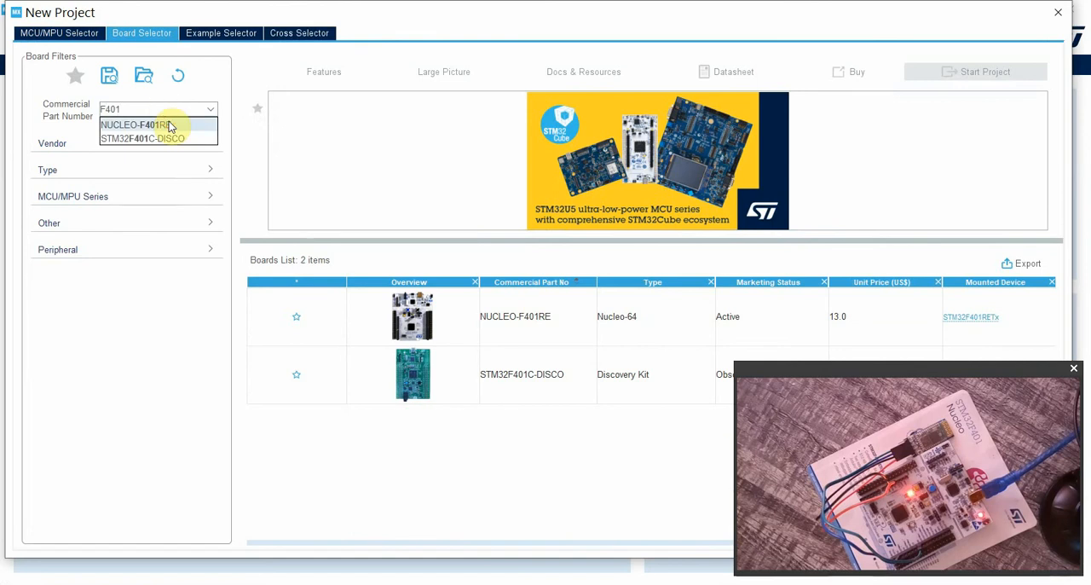
click(133, 125)
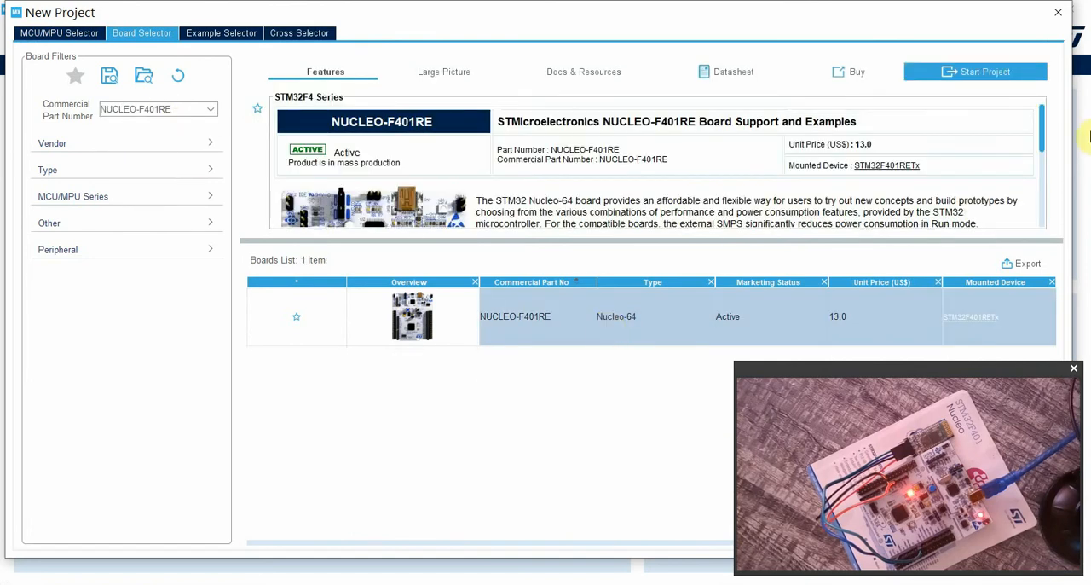
click(975, 71)
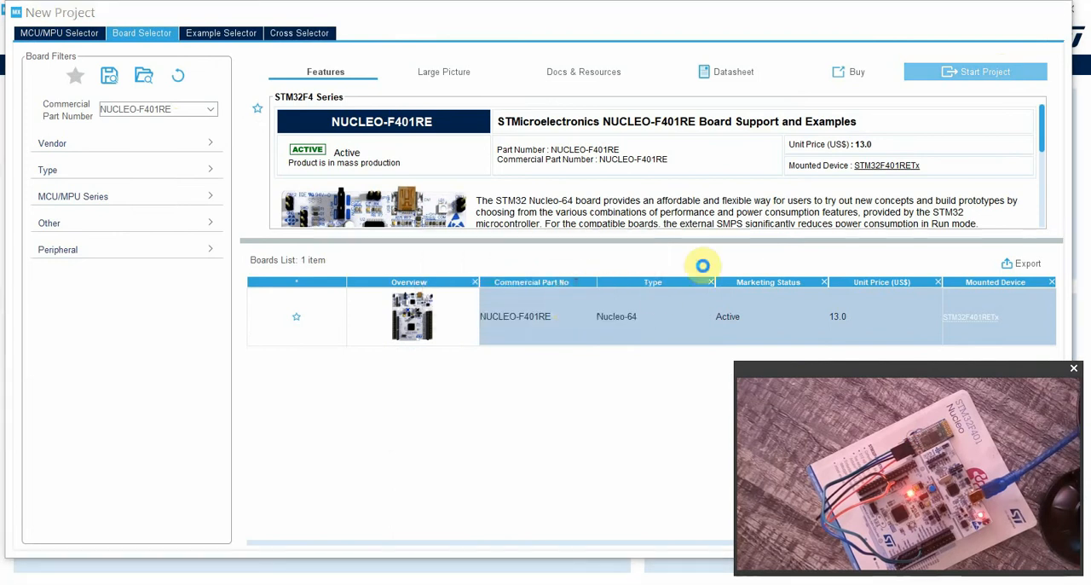
click(976, 72)
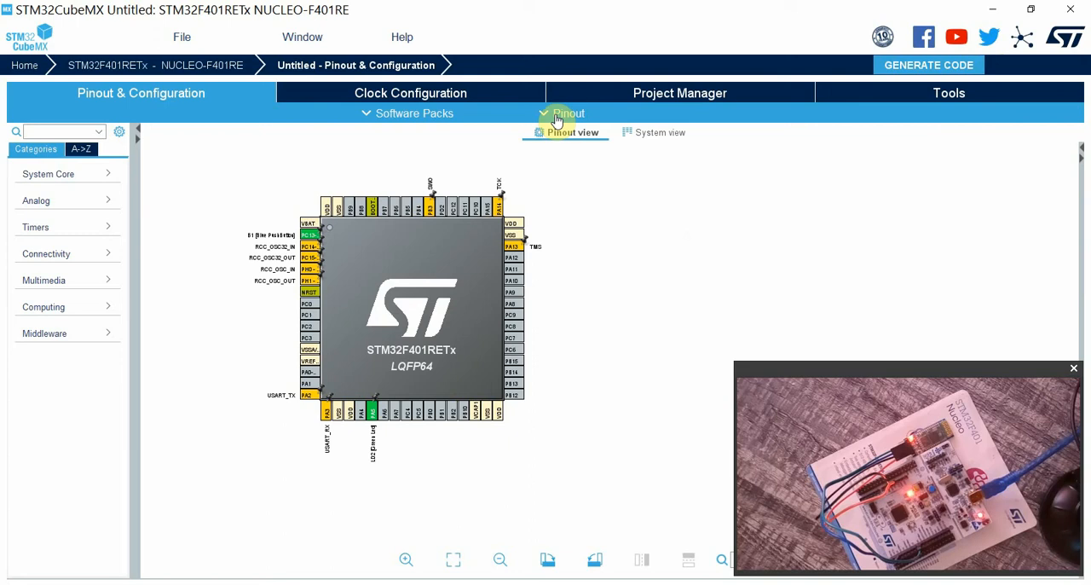
Clear the existing pinout configuration and confirm.
click(568, 113)
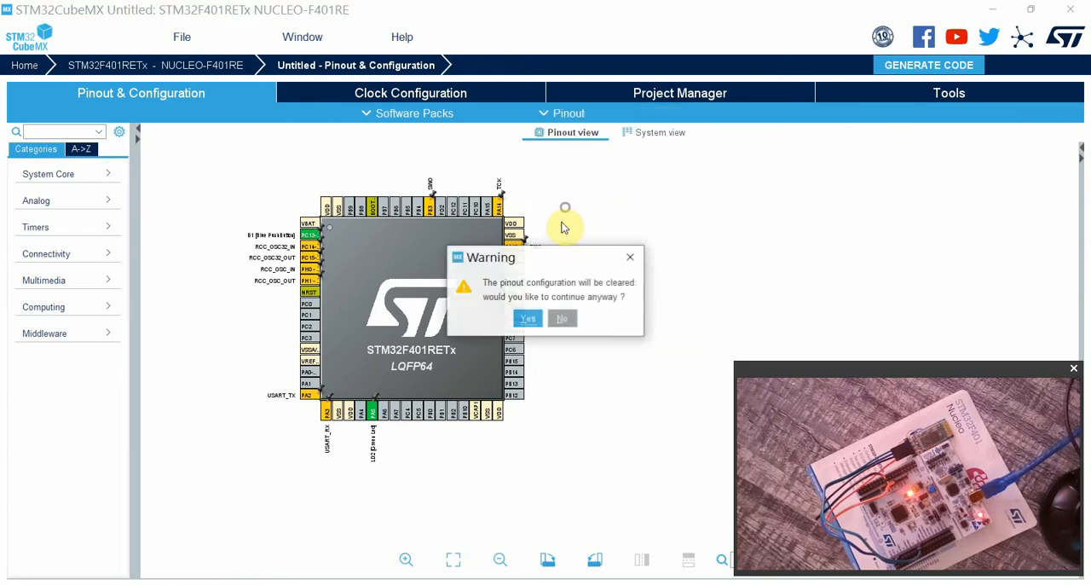
click(527, 317)
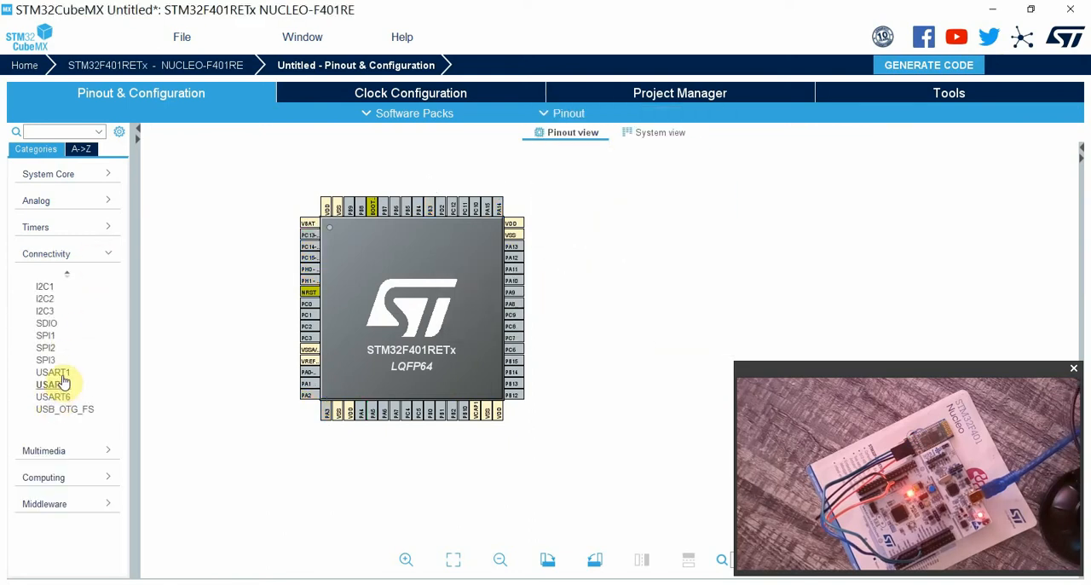
Set USART1 to asynchronous mode with its NVIC global interrupt enabled.
click(54, 371)
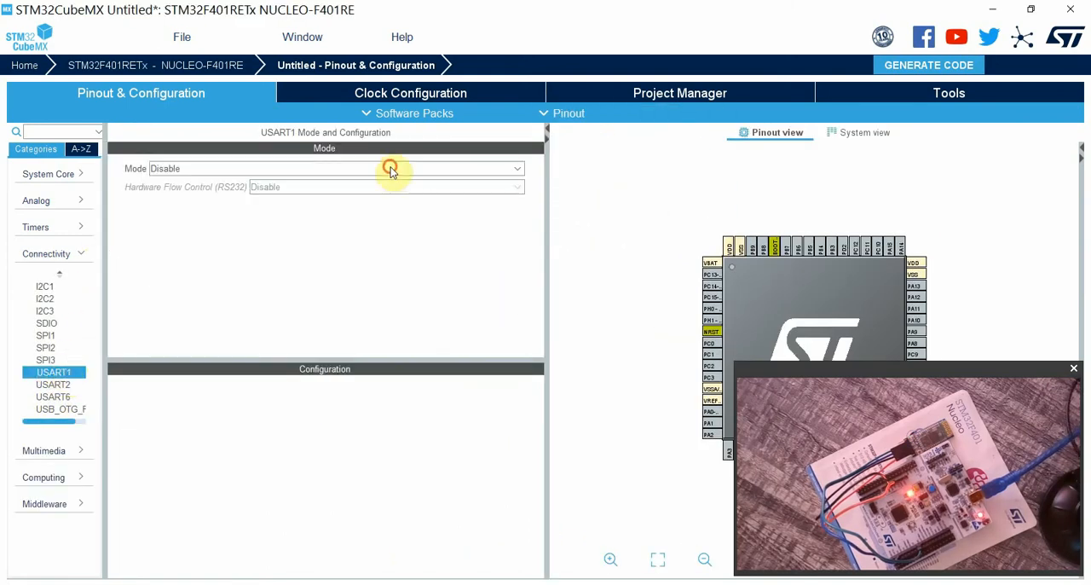
click(333, 167)
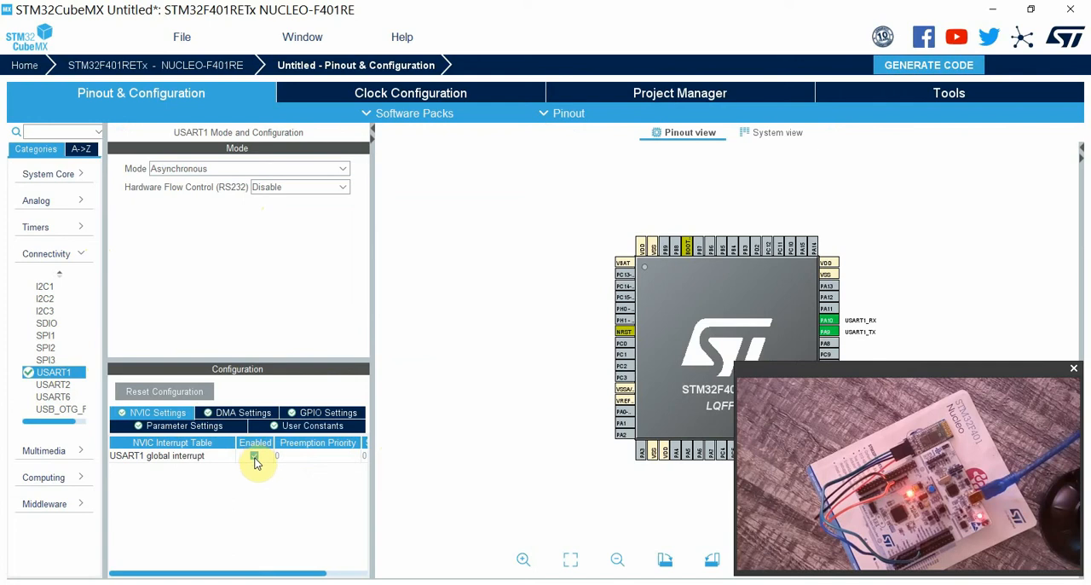
click(184, 426)
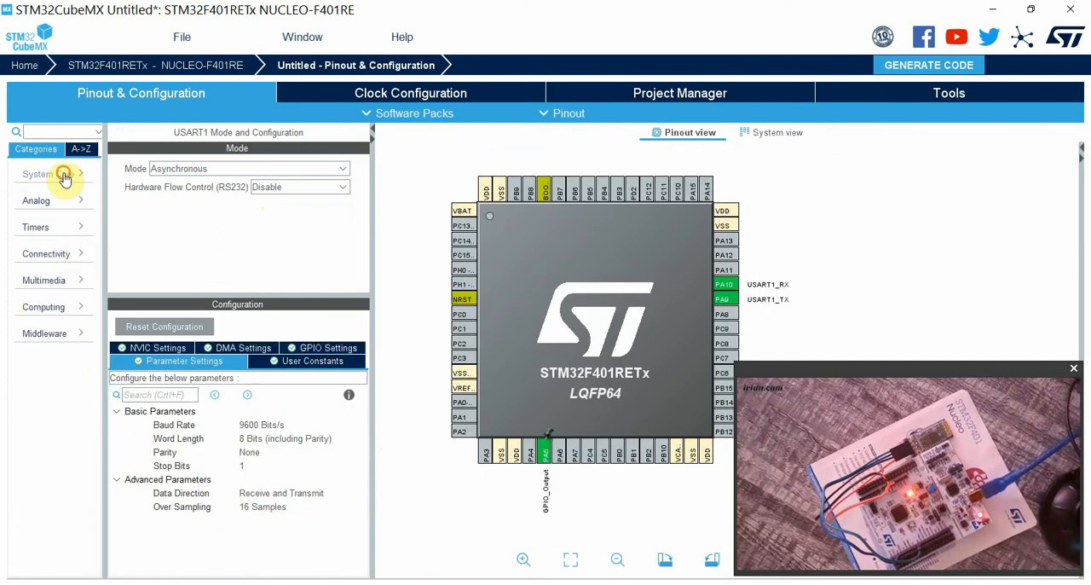
Set the RCC high-speed clock to Crystal/Ceramic Resonator under System Core.
click(48, 173)
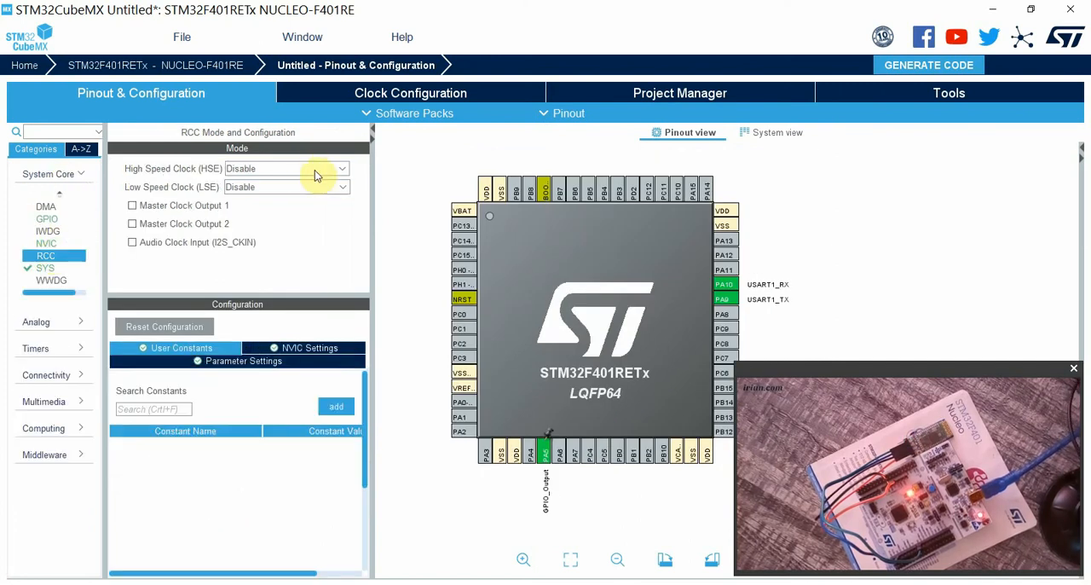
click(286, 167)
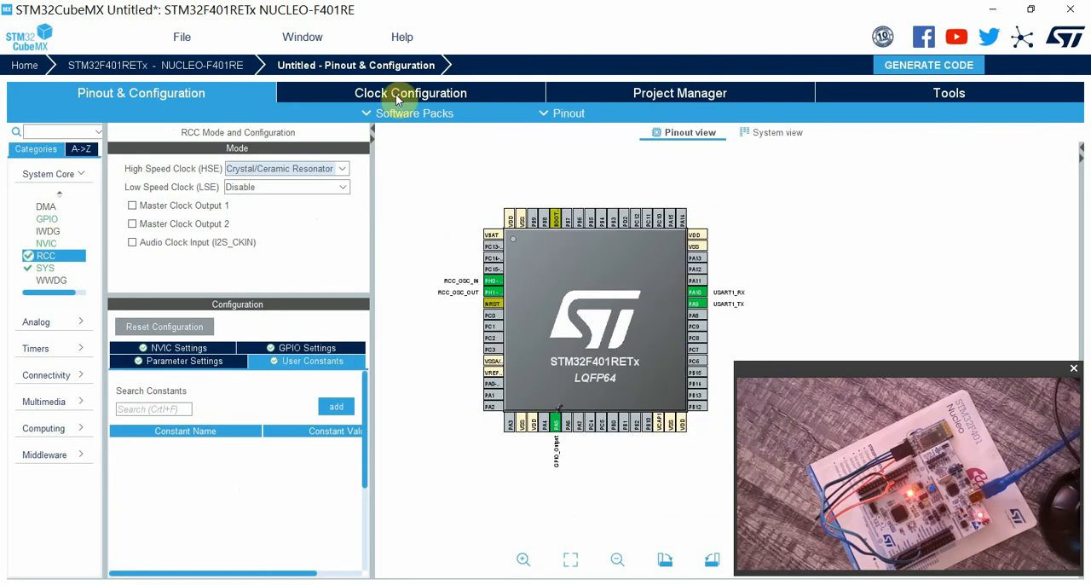
Select HSE as the PLL source and set HCLK to 84 MHz in Clock Configuration.
click(410, 92)
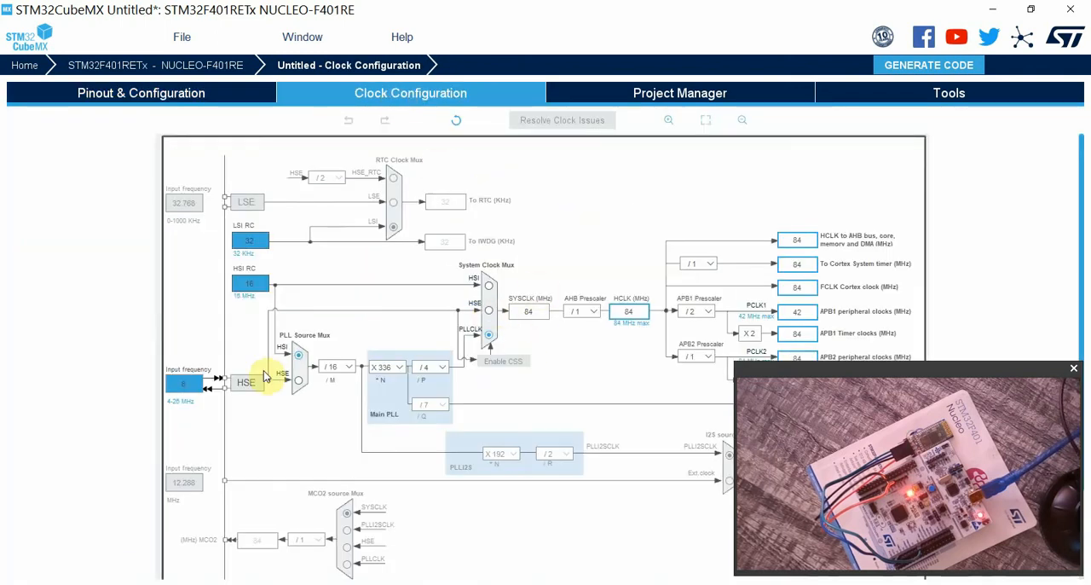
click(298, 373)
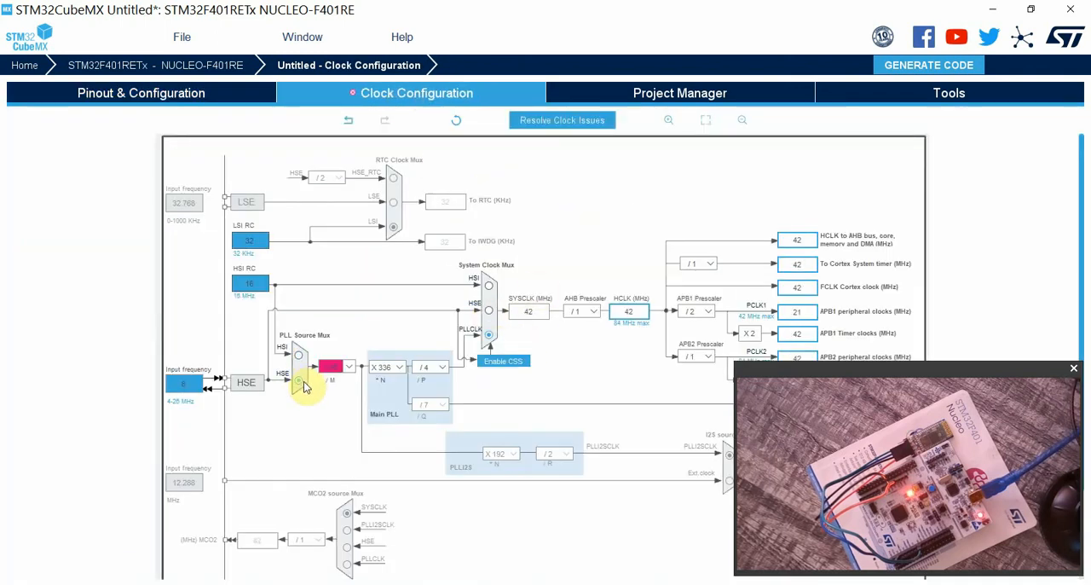
mouse_move(605, 317)
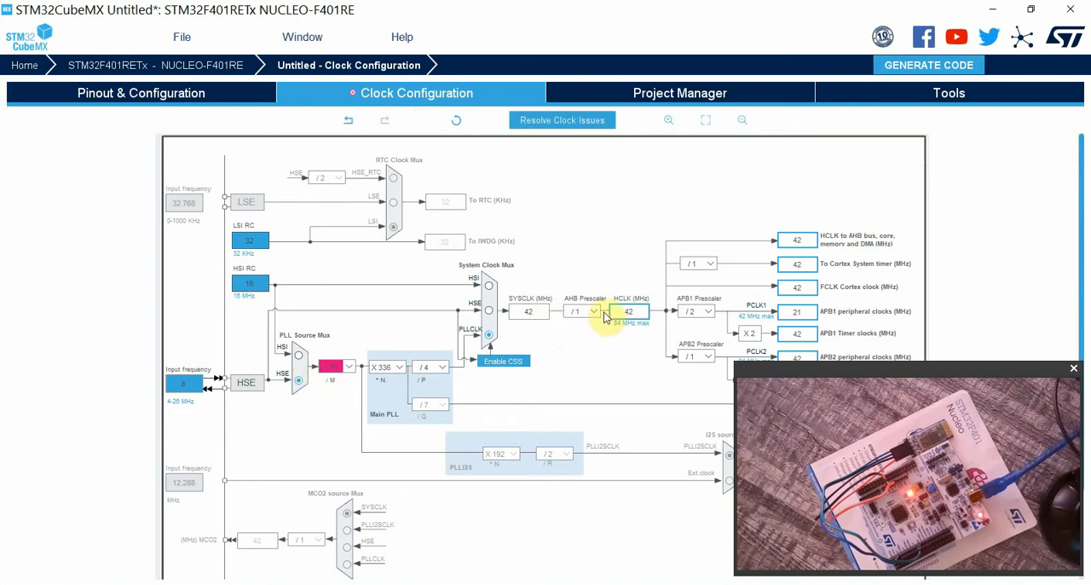
click(629, 310)
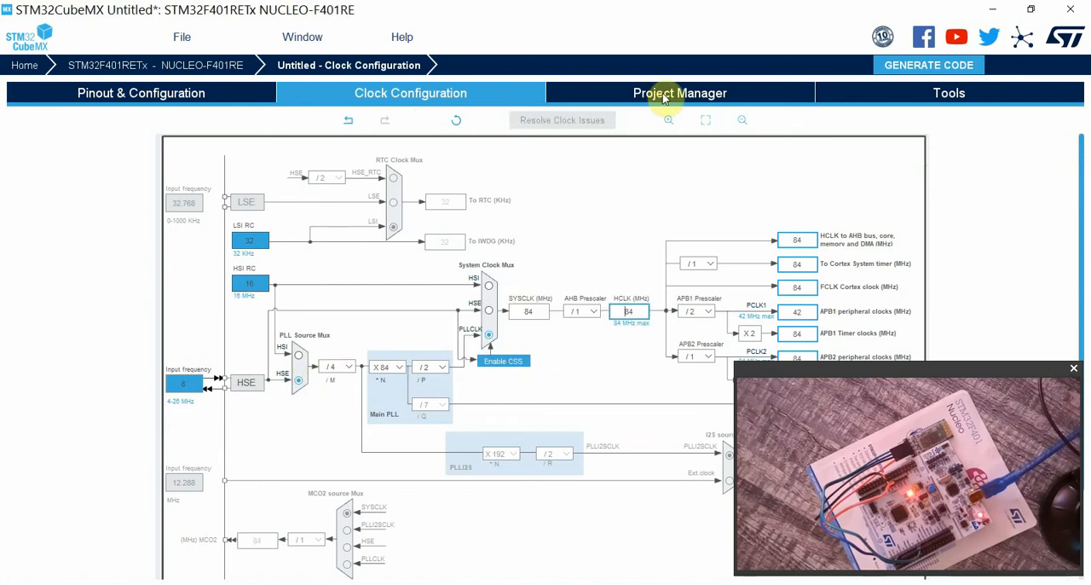
Name the project HC-05BT and choose the MDK-ARM toolchain in Project Manager.
click(679, 92)
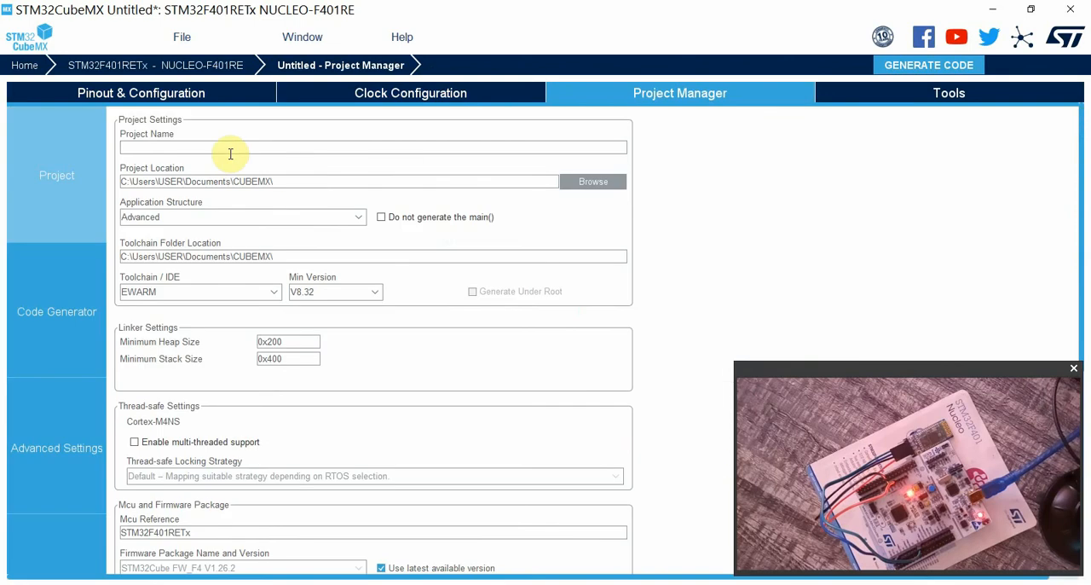
text(HC-)
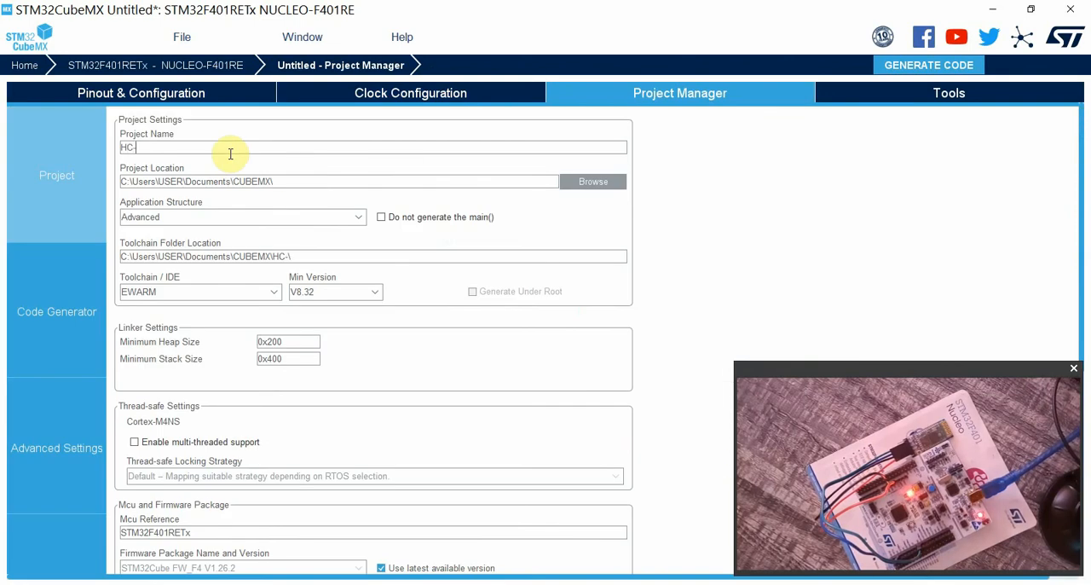
text(05B)
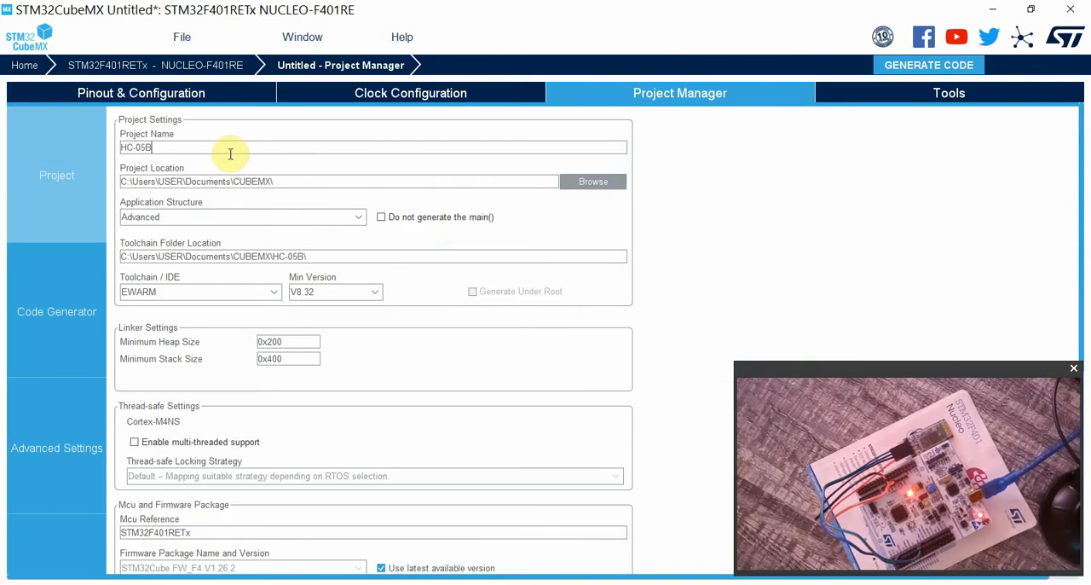
click(273, 292)
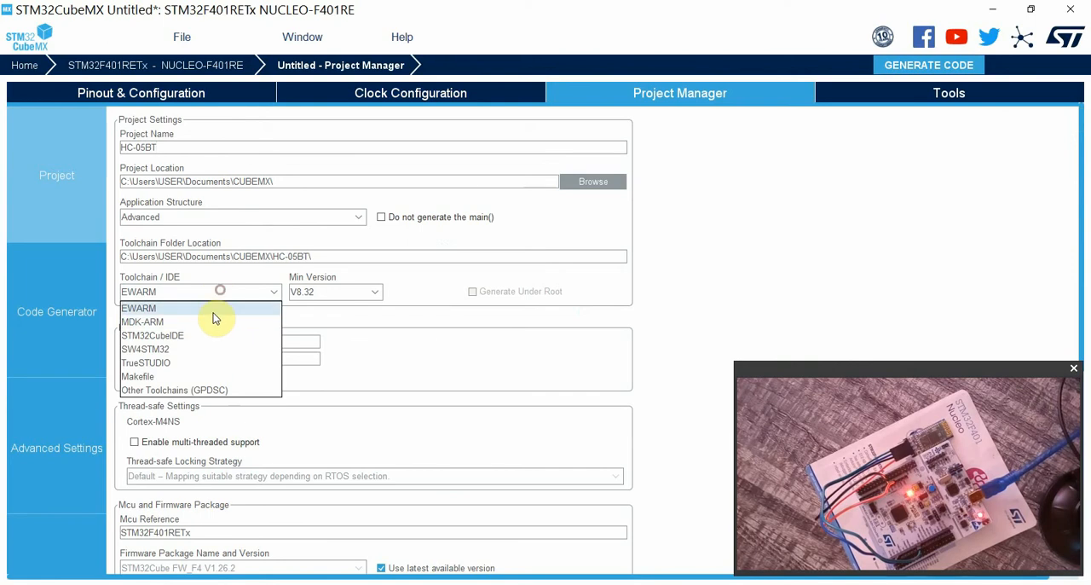
click(143, 320)
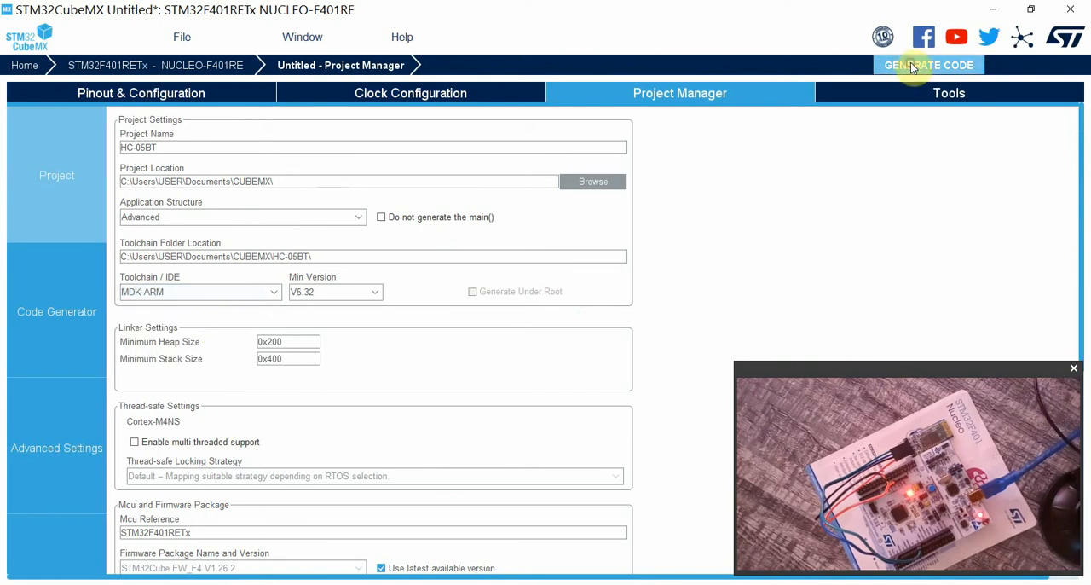
Generate the project code and launch the generated Keil project.
click(927, 64)
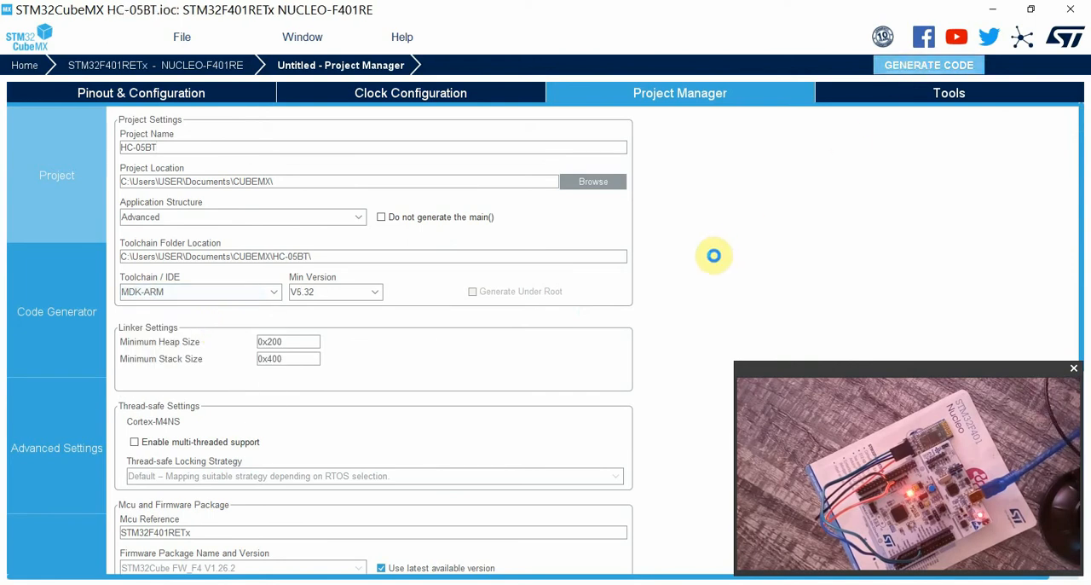
click(927, 64)
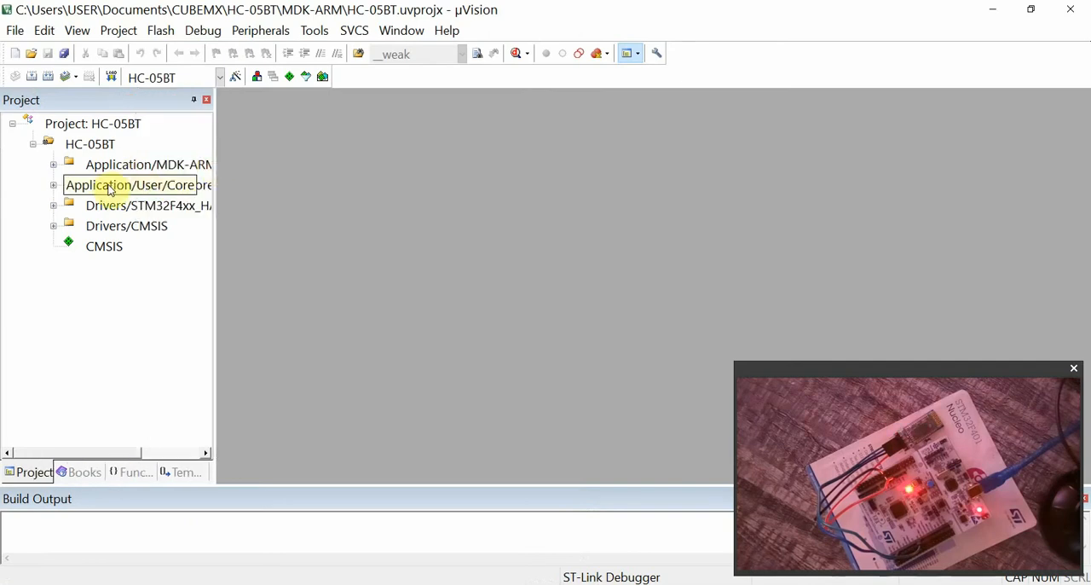
Expand Application/User/Core and bring up main.c for editing.
click(53, 184)
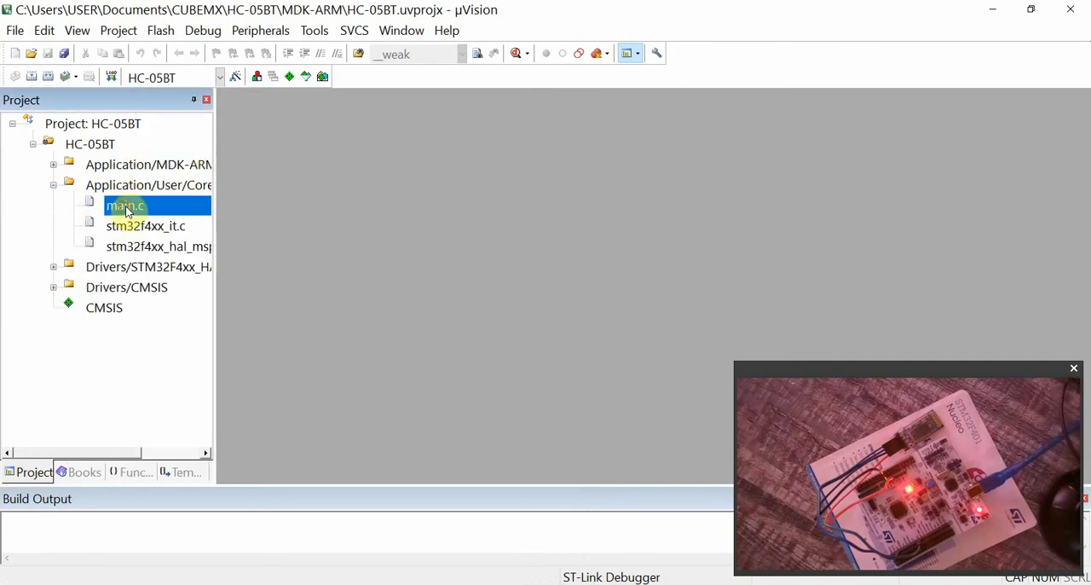
double_click(124, 205)
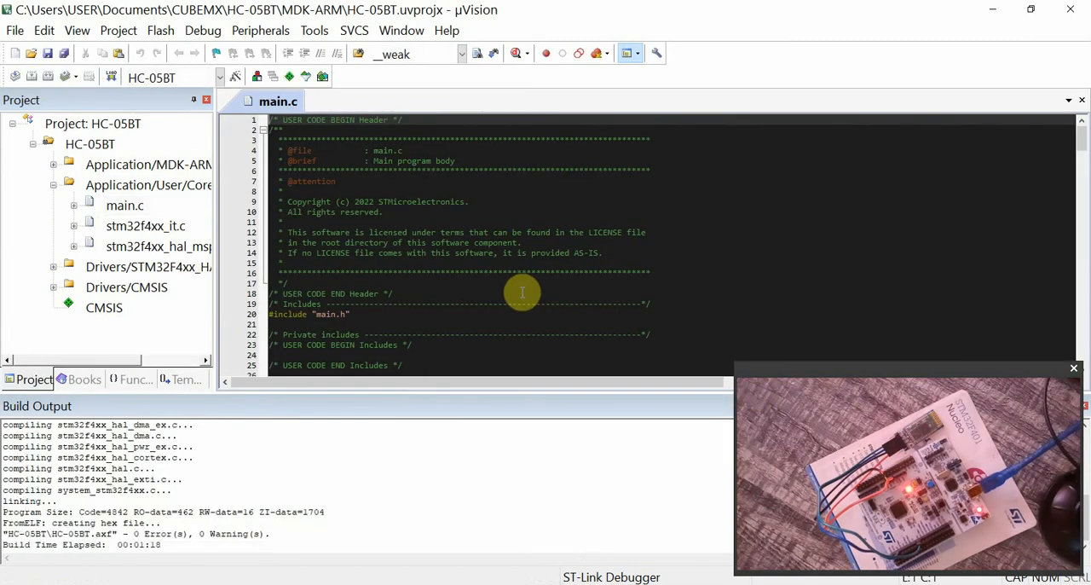
Add '#include <string.h>' under USER CODE BEGIN Includes in main.c.
scroll(down, 3)
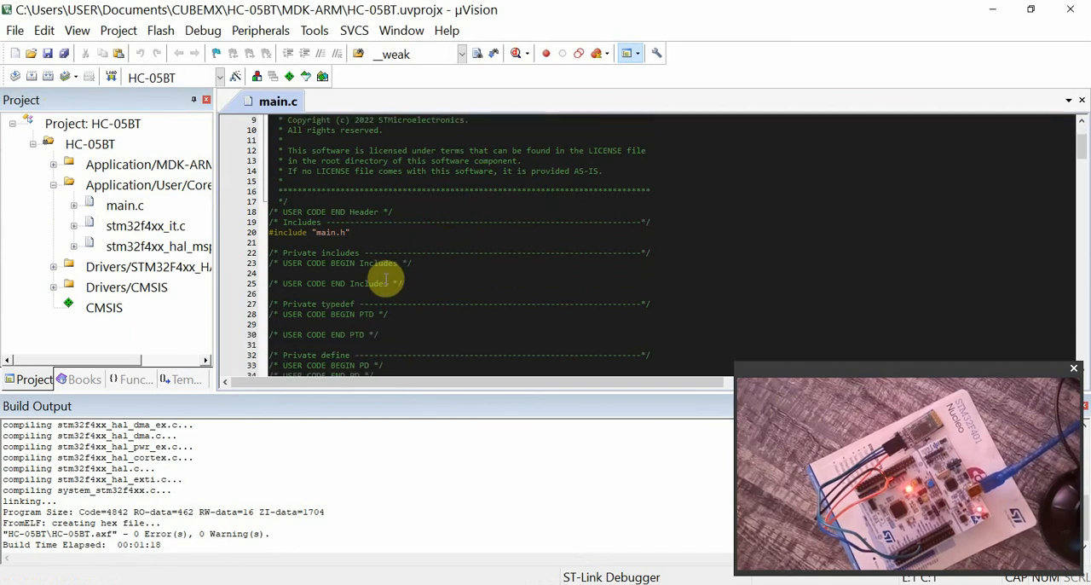
scroll(down, 3)
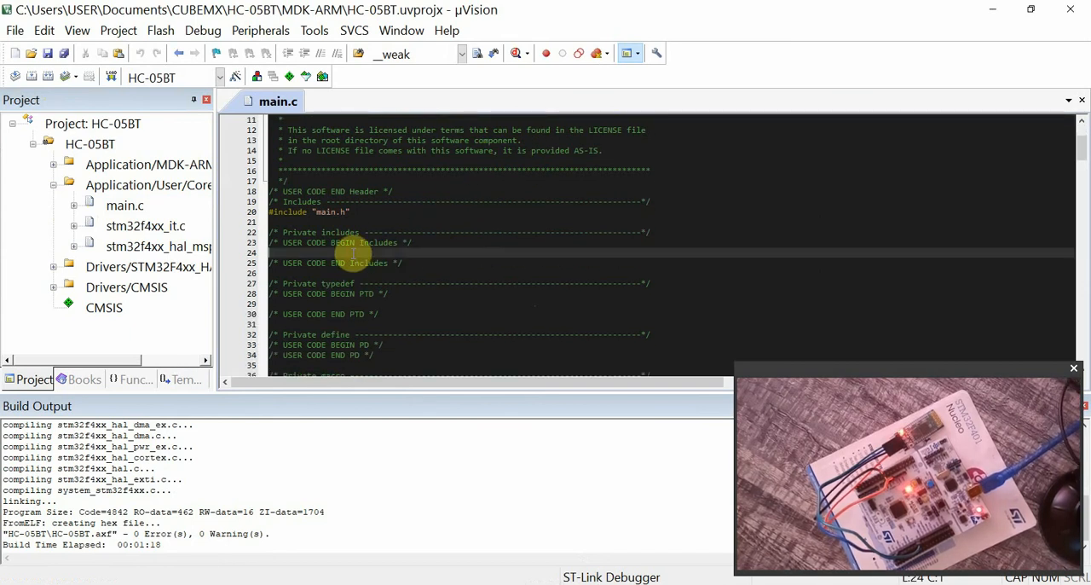
text(#)
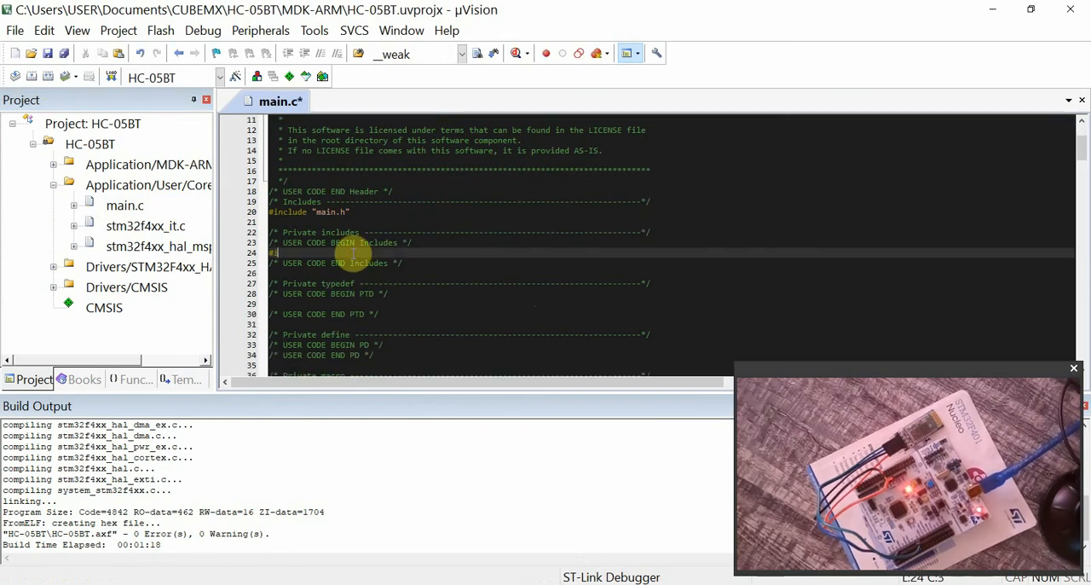
text(include)
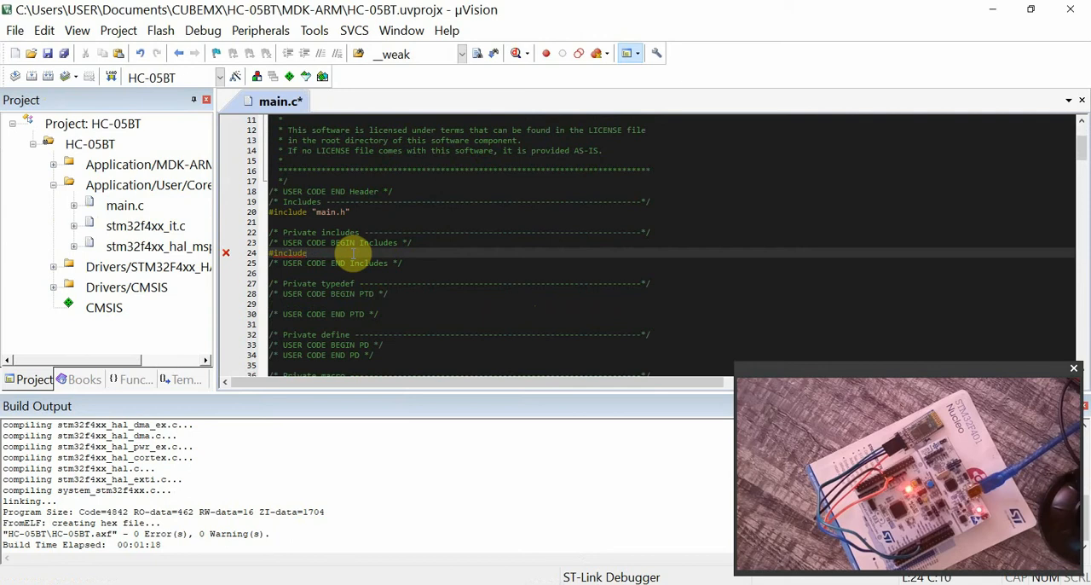
text(<string.h>)
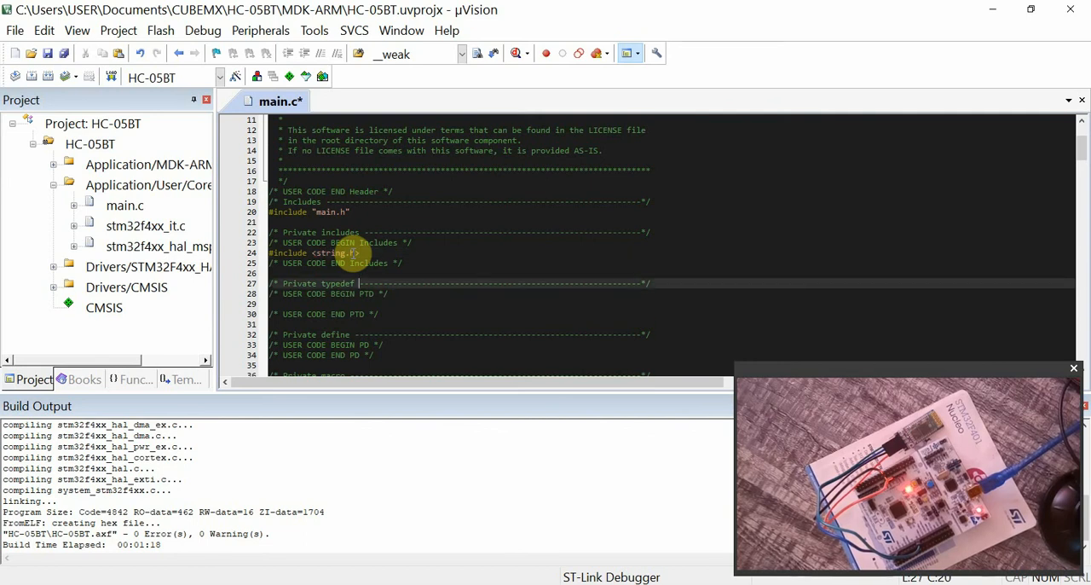
Declare a uint8_t Rxdata[100] buffer under main.c's private variables.
scroll(down, 3)
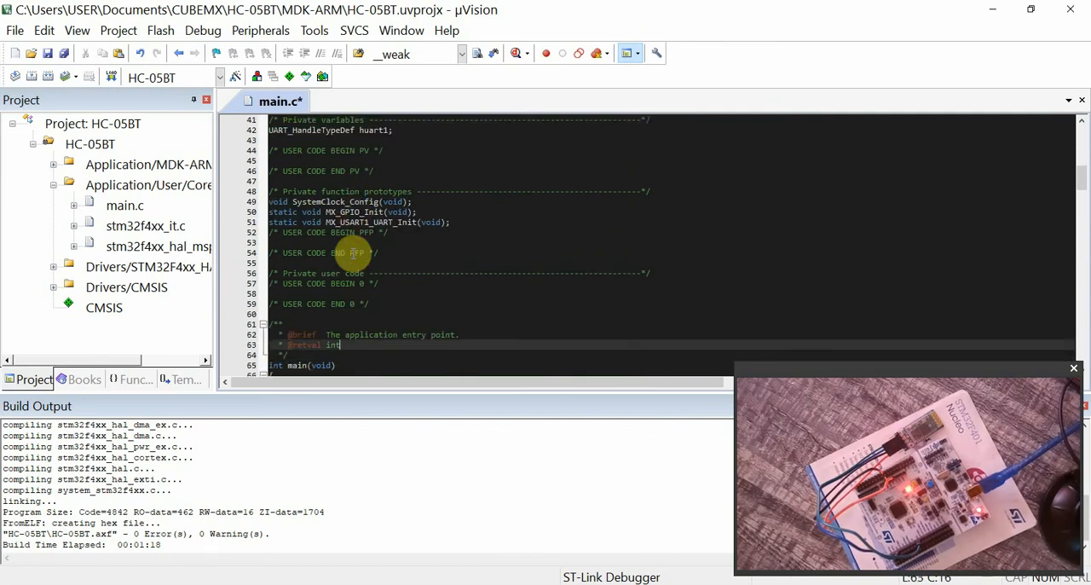
scroll(up, 3)
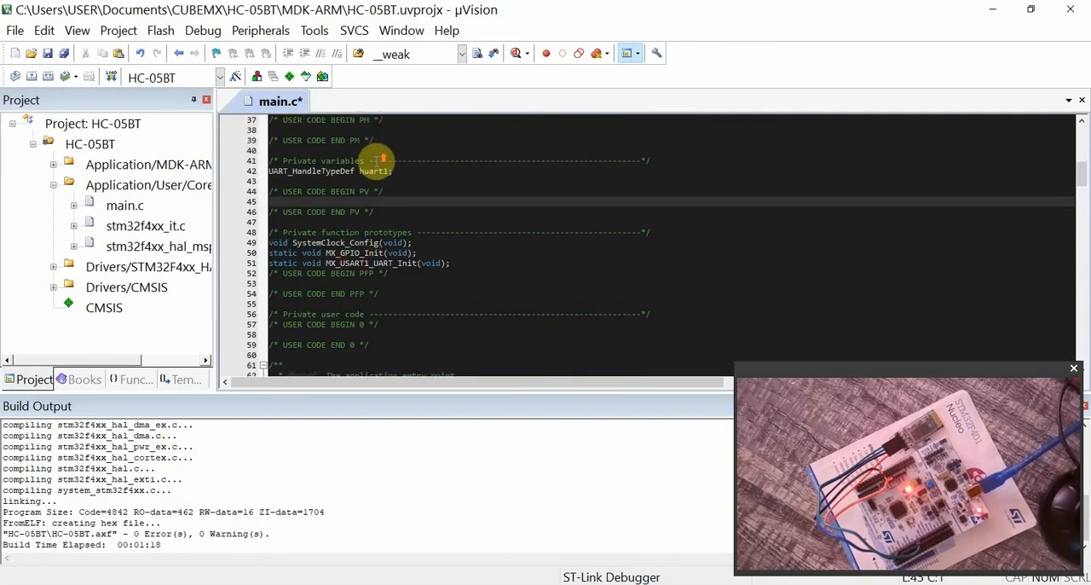
text(uin)
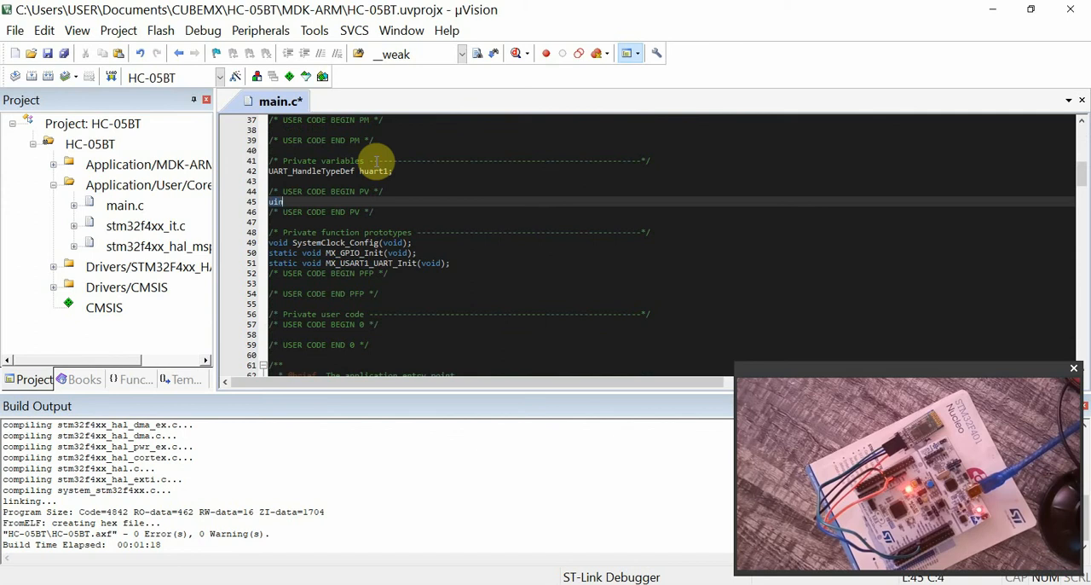
text(t8)
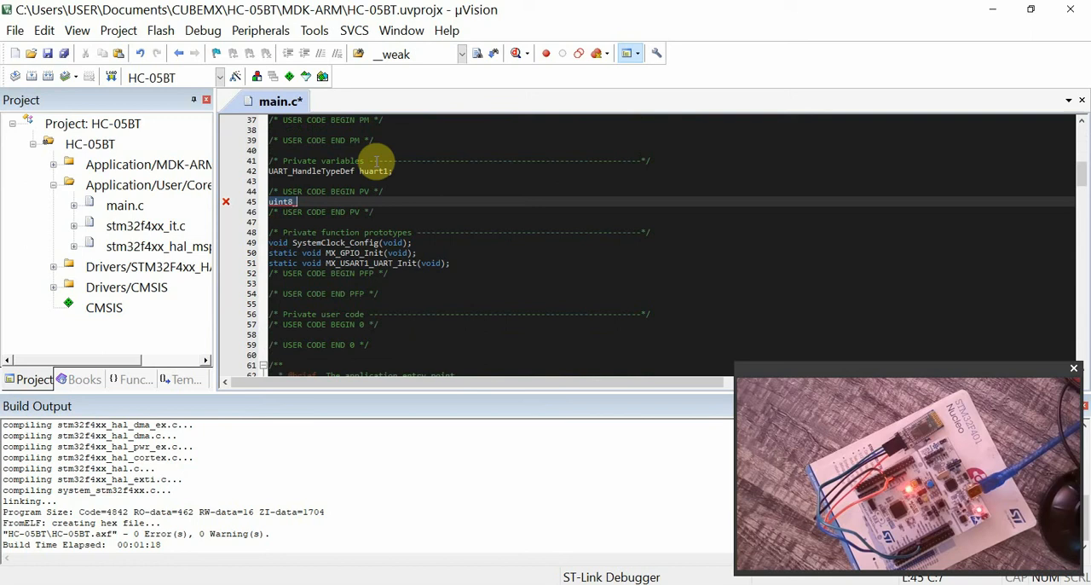
text(_t Rxdata[)
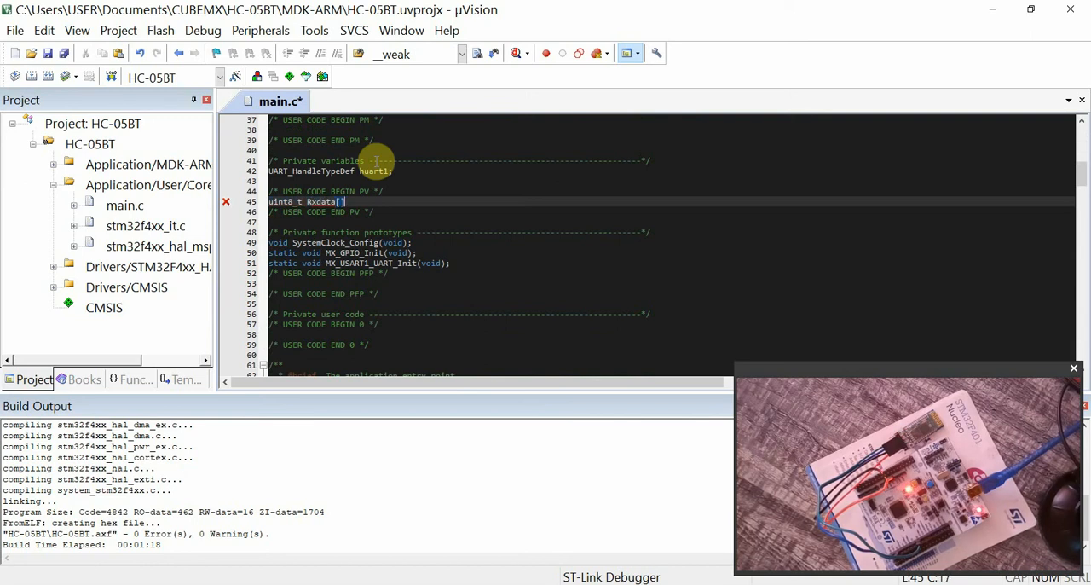
text(10)
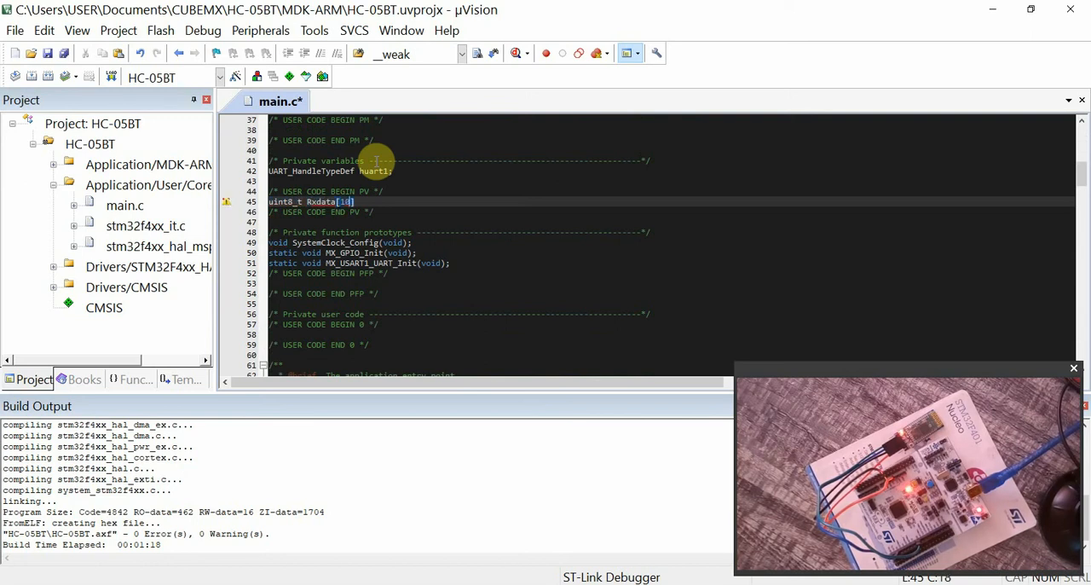
text(0)
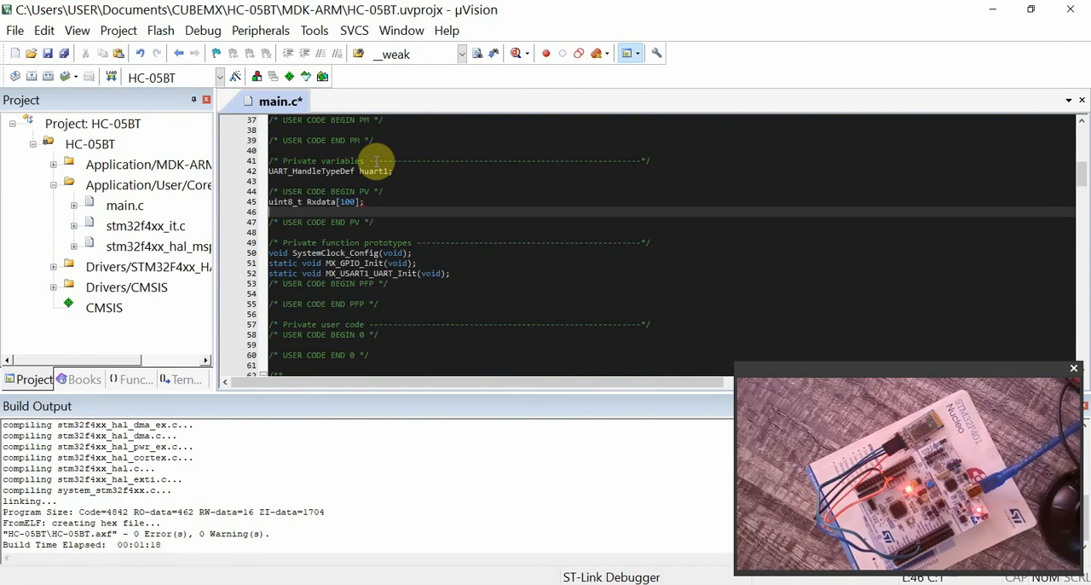
Declare 'int Flag=0;' and 'char *p;' below the buffer.
text(int)
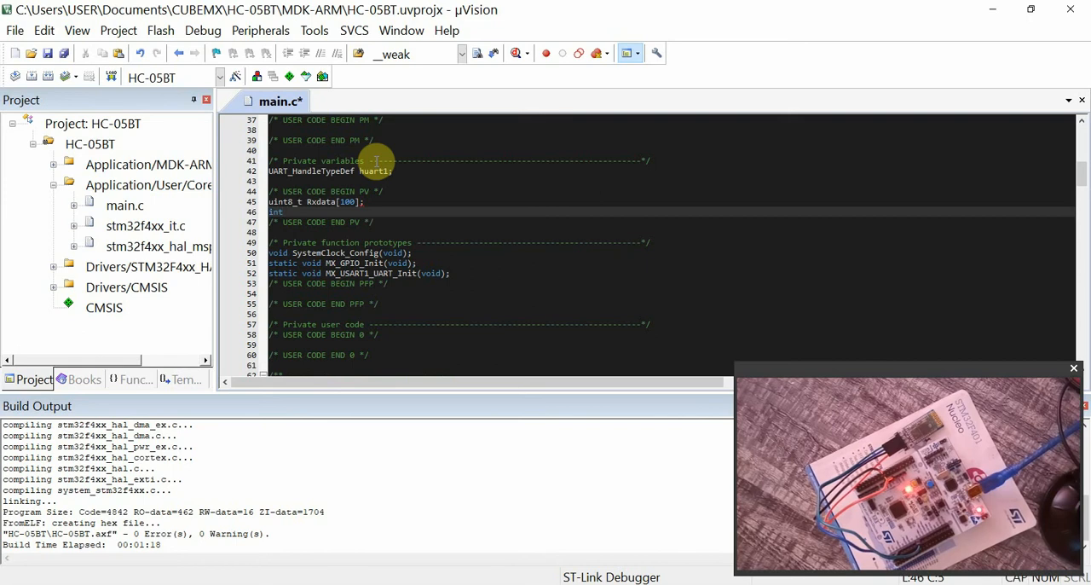
text(Flag=0;)
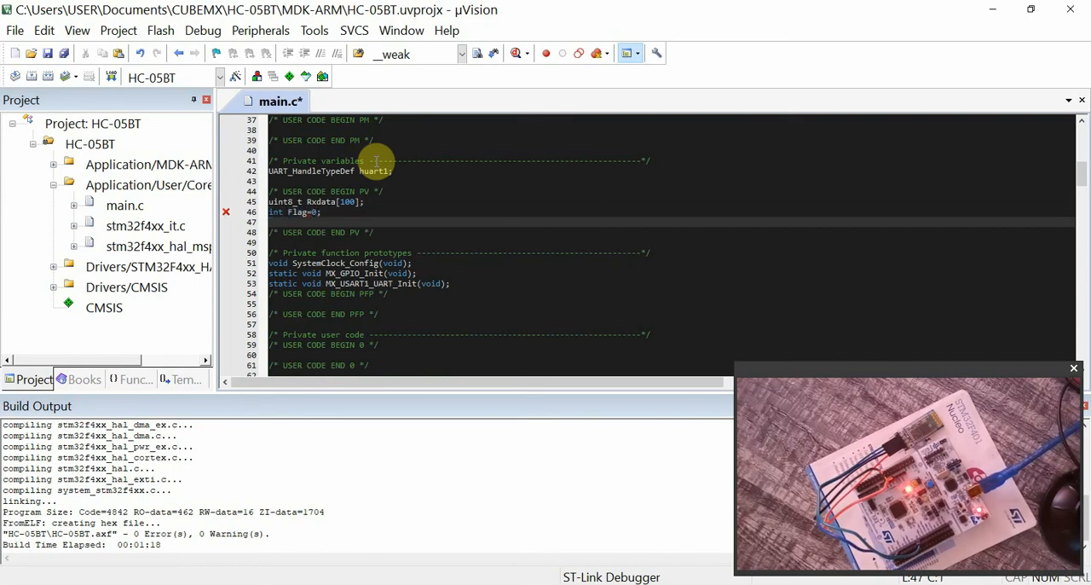
text(ch)
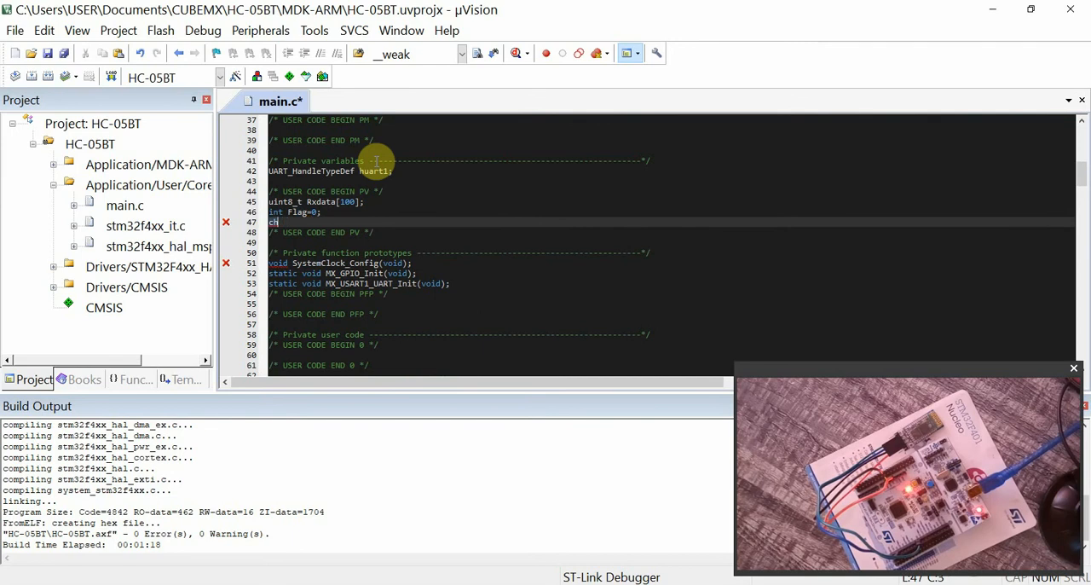
text(ar *p;)
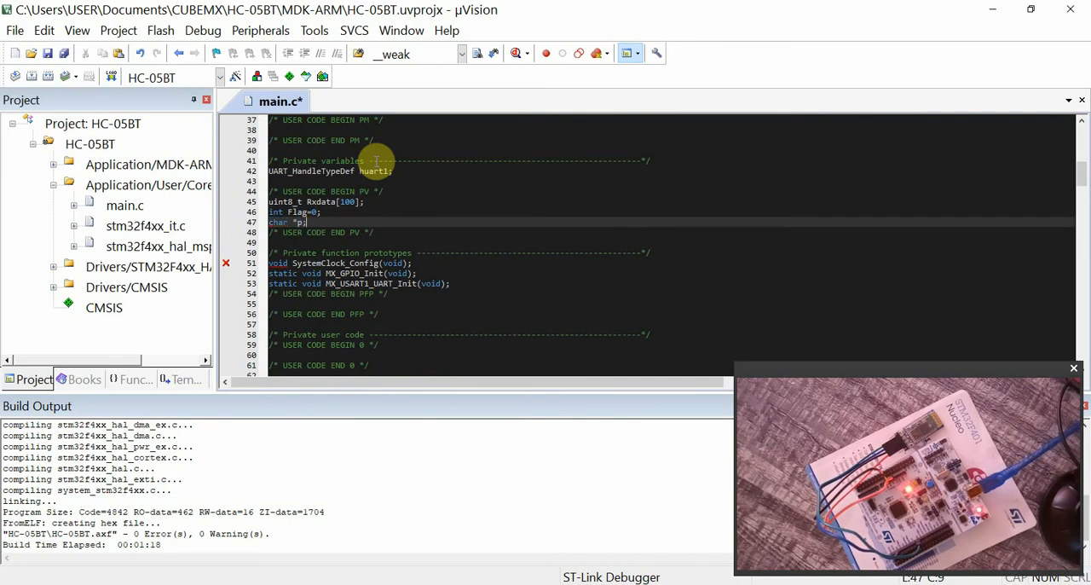
scroll(down, 3)
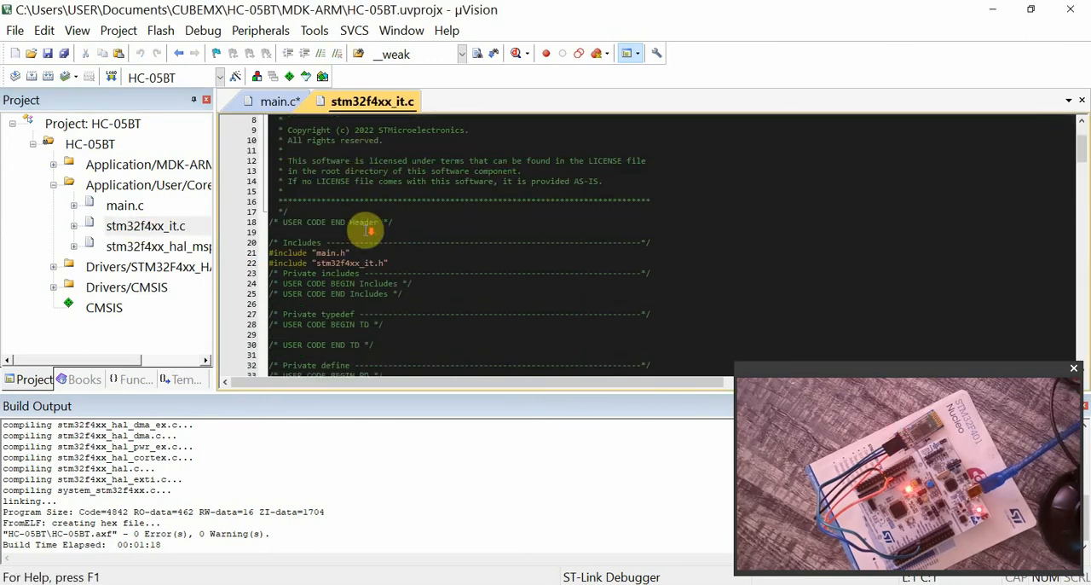
Add 'extern int Flag;' to stm32f4xx_it.c's private variables.
scroll(down, 3)
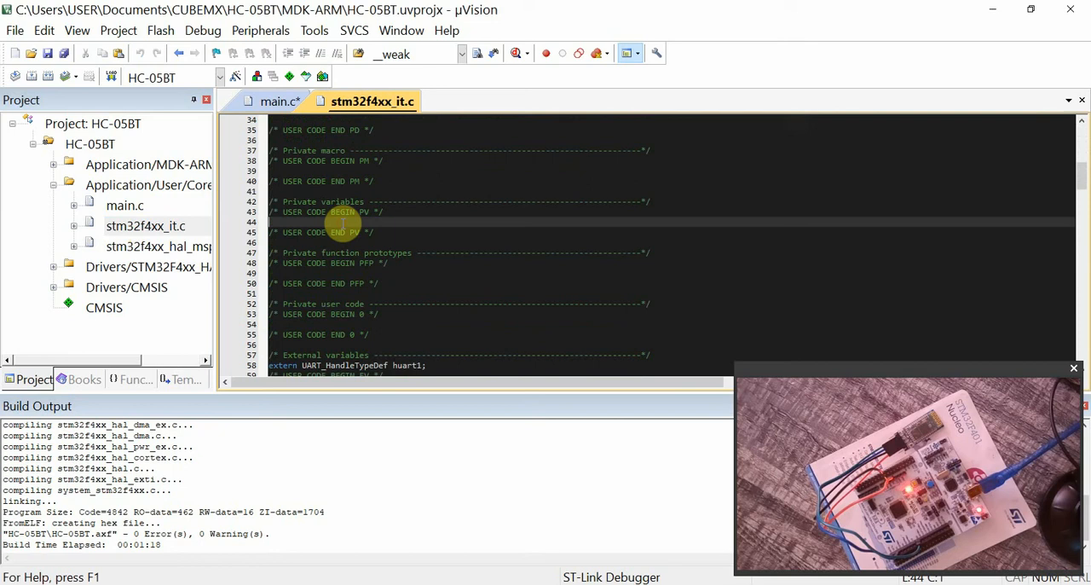
text(extern int Flag;)
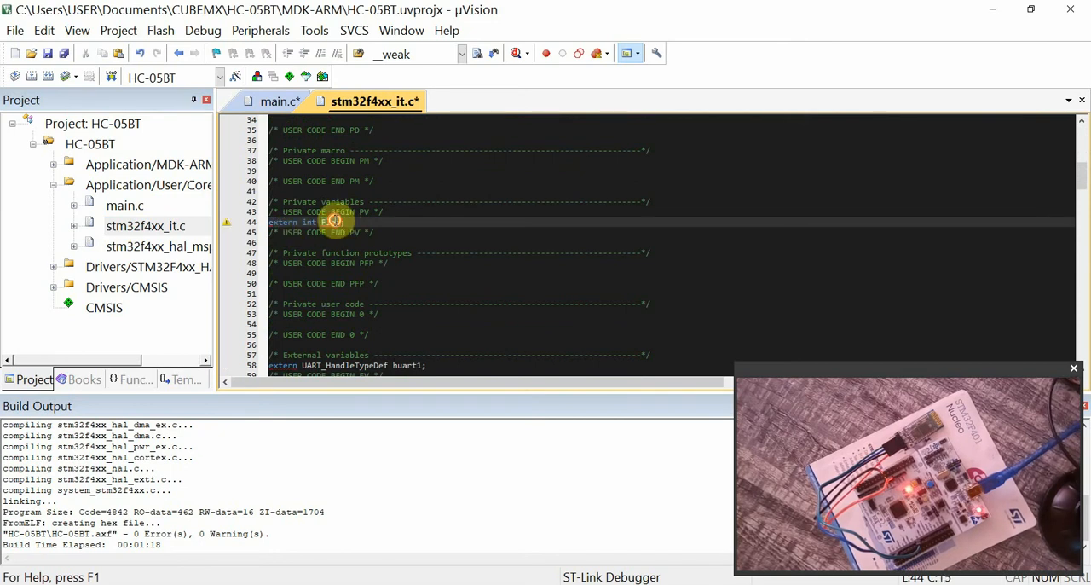
Set 'Flag=1;' inside USART1_IRQHandler's user code section.
scroll(down, 3)
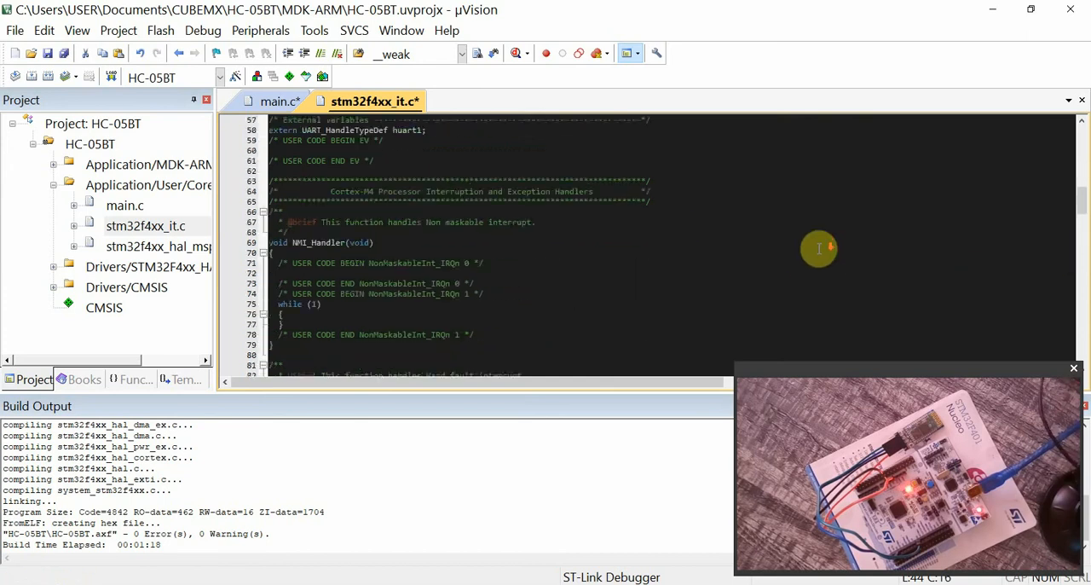
scroll(down, 3)
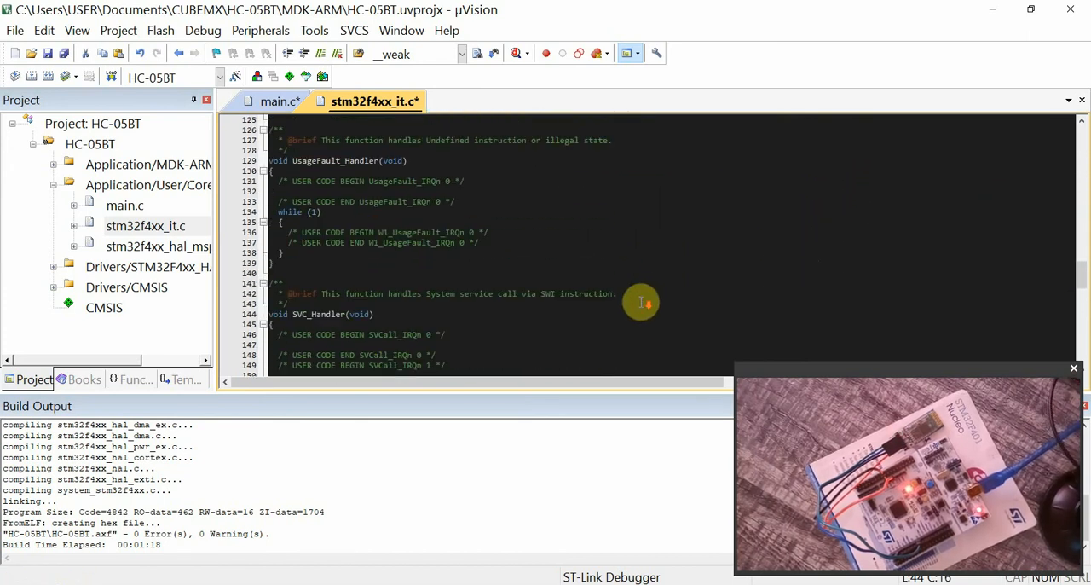
scroll(down, 3)
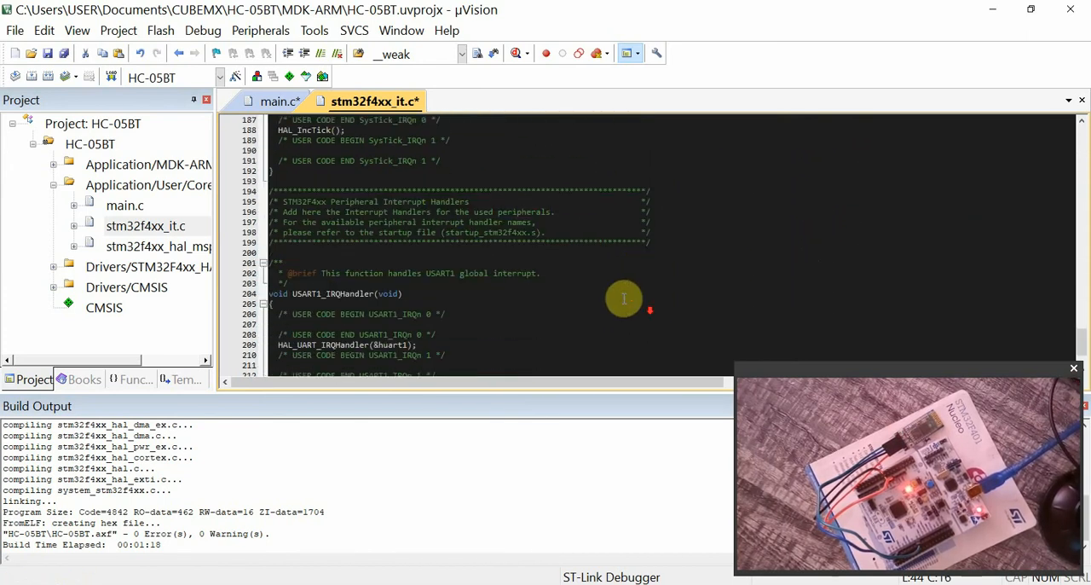
scroll(down, 3)
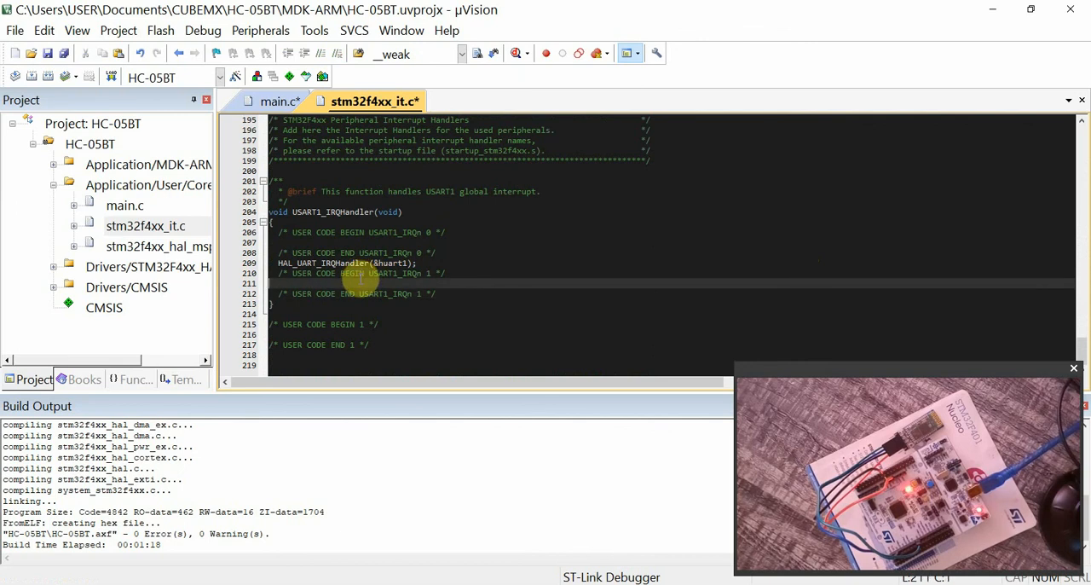
text(Flag)
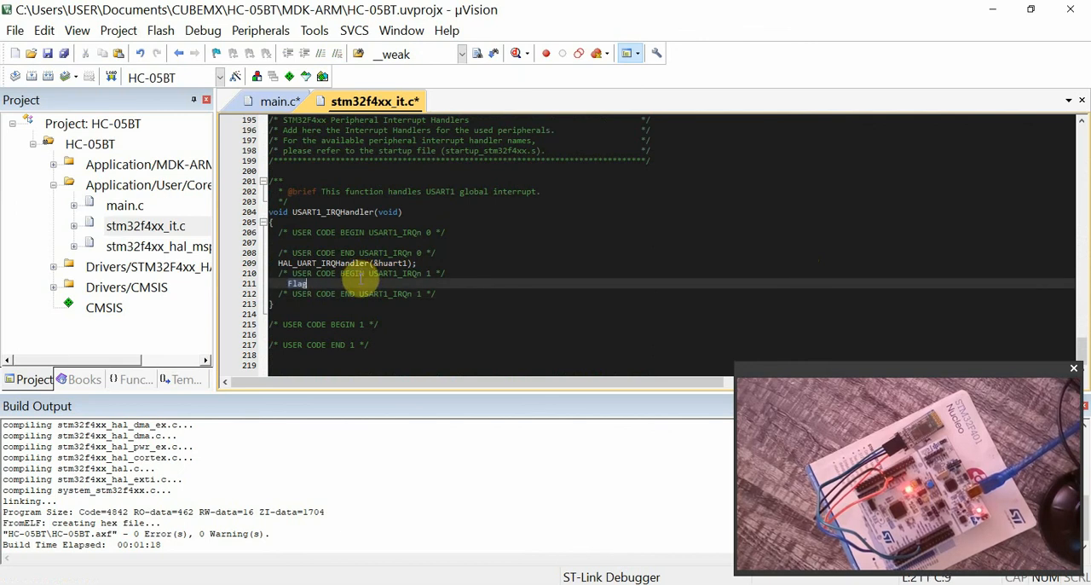
text(=1)
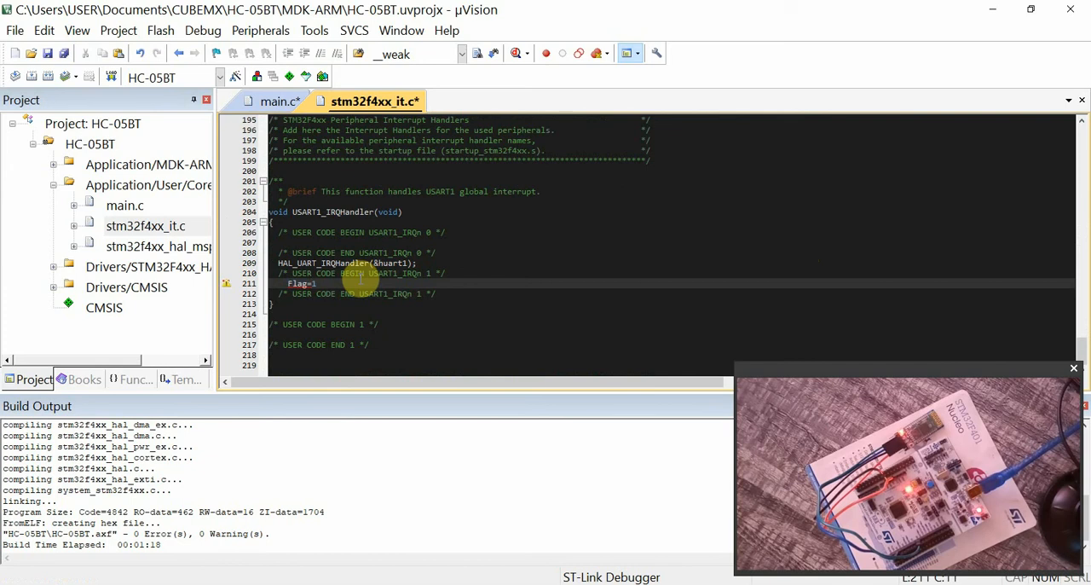
scroll(up, 3)
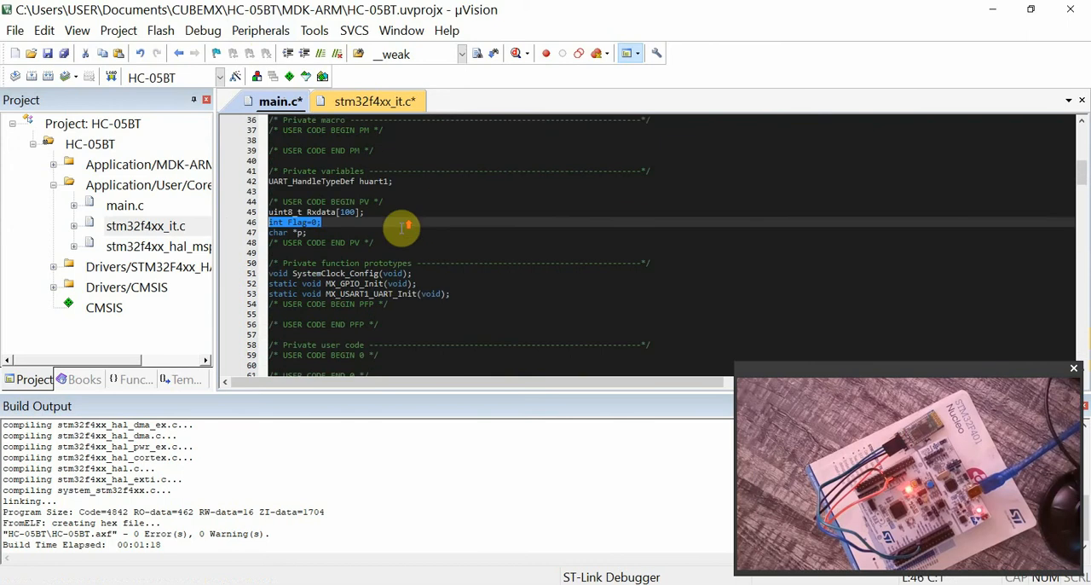
scroll(up, 3)
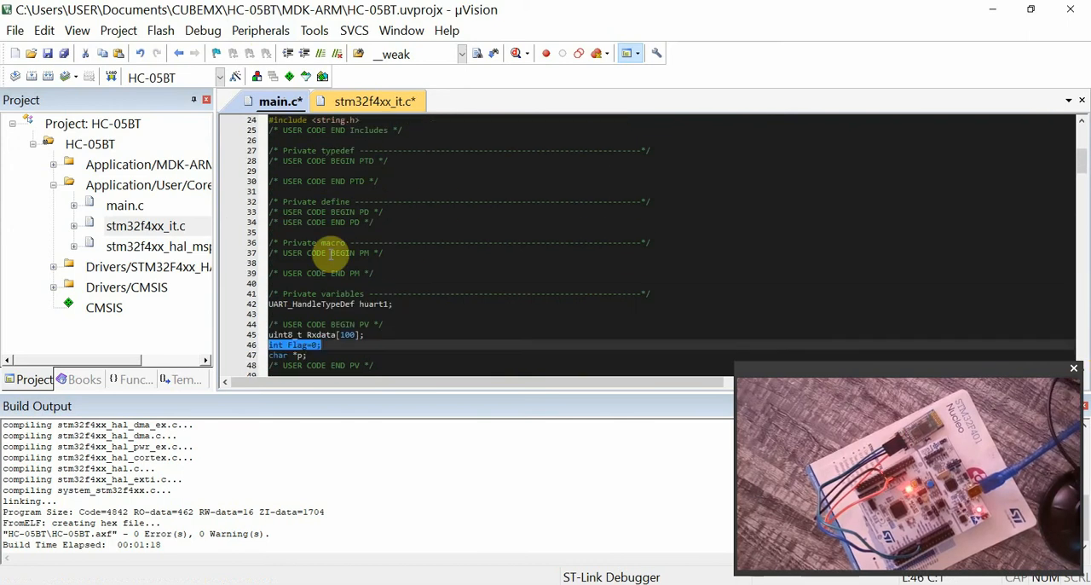
Jump to the definition of MX_USART1_UART_Init and reach its USER CODE Init 2 section.
scroll(down, 3)
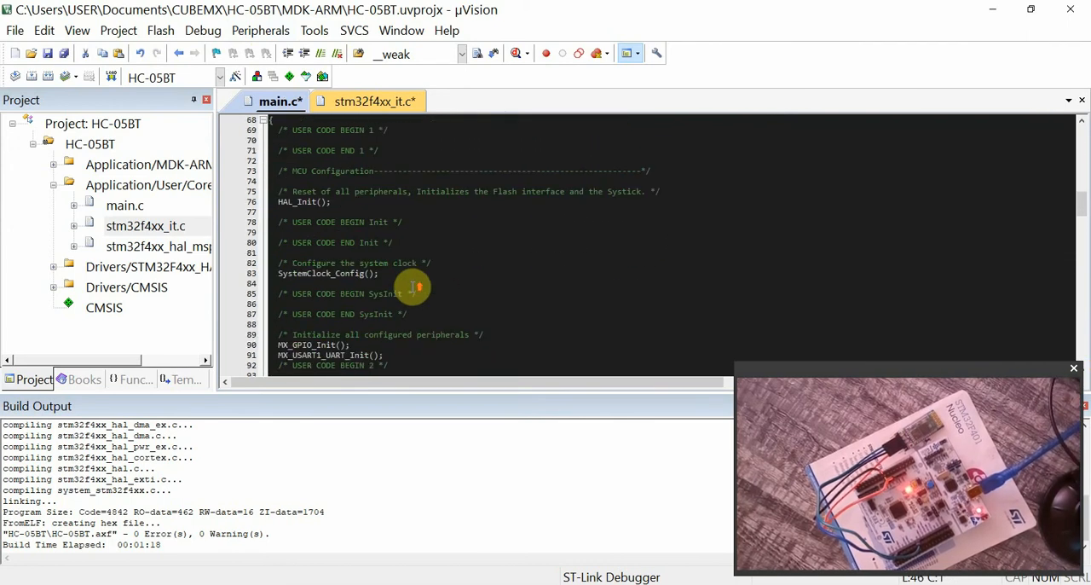
scroll(down, 3)
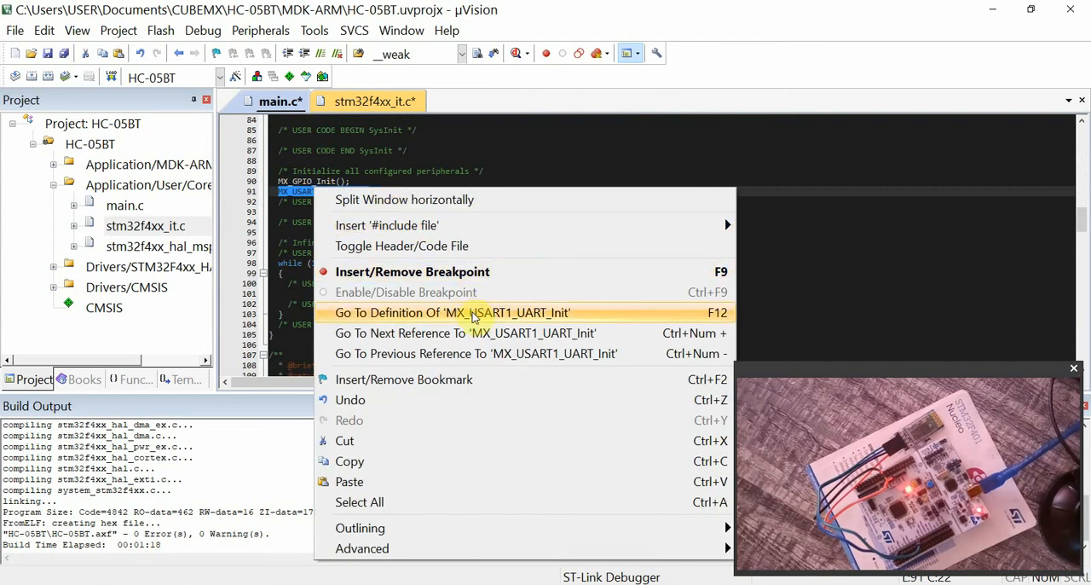
click(454, 312)
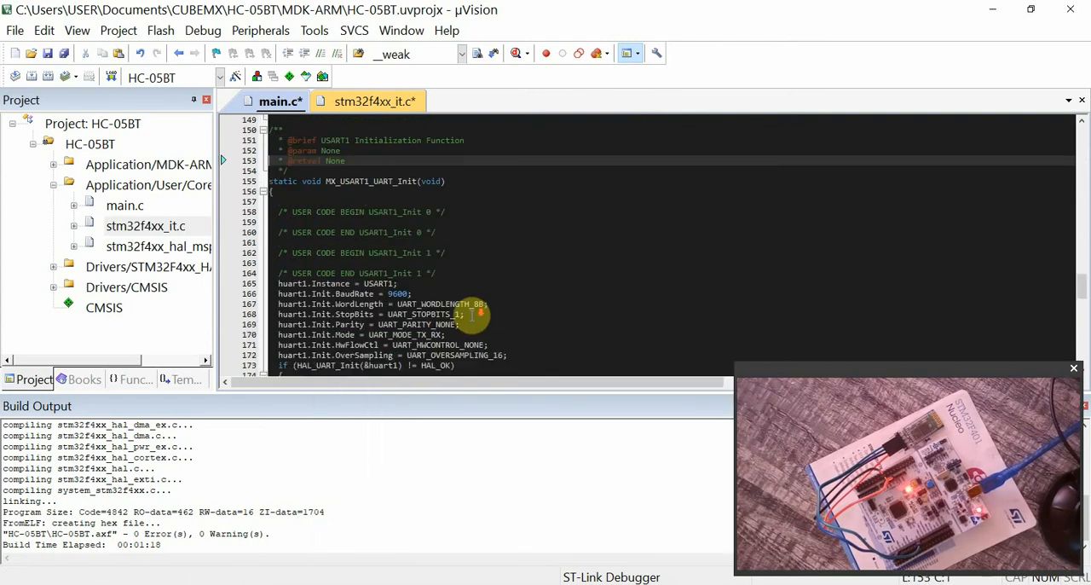
scroll(down, 3)
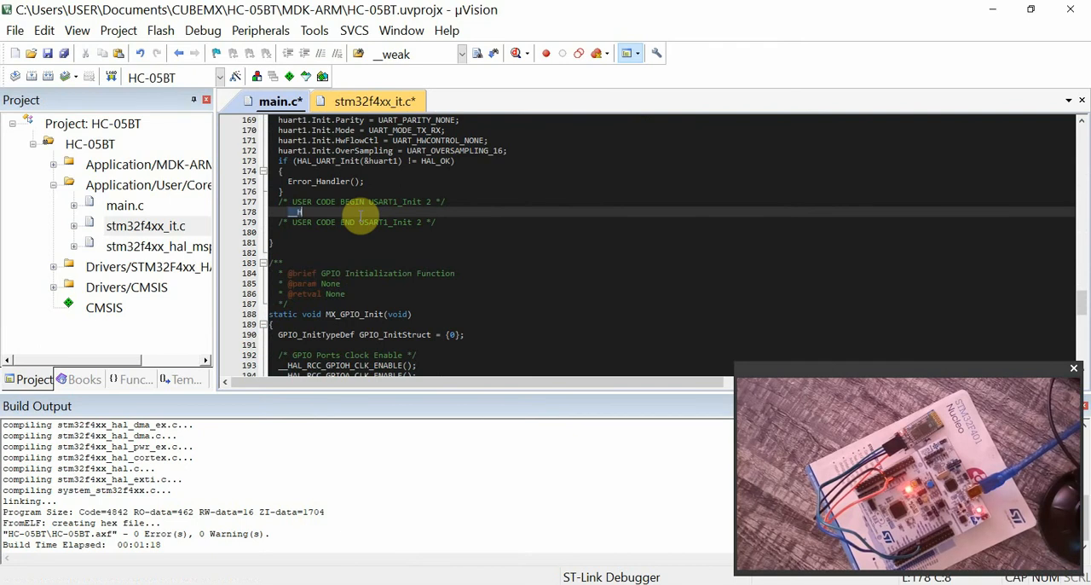
Add __HAL_UART_ENABLE_IT(&huart1,UART_IT_RXNE); to enable the USART1 receive interrupt.
text(AL)
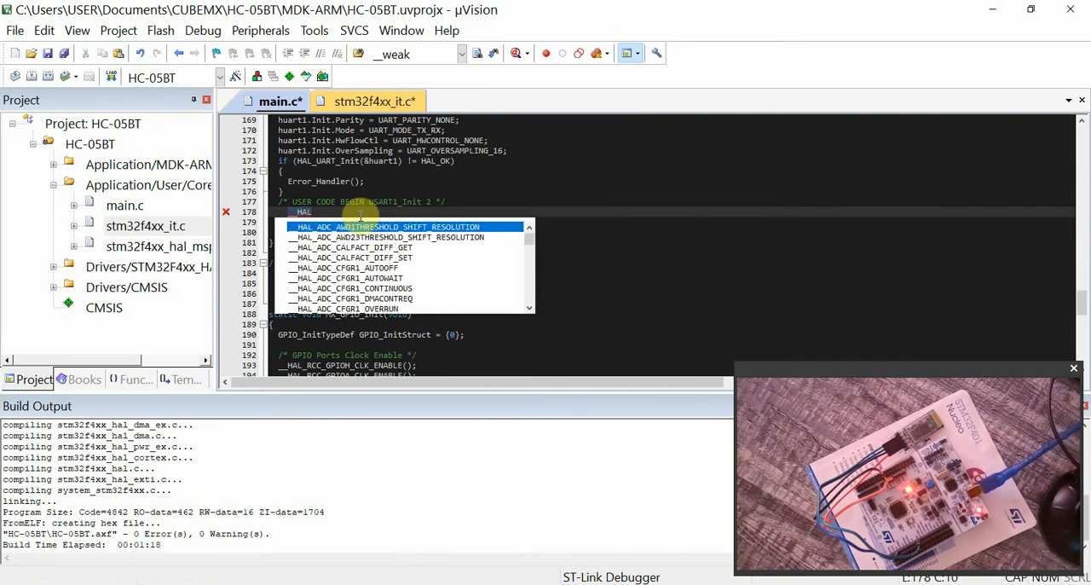
text(UART)
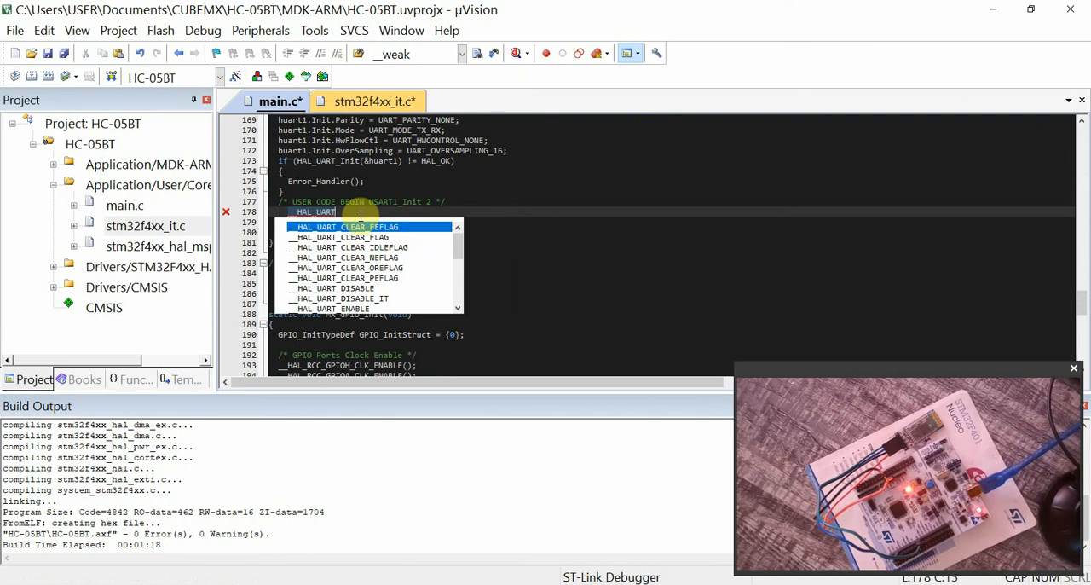
text(_ENABLE_IT(&huart1)
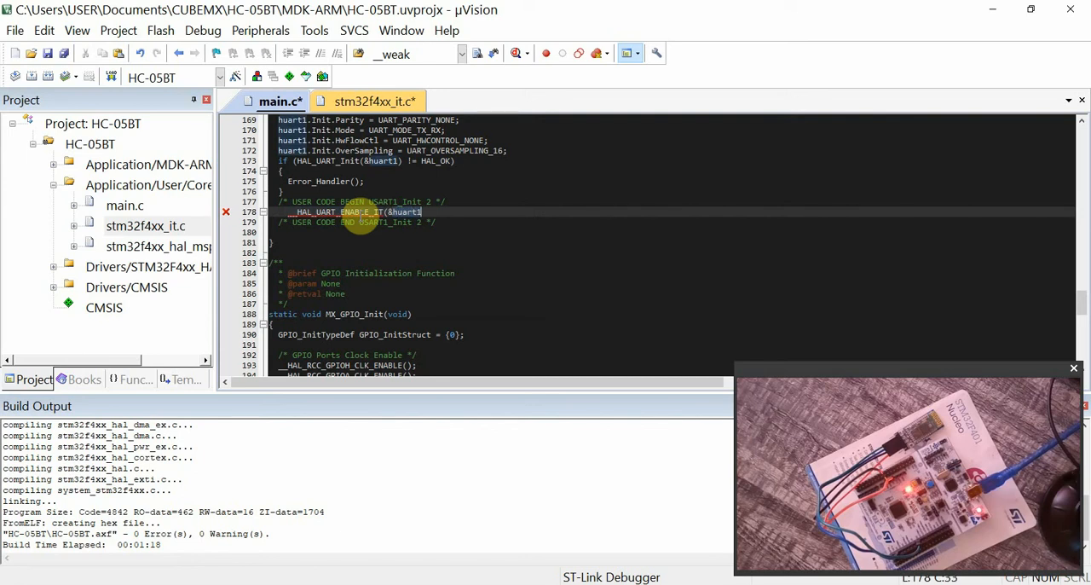
text(,U)
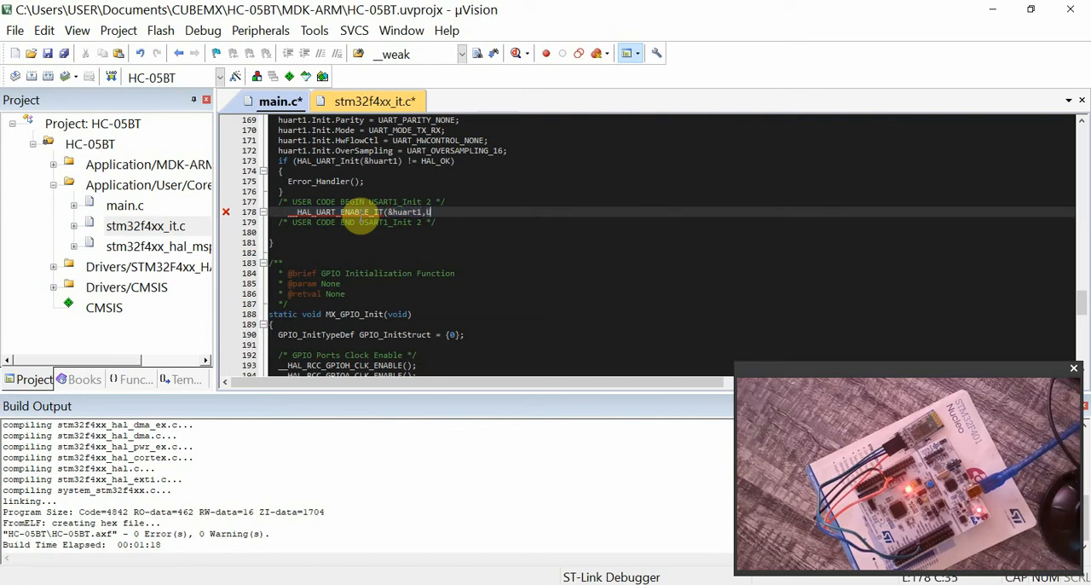
text(ART)
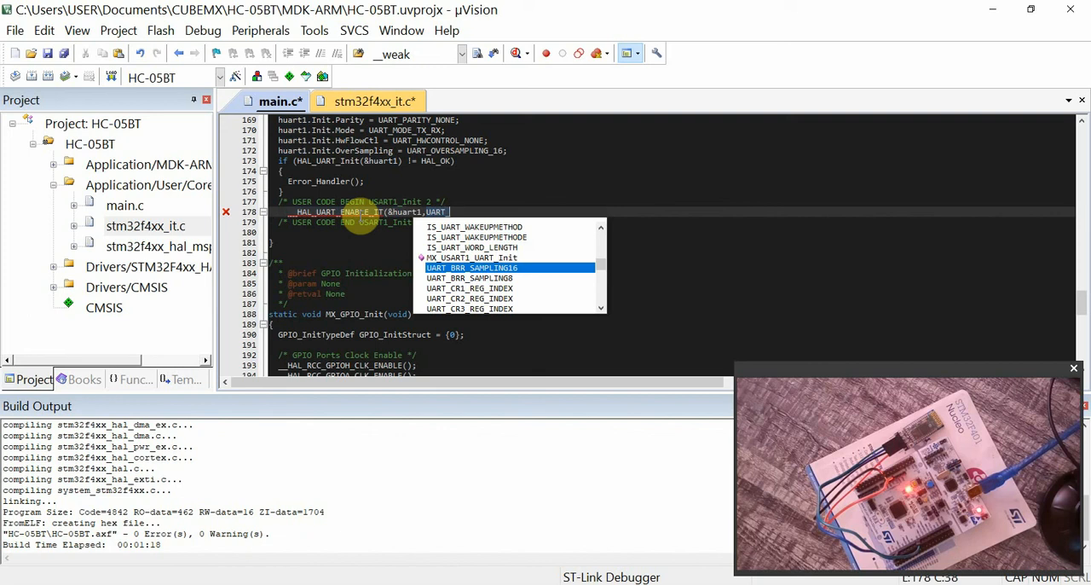
text(IT_RXNE);)
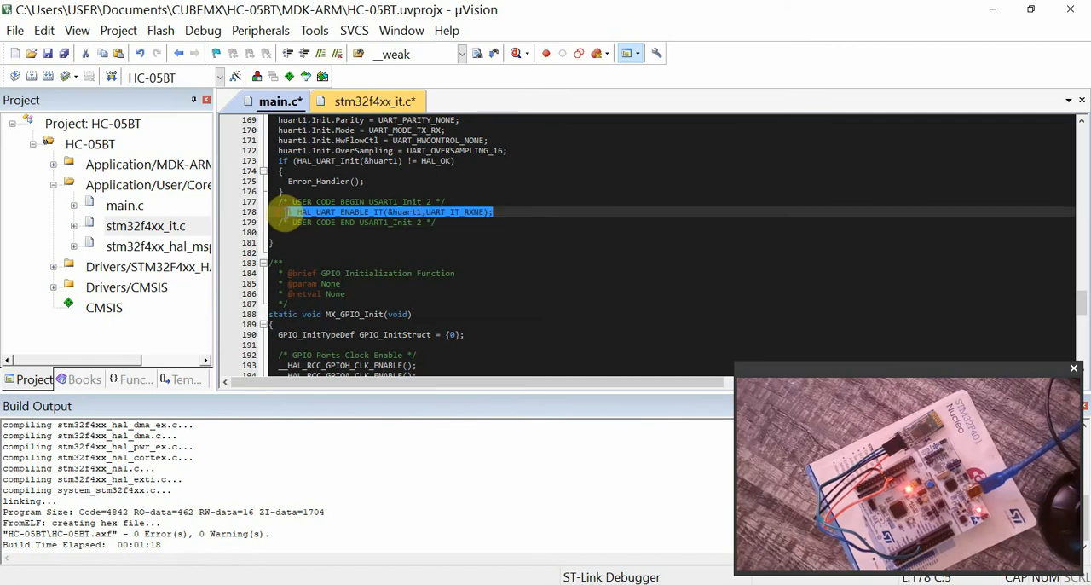
Start an if(Flag==1) block in the main while loop under USER CODE BEGIN 3.
scroll(up, 3)
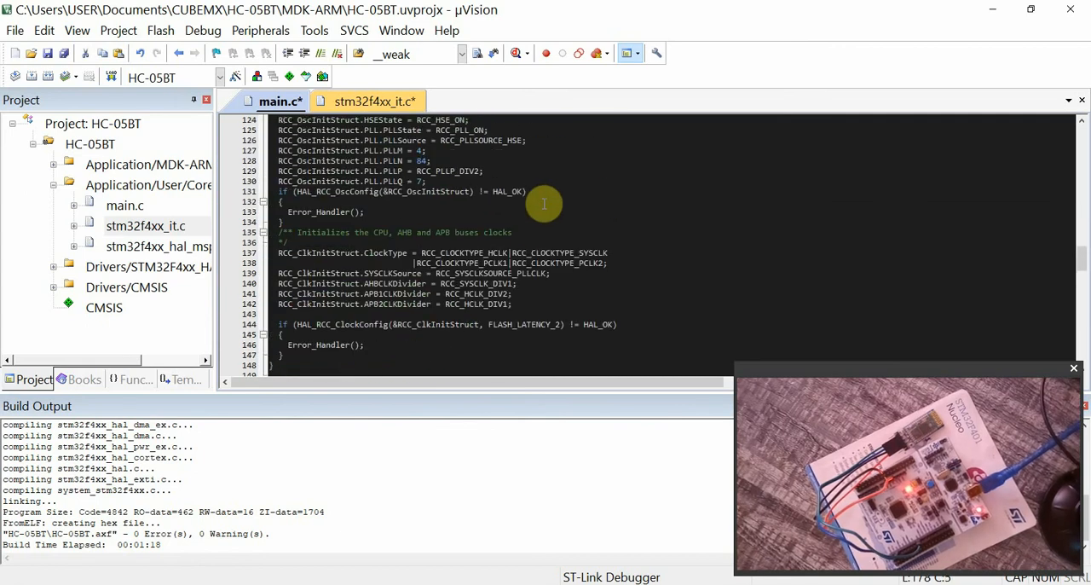
scroll(up, 3)
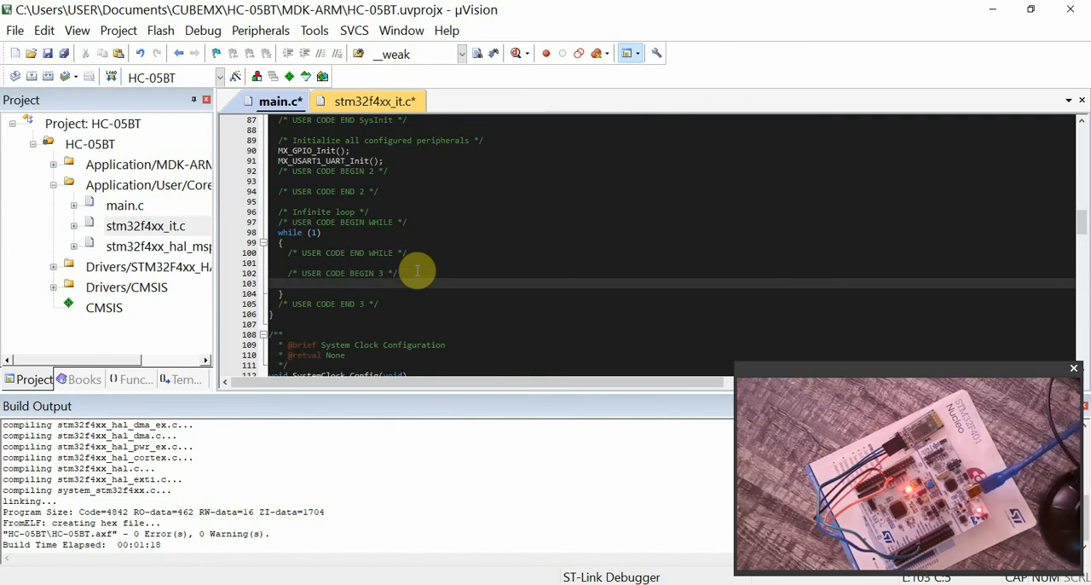
text(if)
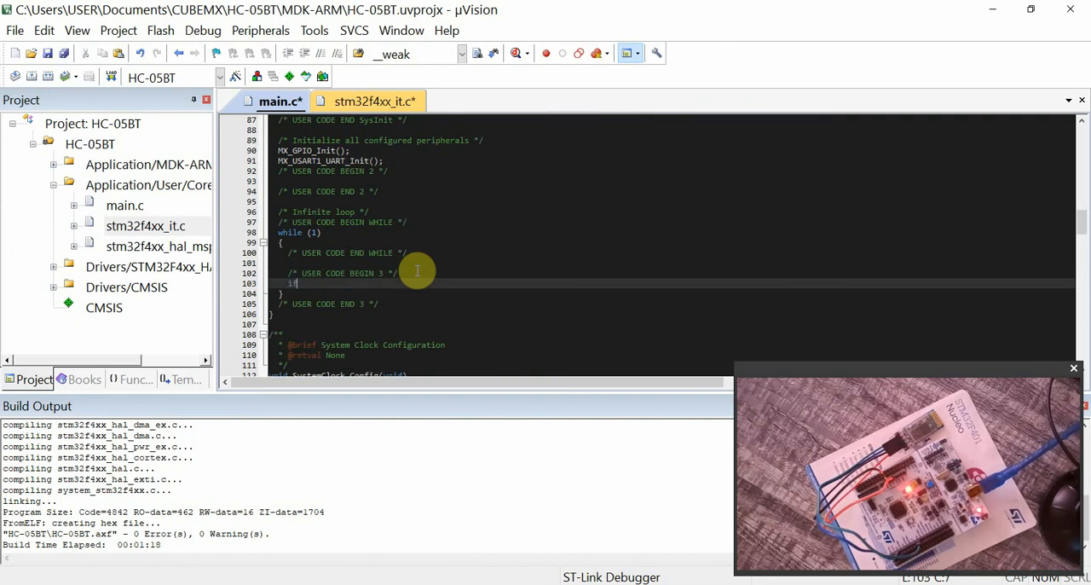
text(if(Flag==1)
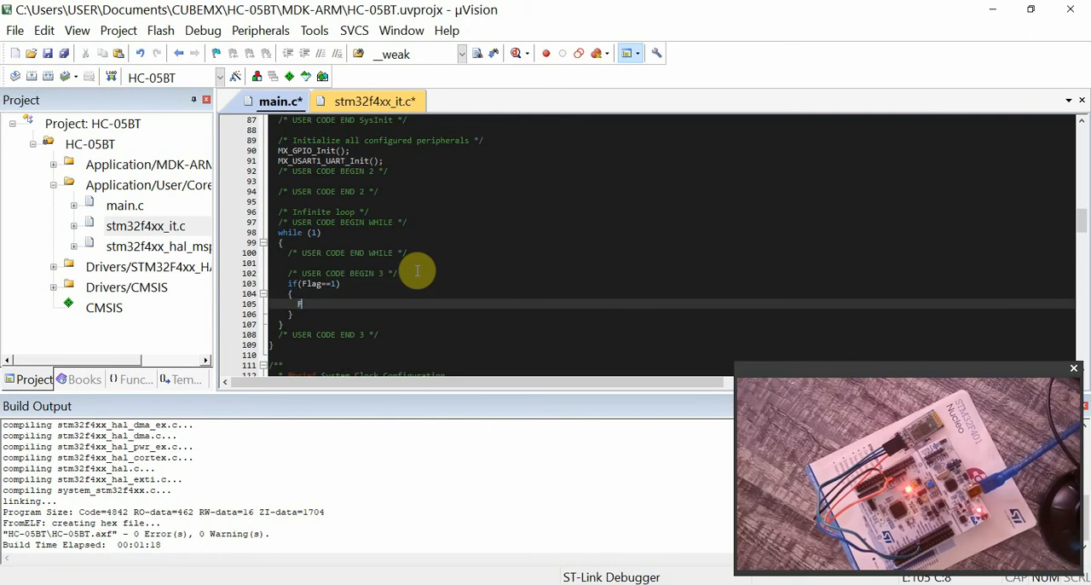
text(Flag=0;)
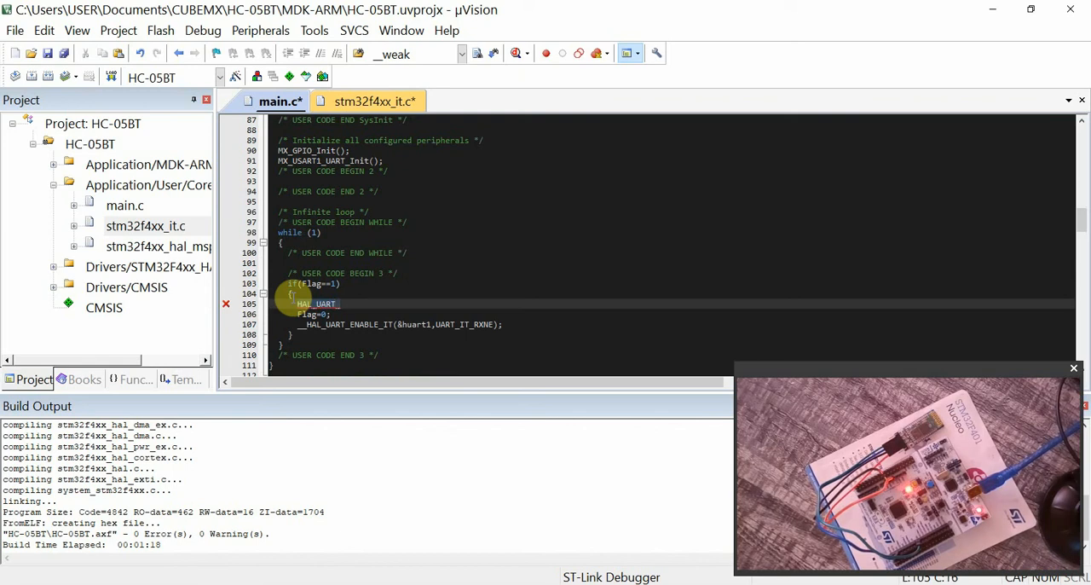
Write HAL_UART_Receive(&huart1,(uint8_t*)Rxdata,30,100); inside the Flag check.
text(Re)
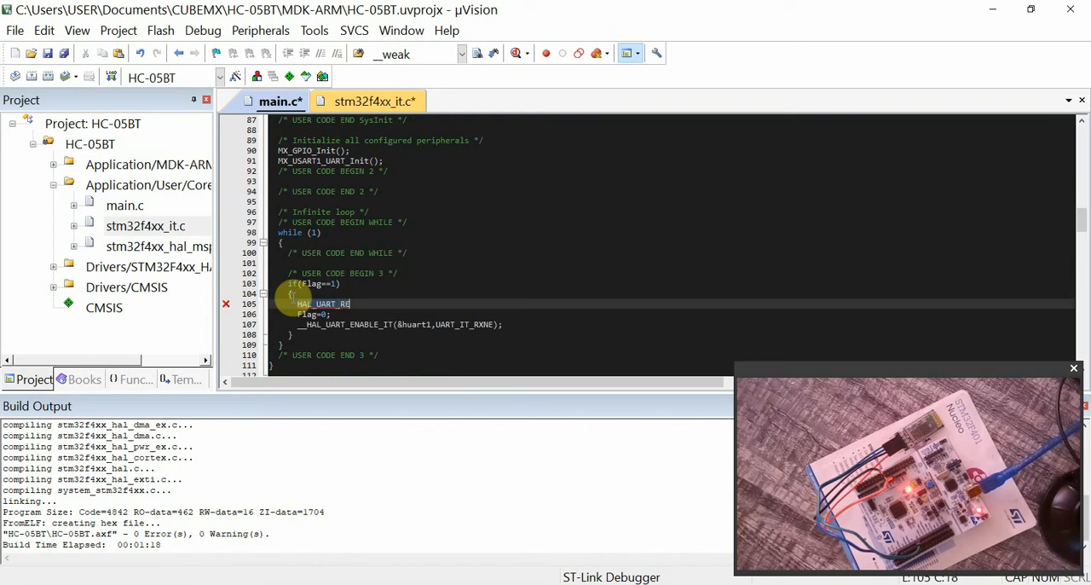
text(CEIVE)
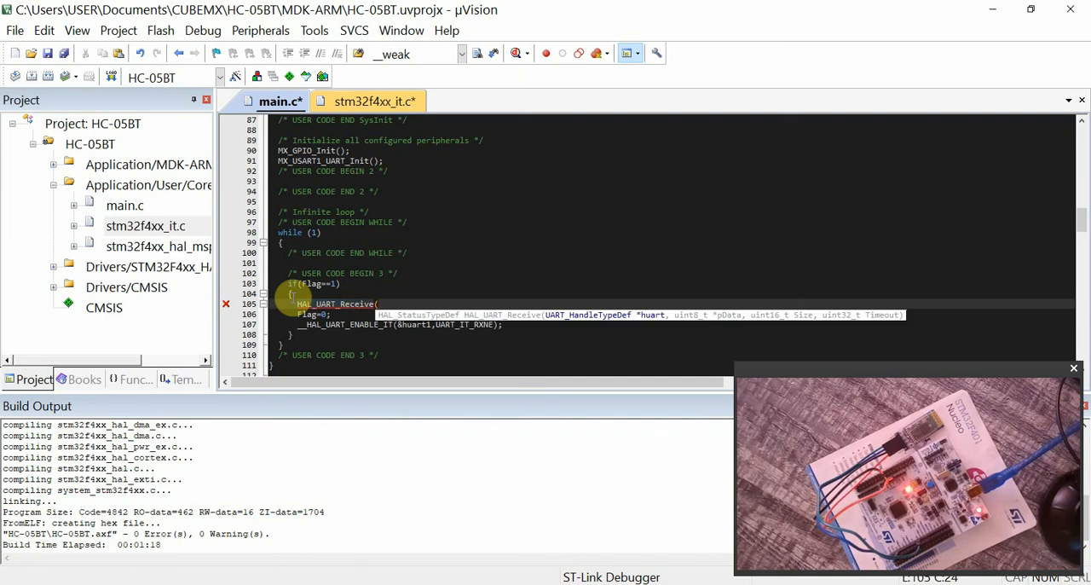
text(&huart1,)
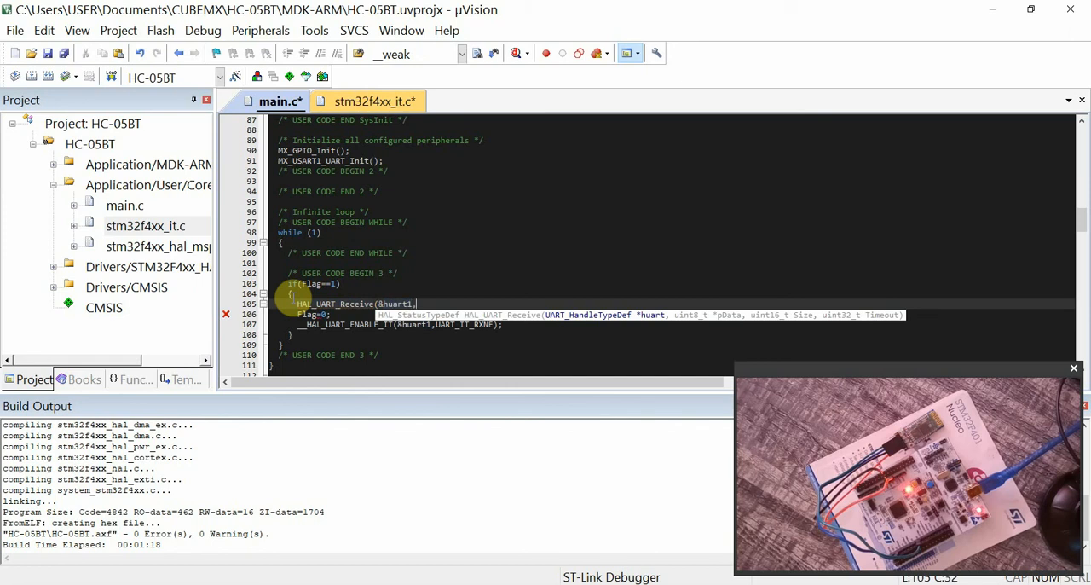
text(())
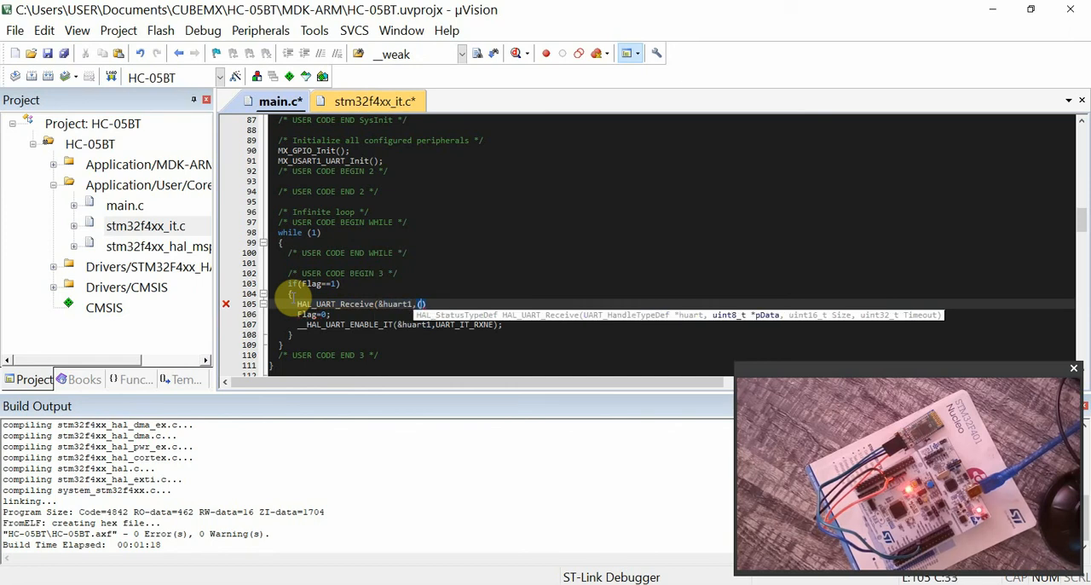
text(uint8)
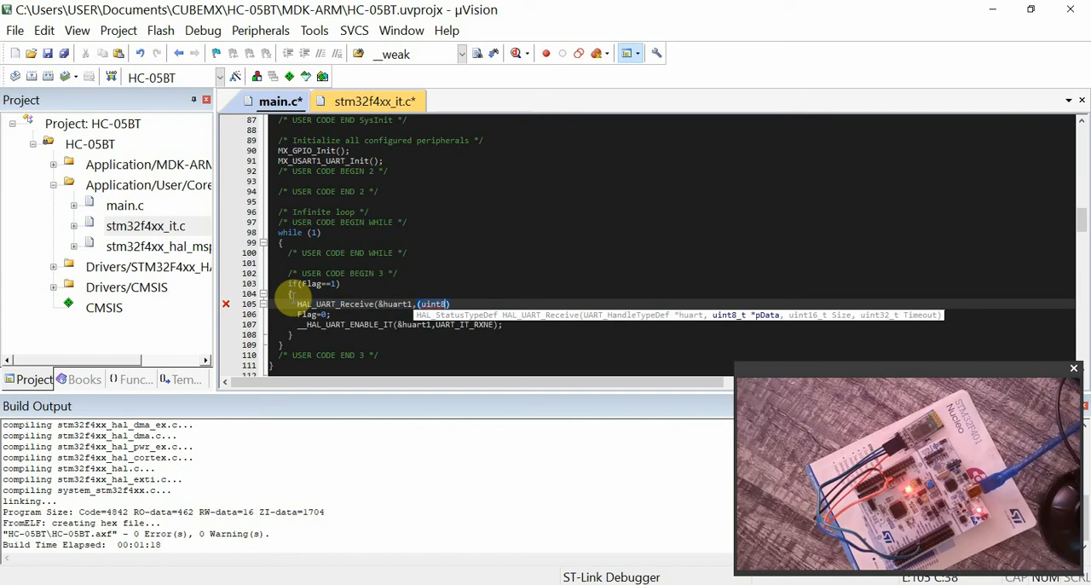
text(_t*))
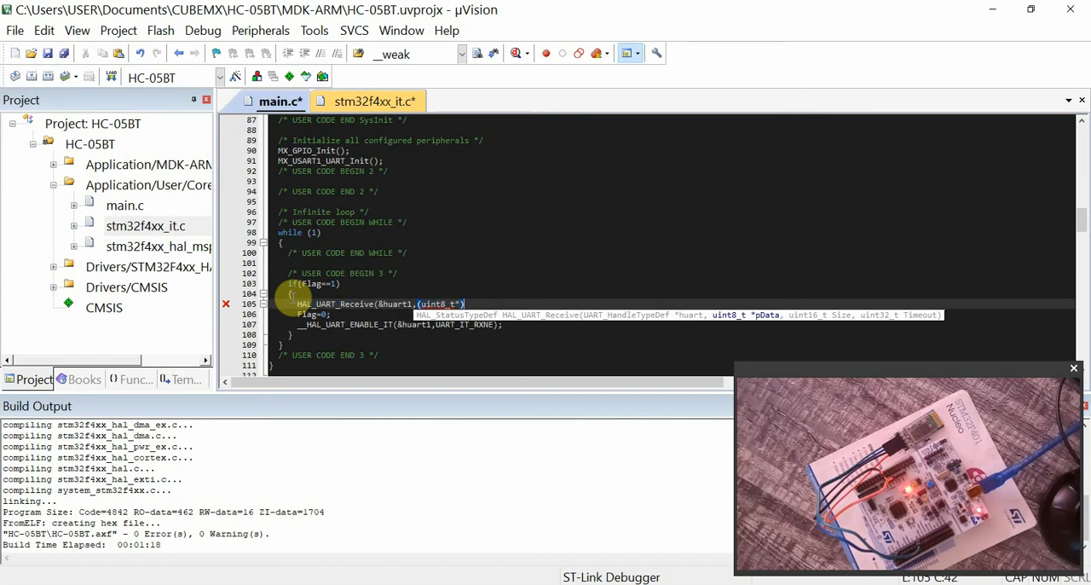
text(Rxdata)
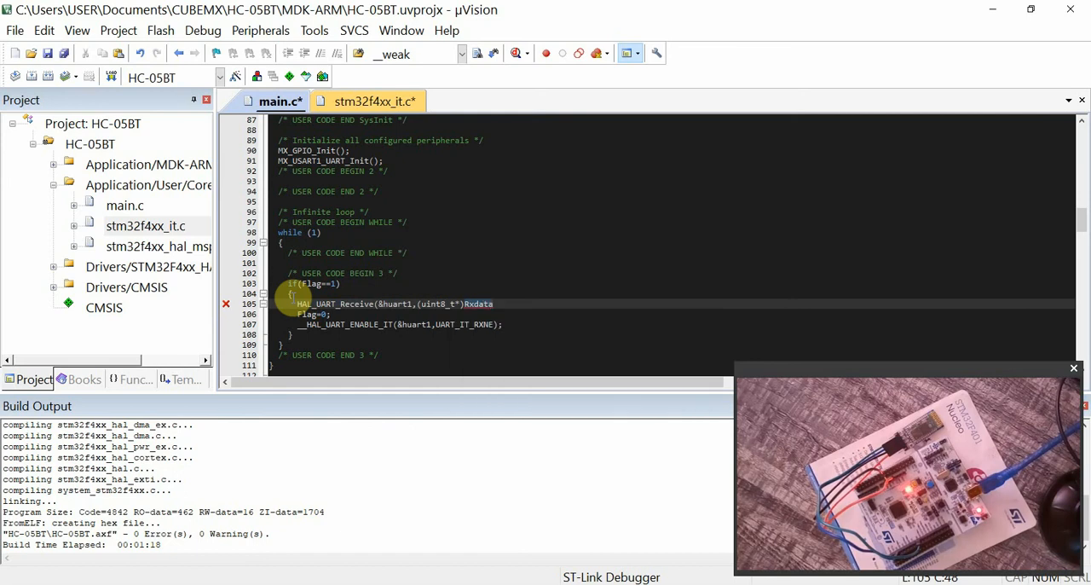
text(,30,)
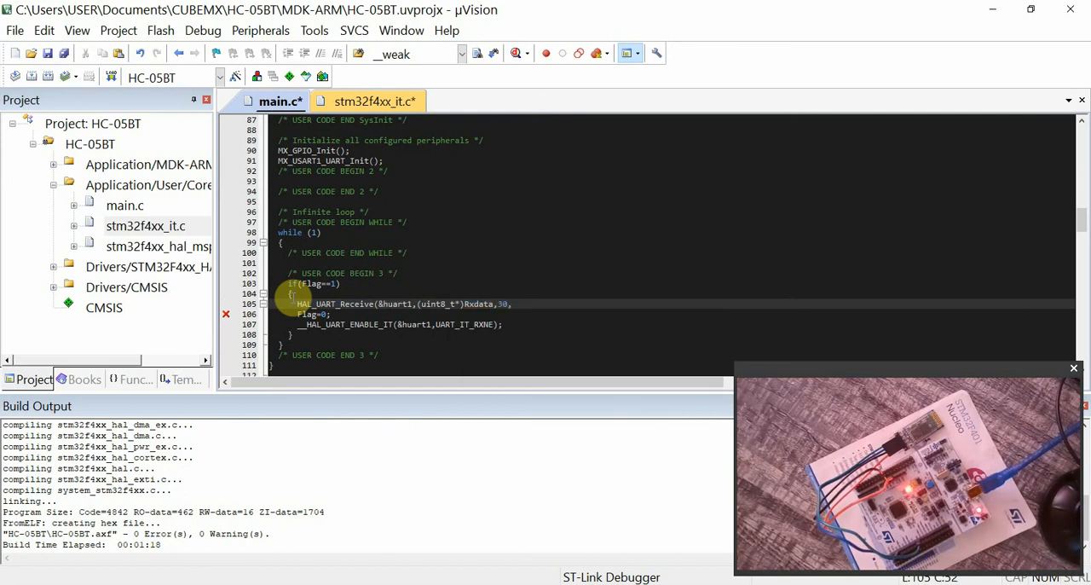
text(100);)
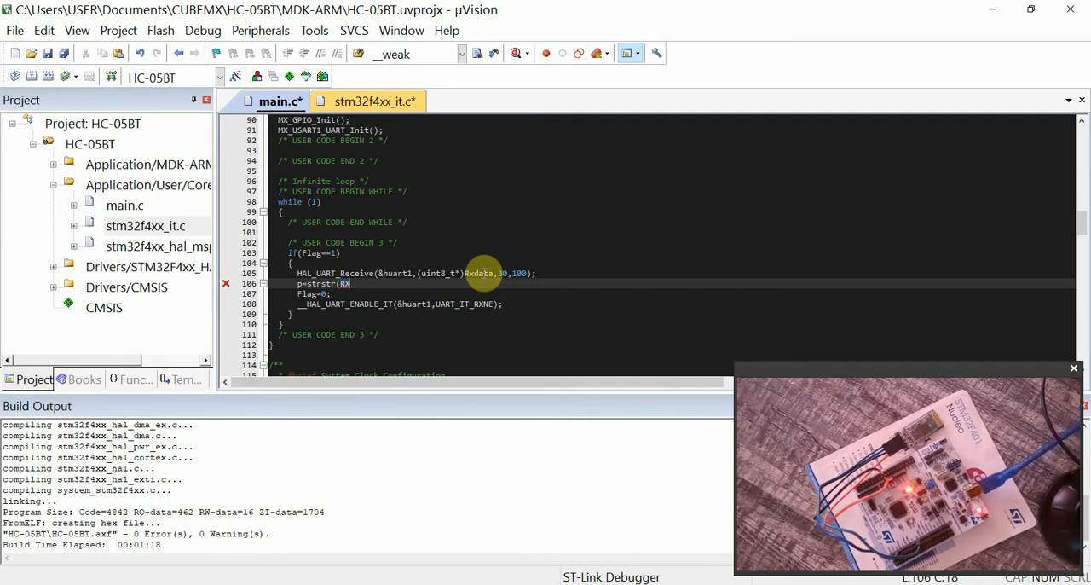
Write p=strstr((char*)Rxdata,"ON"); and begin if(*p=='O') below it.
text(data,"O)
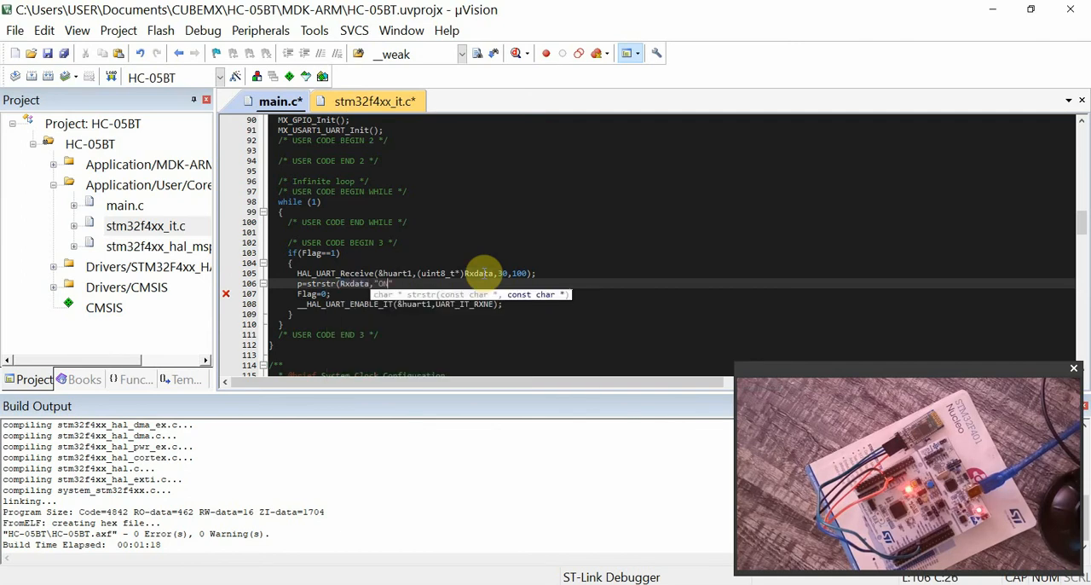
text(N)
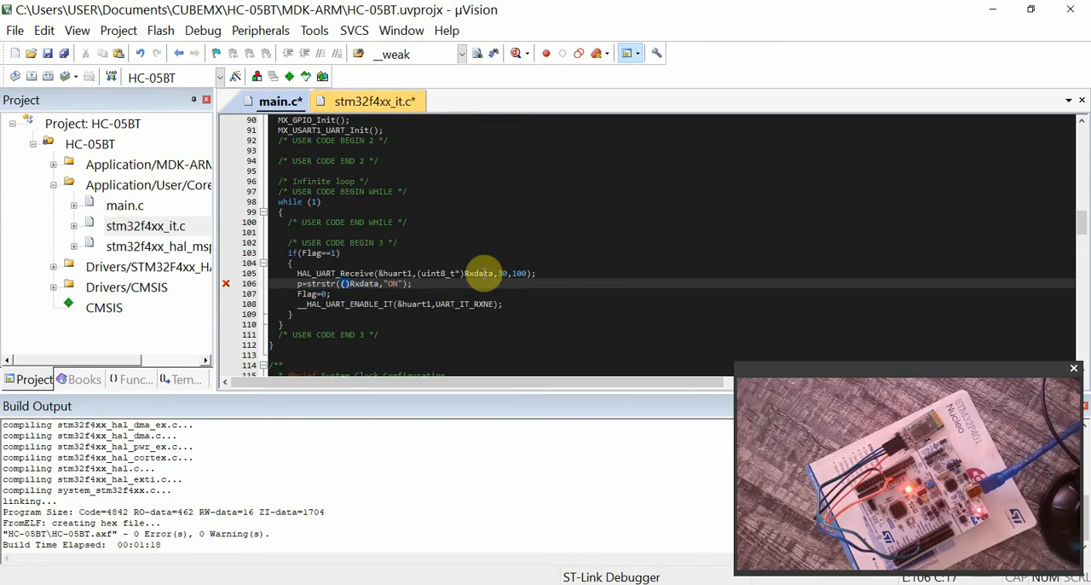
text((char))
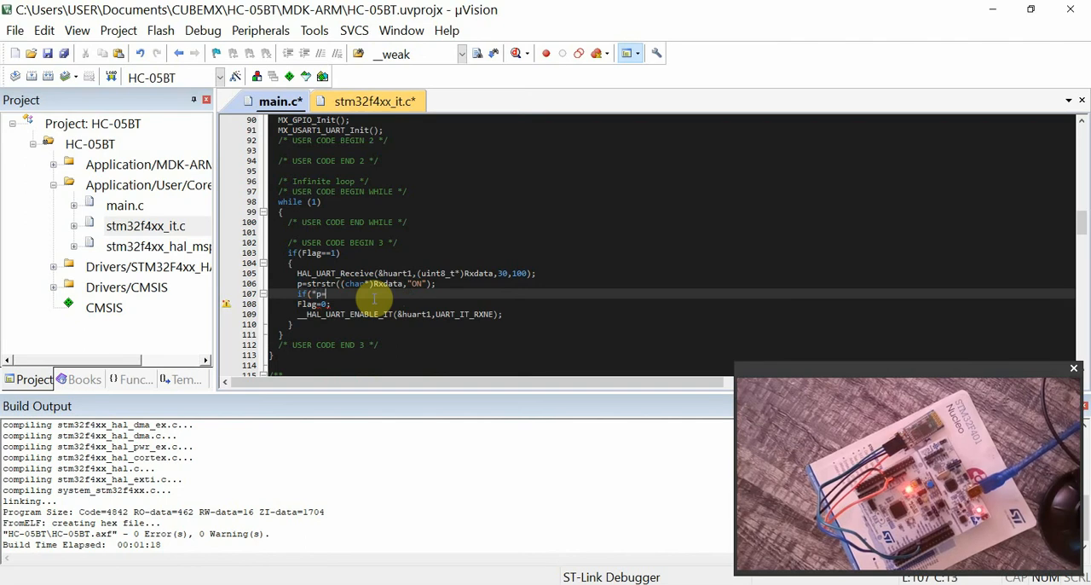
text(')
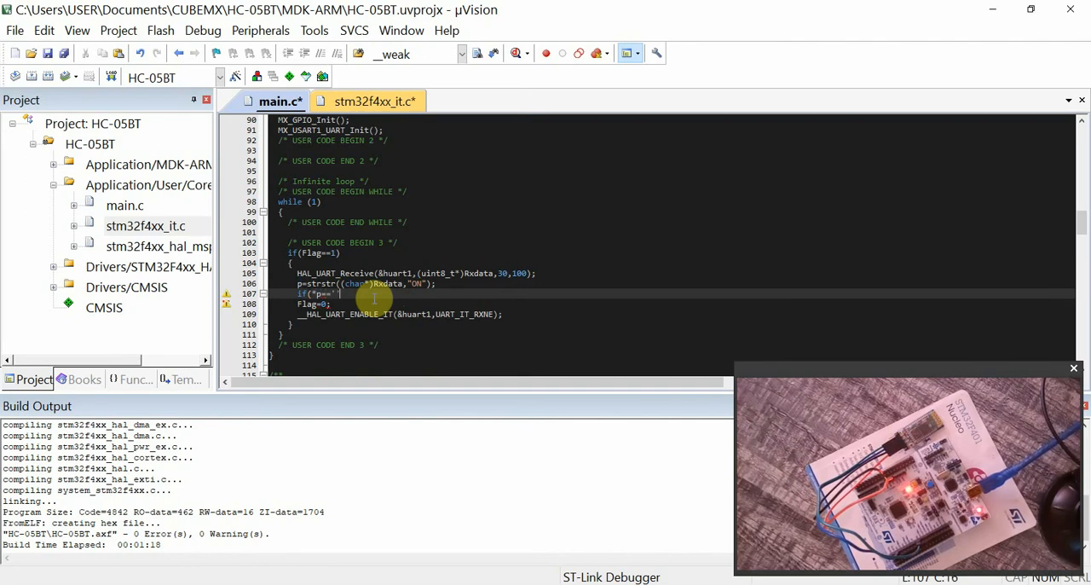
text(0'))
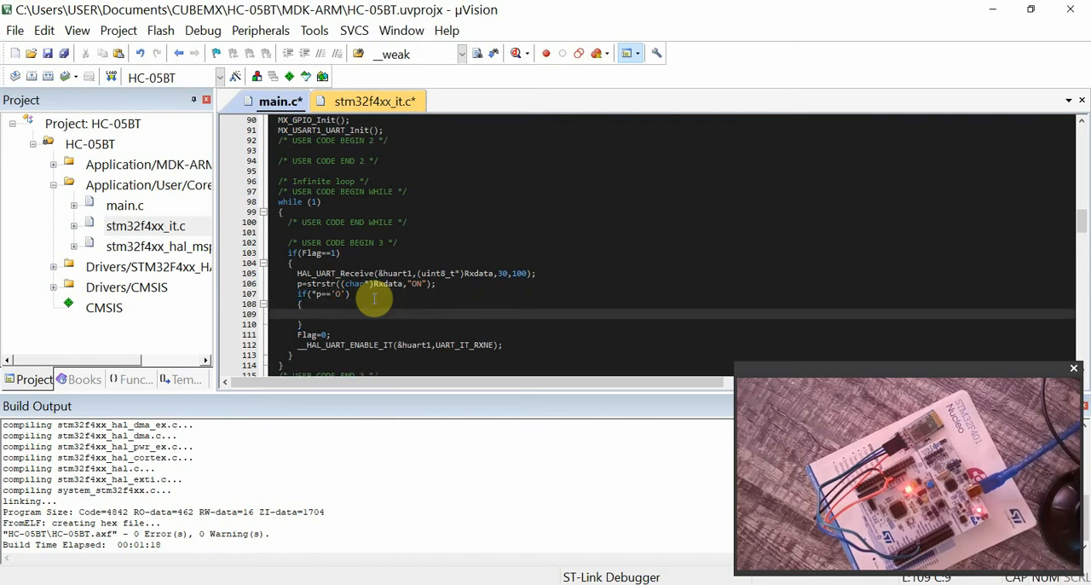
Write HAL_GPIO_WritePin(GPIOA,GPIO_PIN_5,GPIO_PIN_SET) in the if and the RESET version in the else.
text(HAL_GPIO_WR)
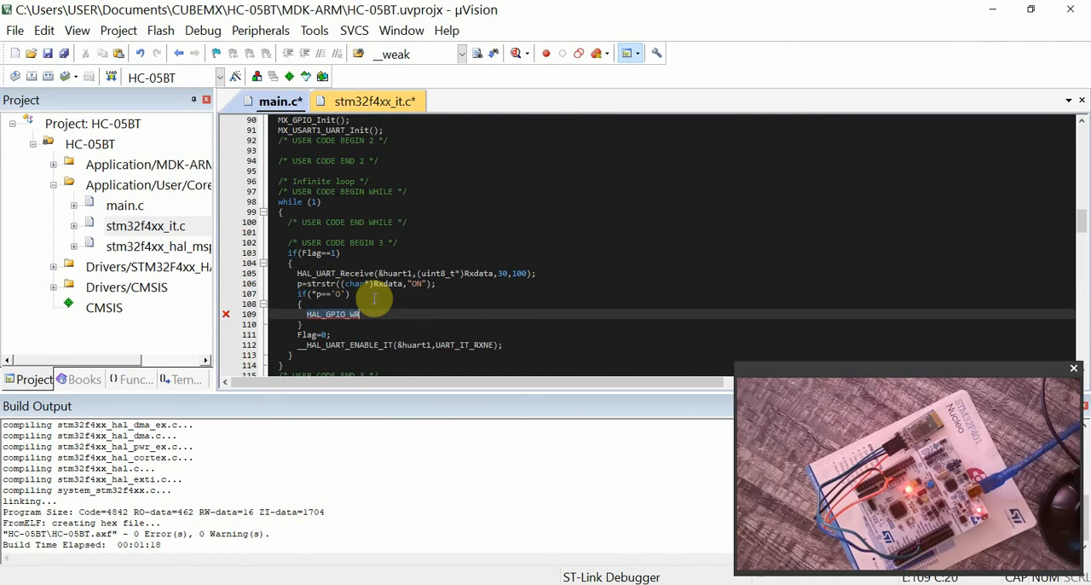
text(ITEPIN)
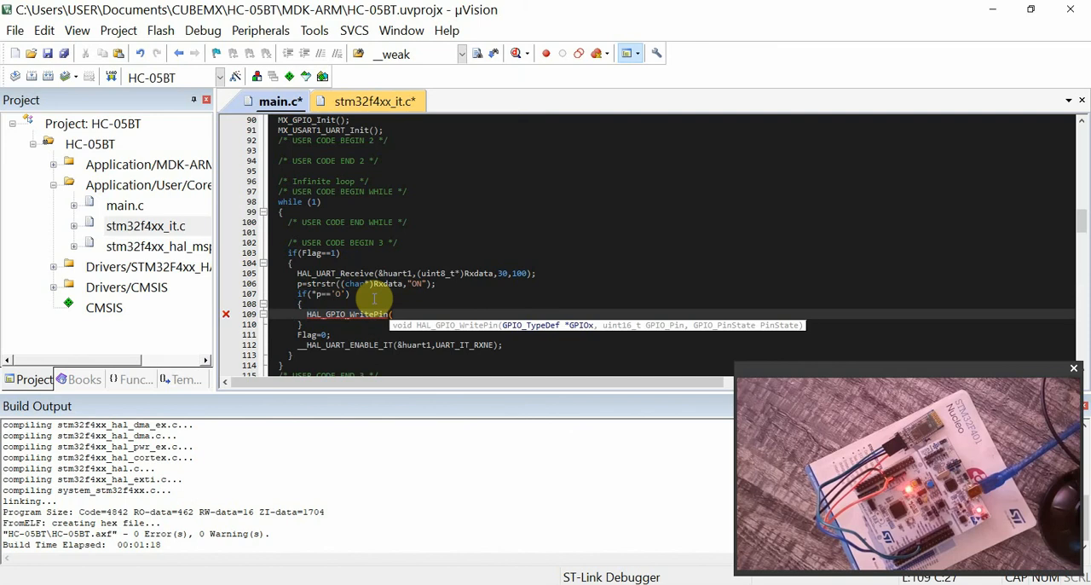
text(GPIOA)
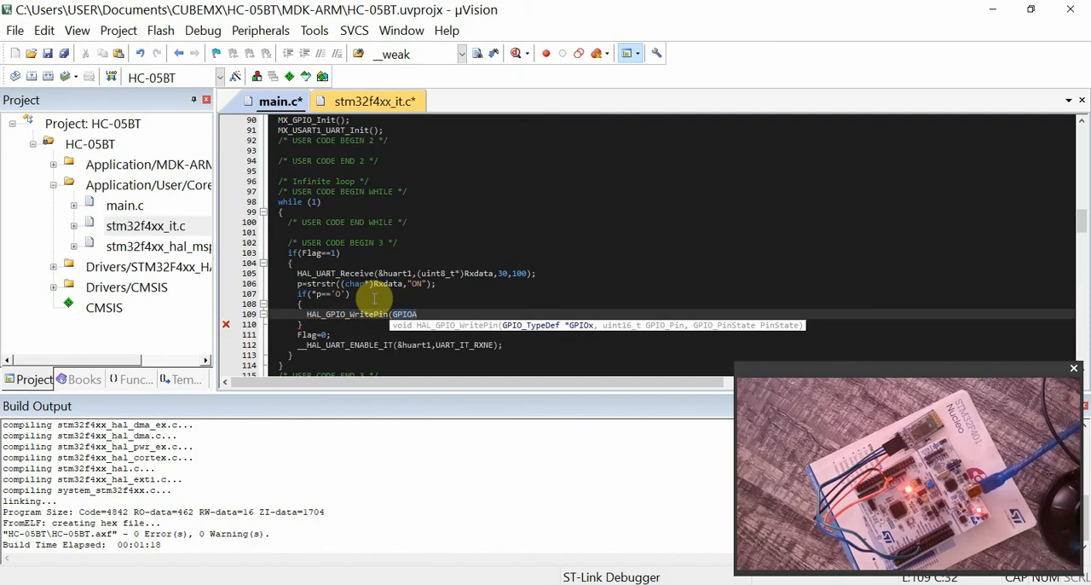
text(,GPIO_PIN_5,)
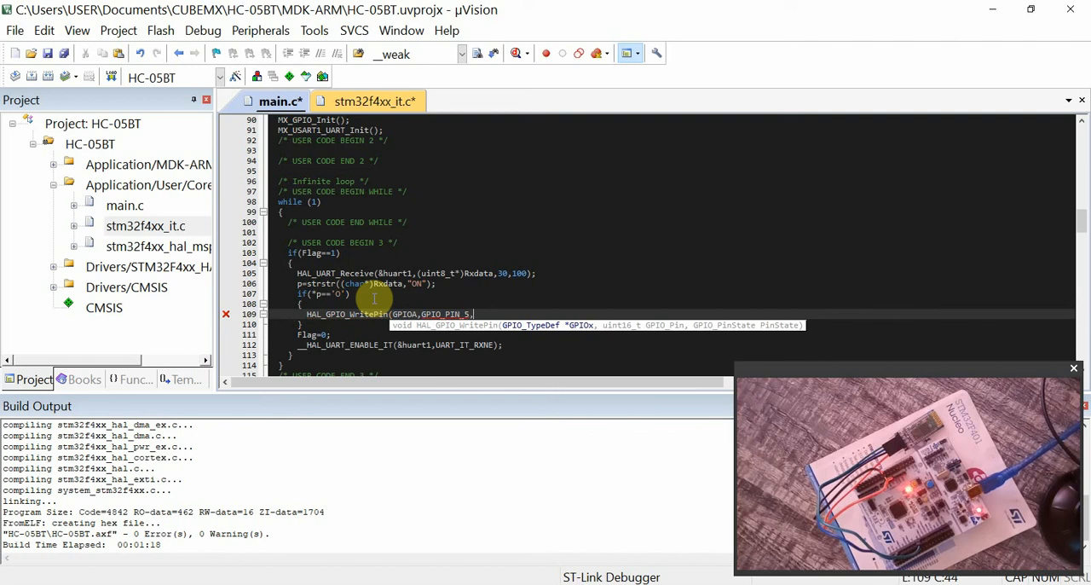
text(GPIO_PIN)
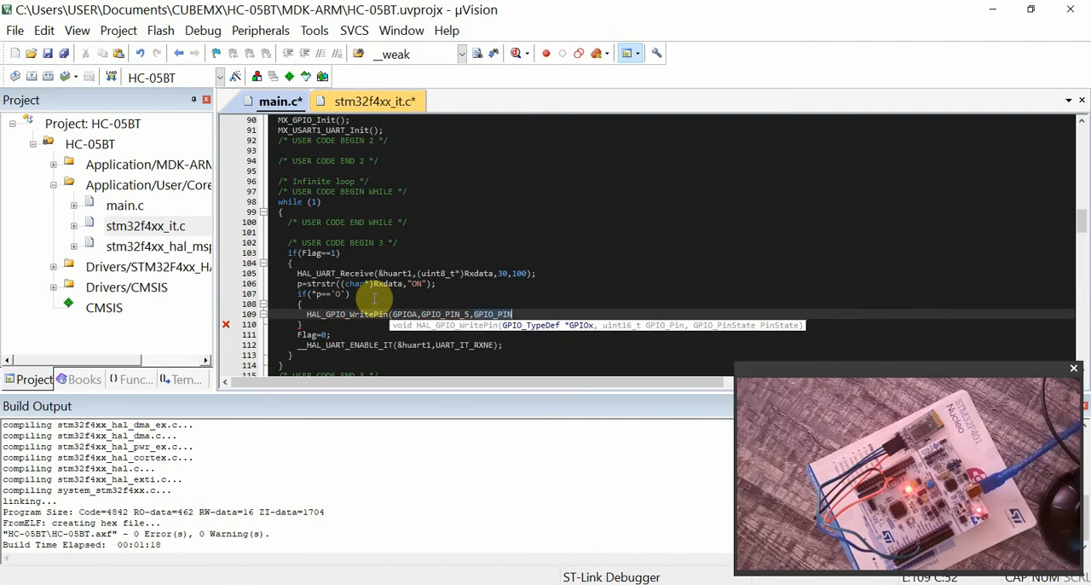
text(_SET);)
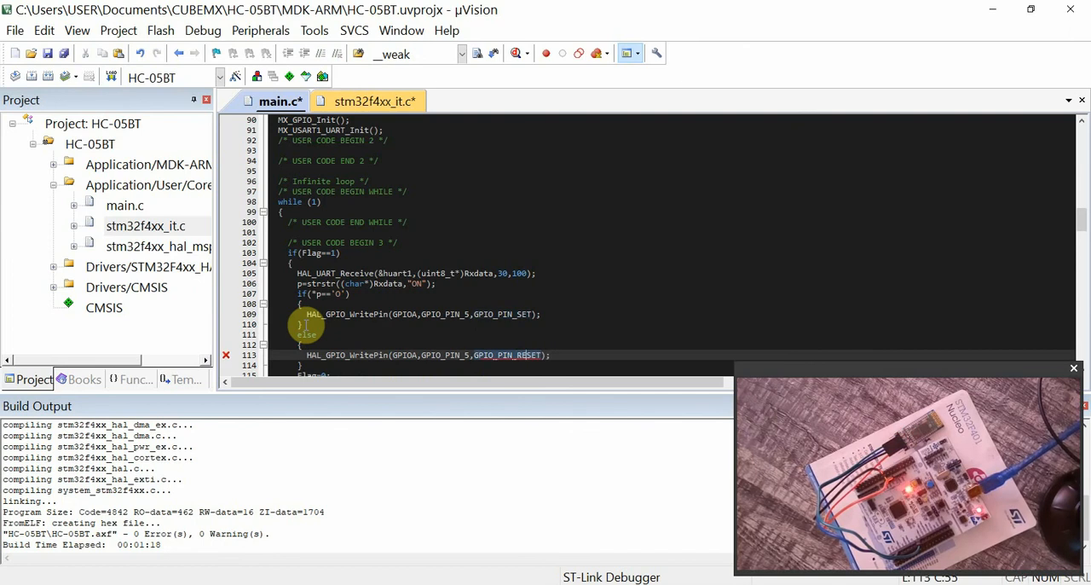
scroll(down, 3)
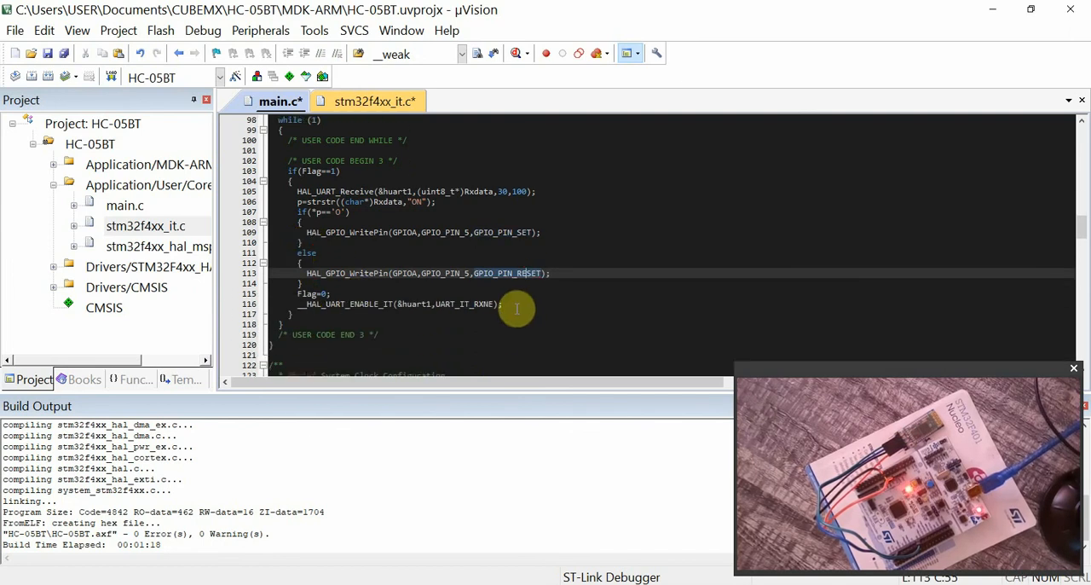
scroll(up, 3)
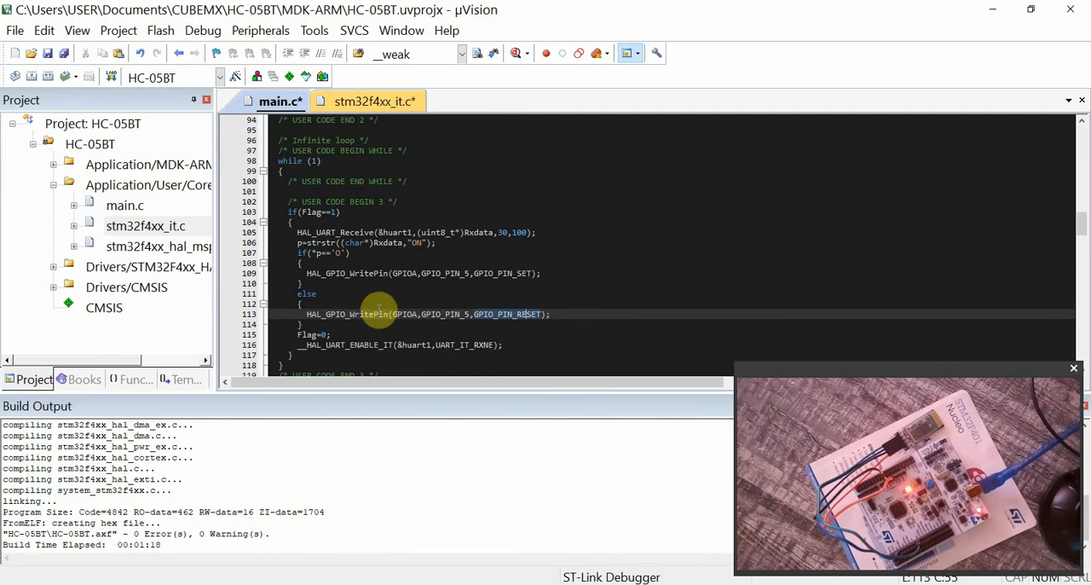
scroll(down, 3)
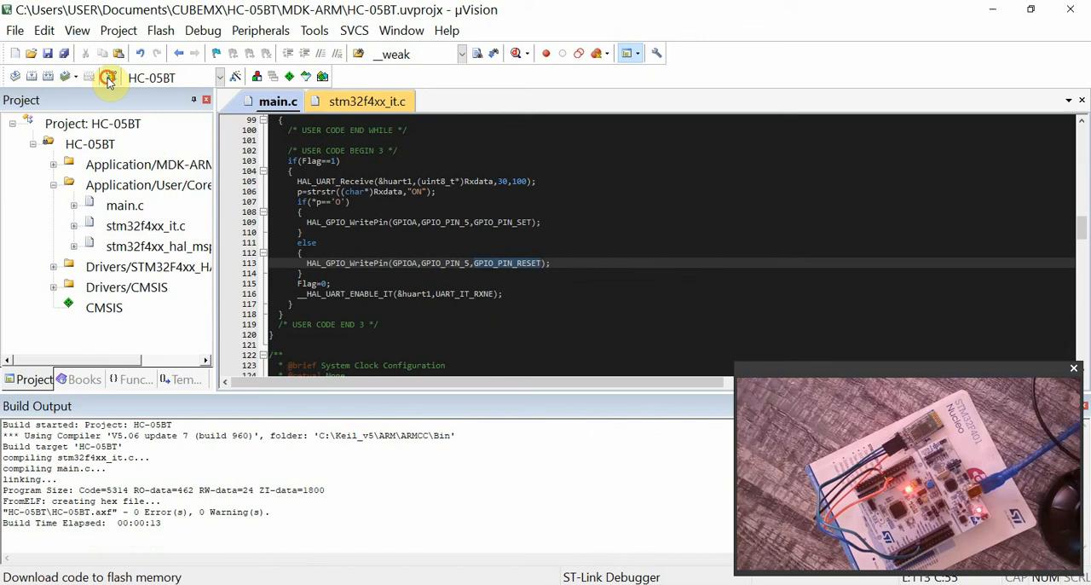
Build and flash, breakpoint the Flag=1 line in the USART1 handler, run, and send ON from Terminal.
click(109, 79)
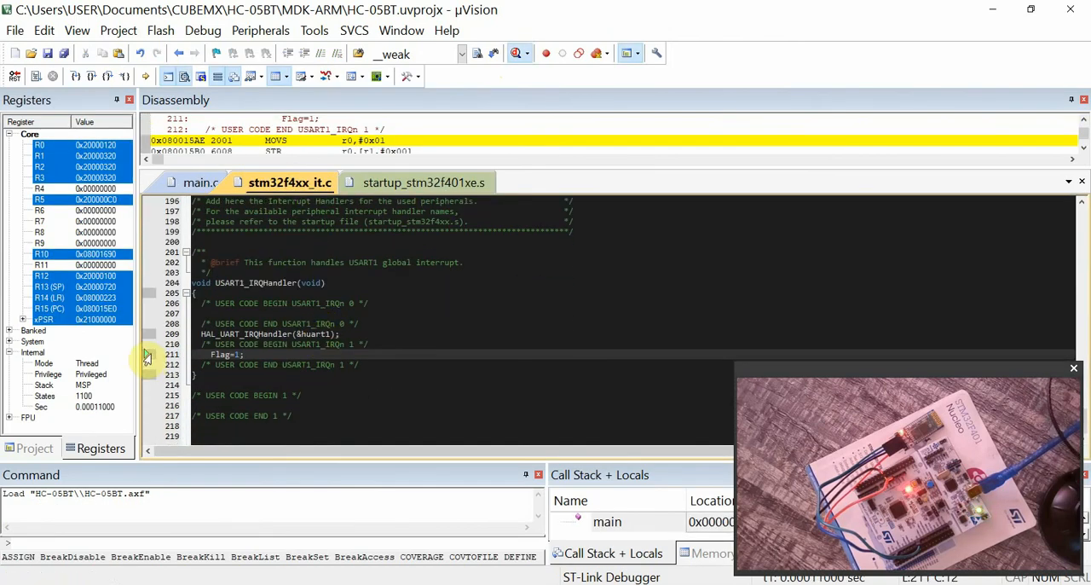
click(147, 355)
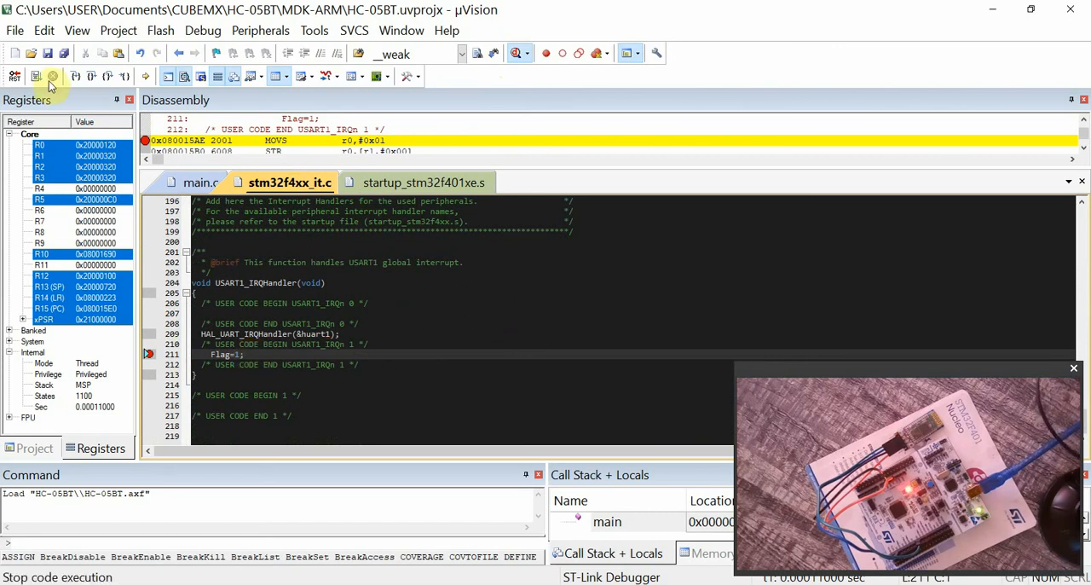
click(52, 75)
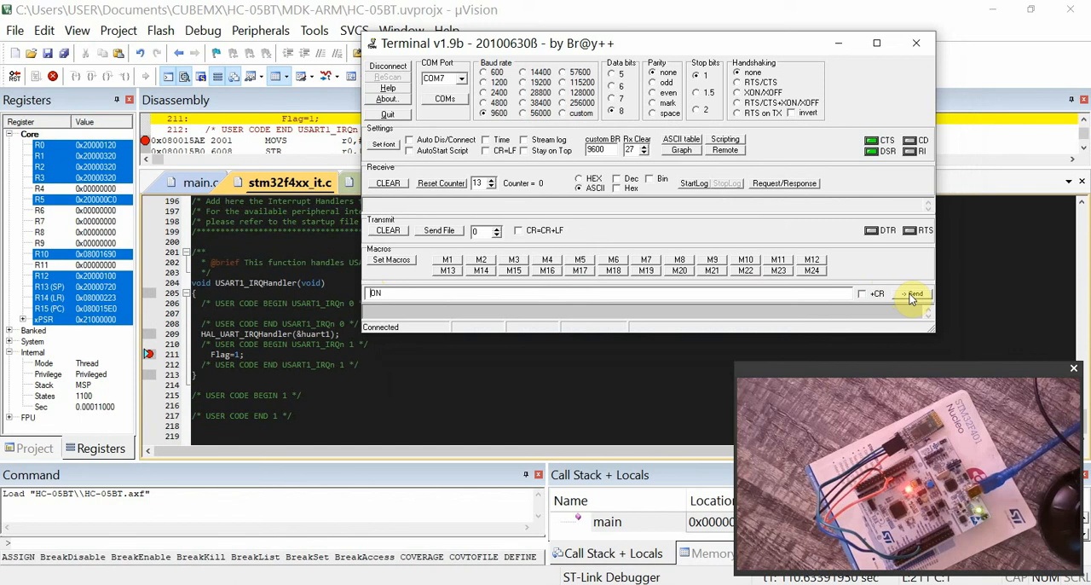
click(914, 293)
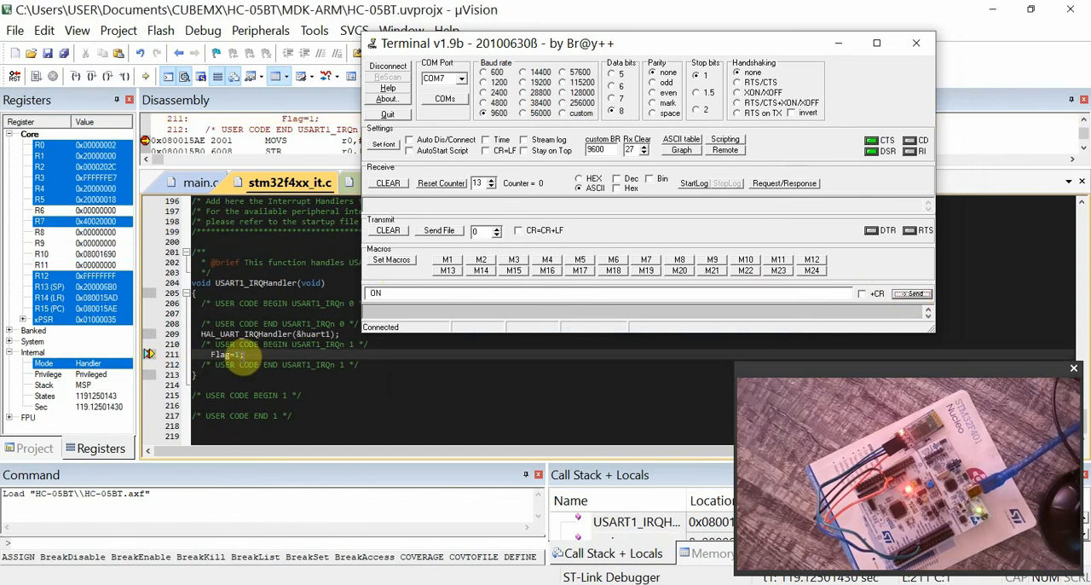
mouse_move(281, 286)
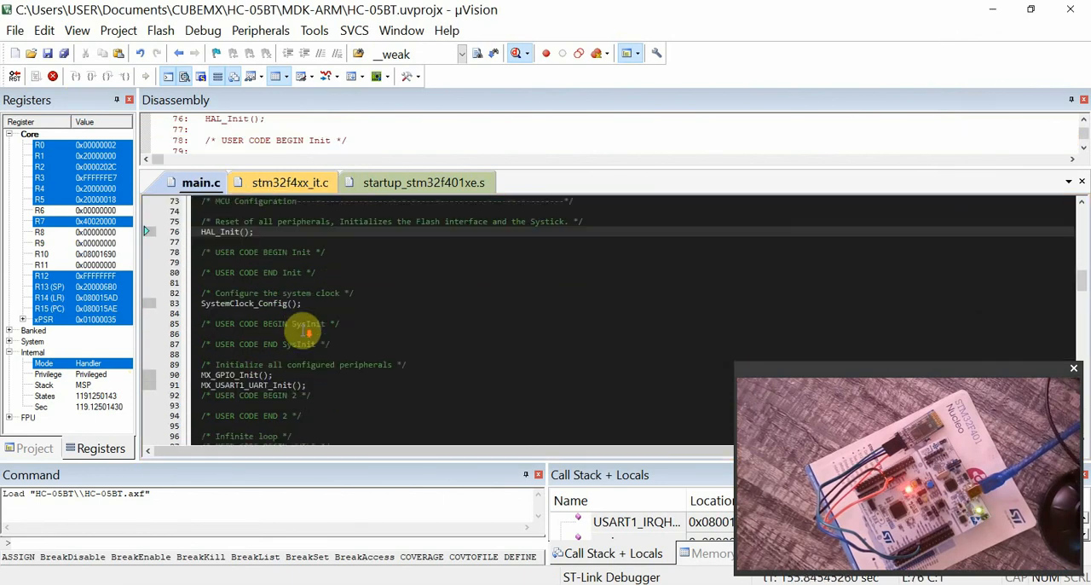
Scroll main.c down to the receive loop where execution stops at the *p=='O' check.
scroll(down, 3)
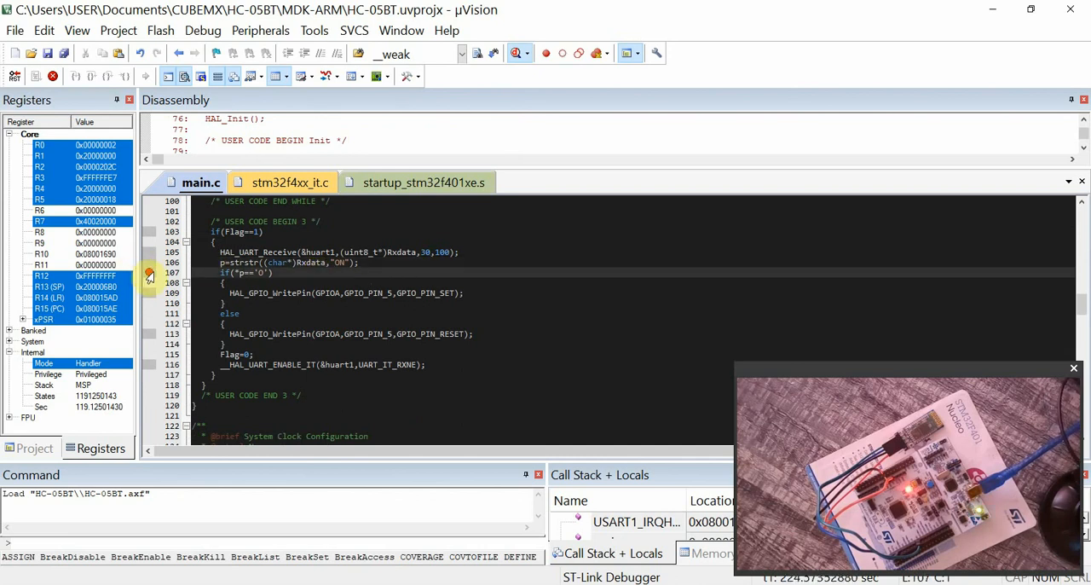
mouse_move(14, 76)
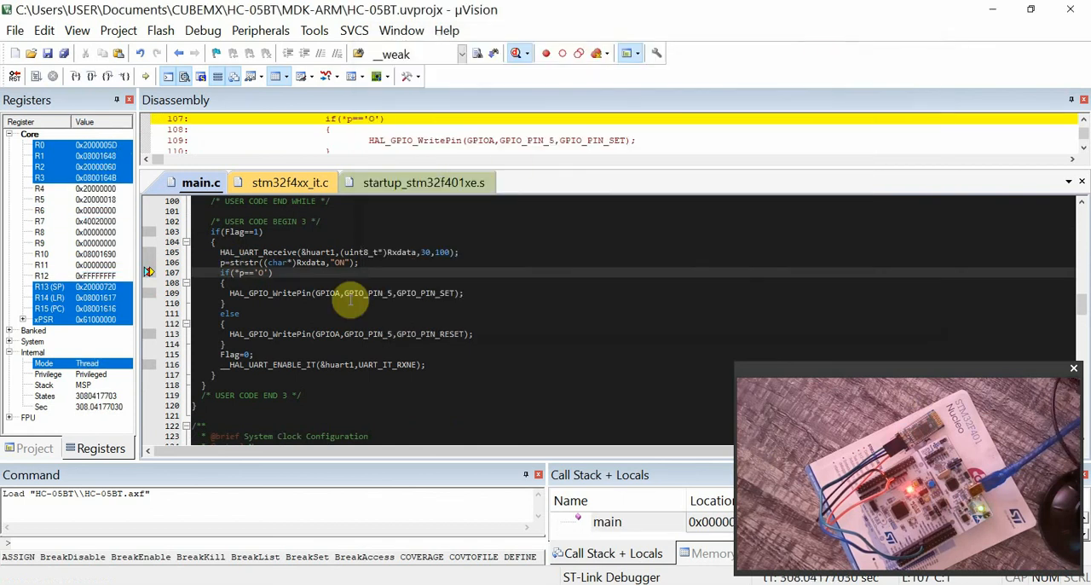
mouse_move(527, 383)
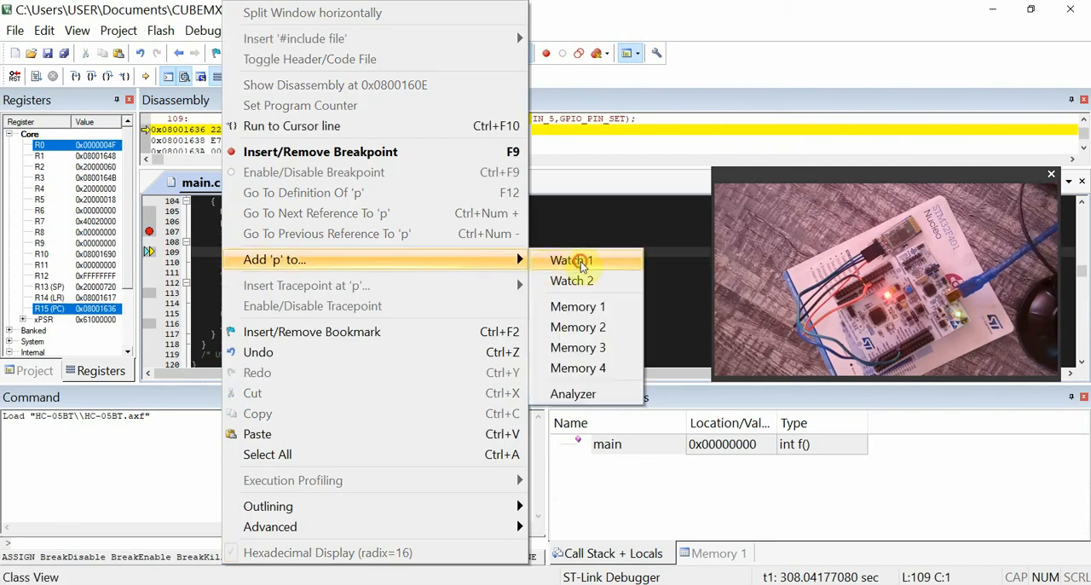
Watch p (pointing to 'O') and step over the PA5 set call back into the loop.
click(570, 259)
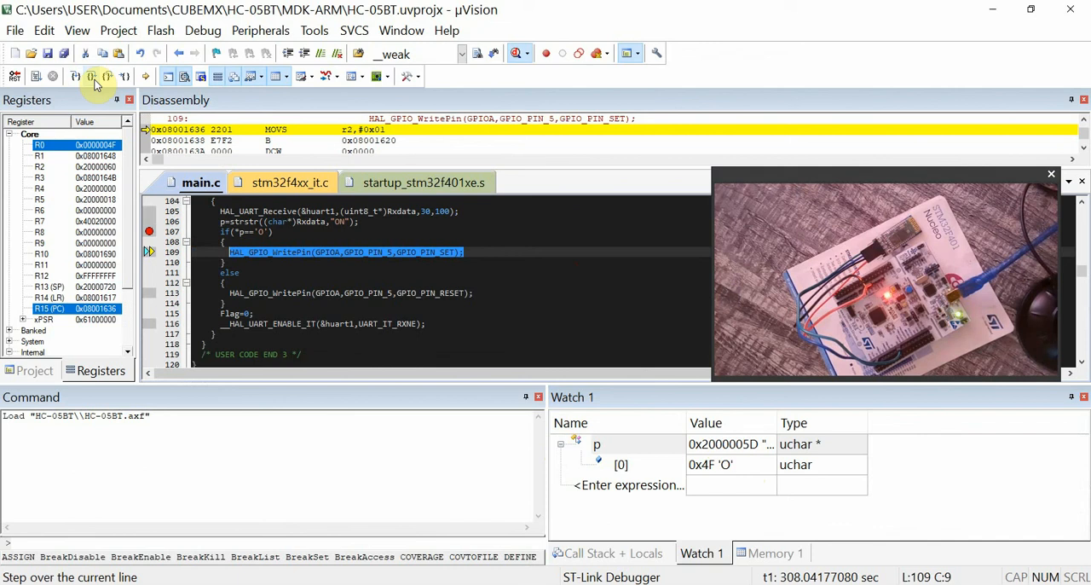
click(93, 77)
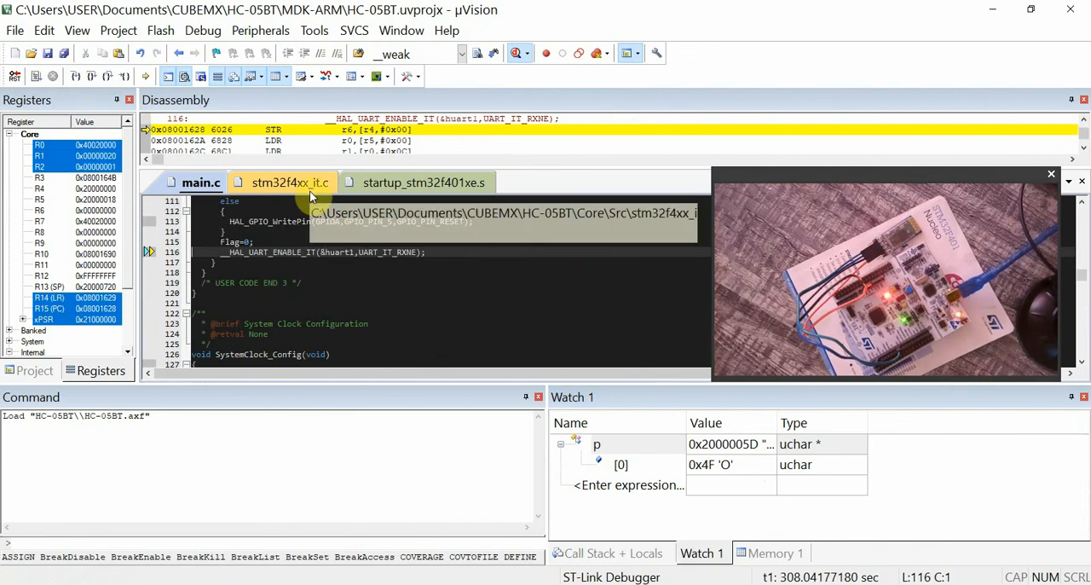
mouse_move(324, 269)
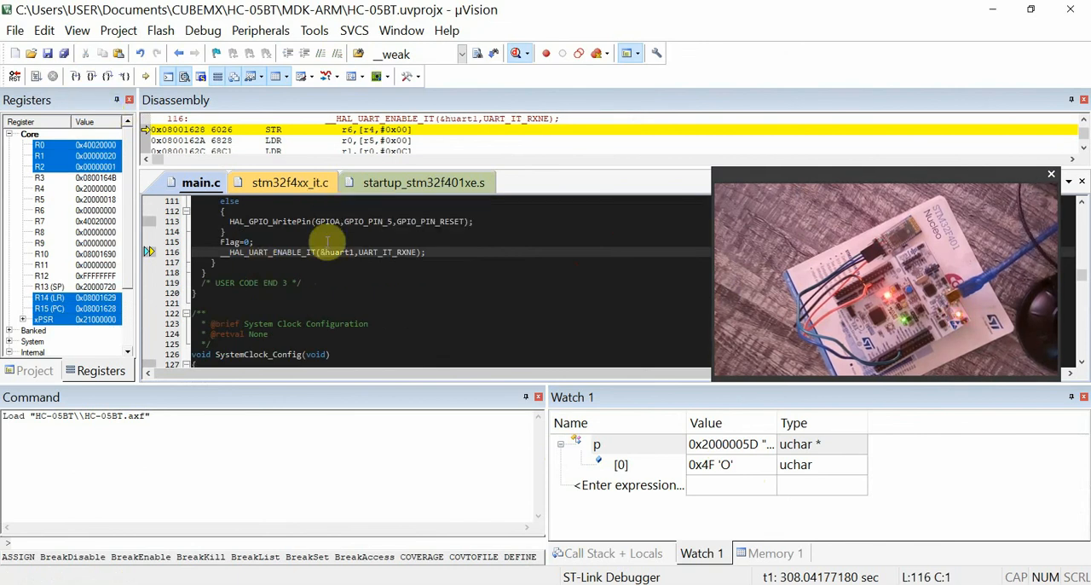
mouse_move(92, 77)
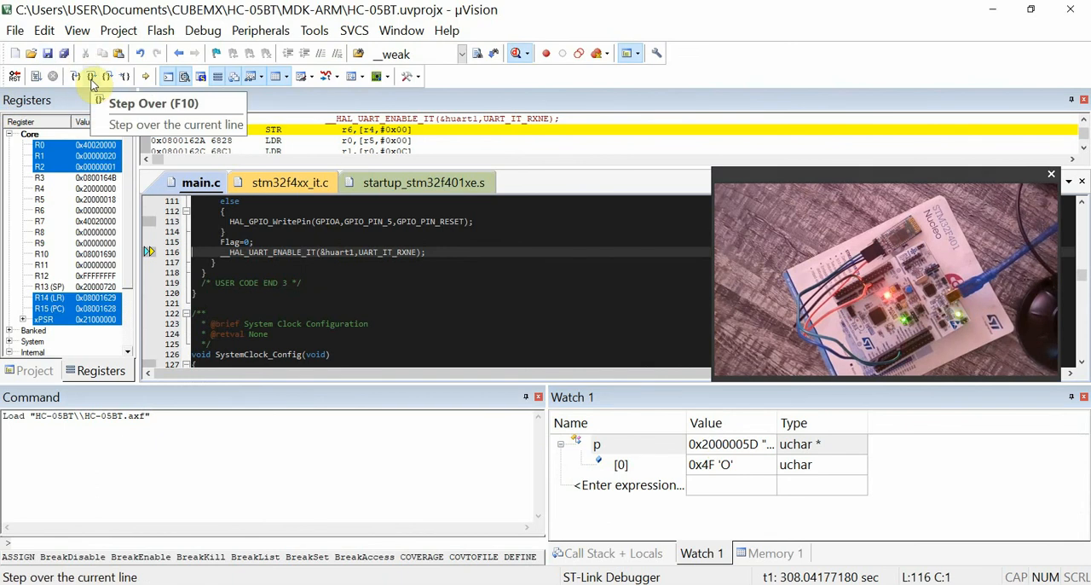
click(92, 75)
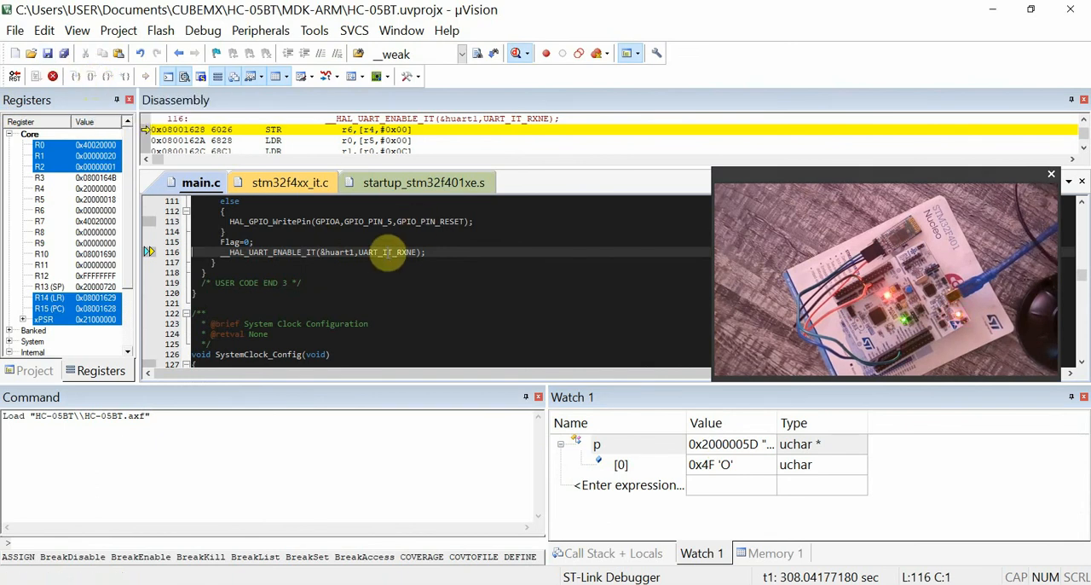
scroll(up, 3)
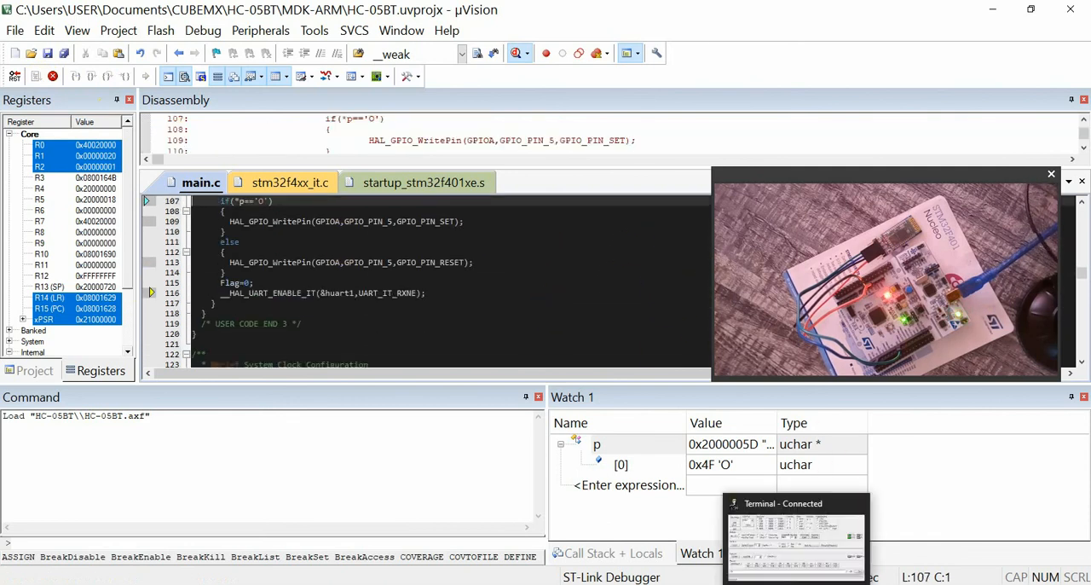
Bring Terminal v1.9b to the front and open its Macro Settings dialog.
click(795, 532)
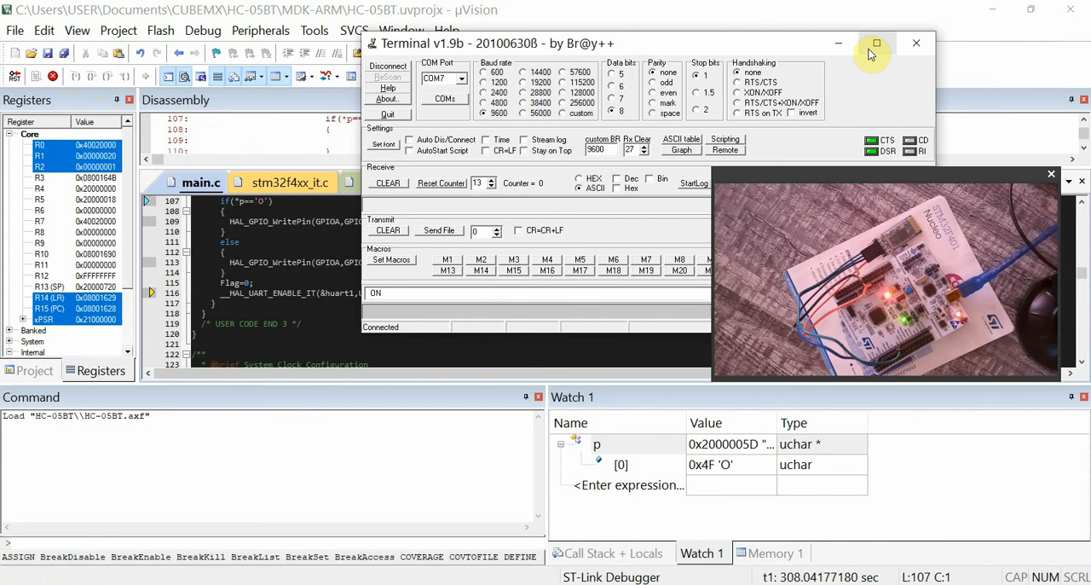
click(876, 42)
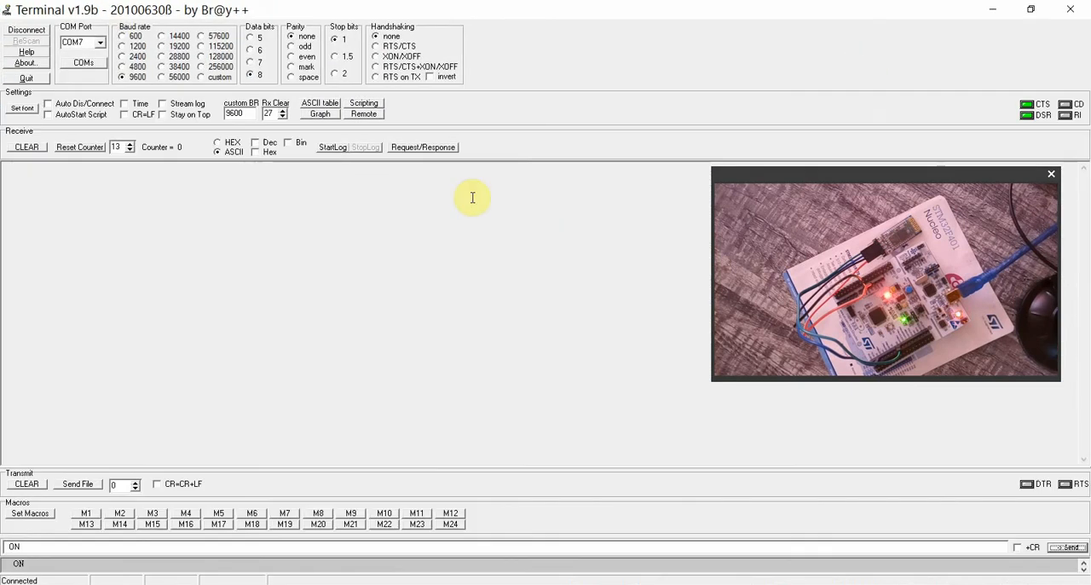
mouse_move(85, 421)
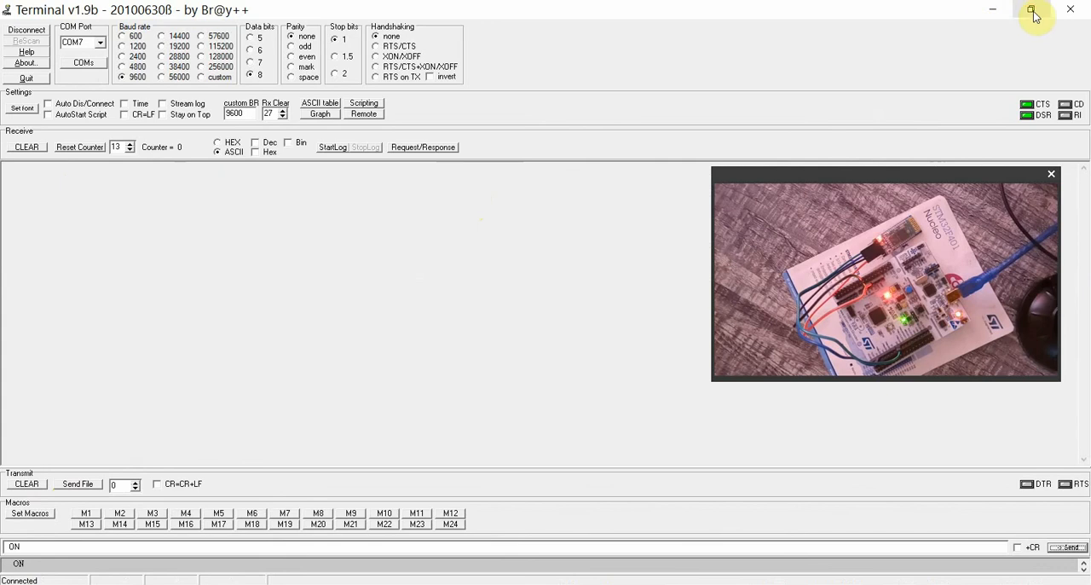
click(1032, 10)
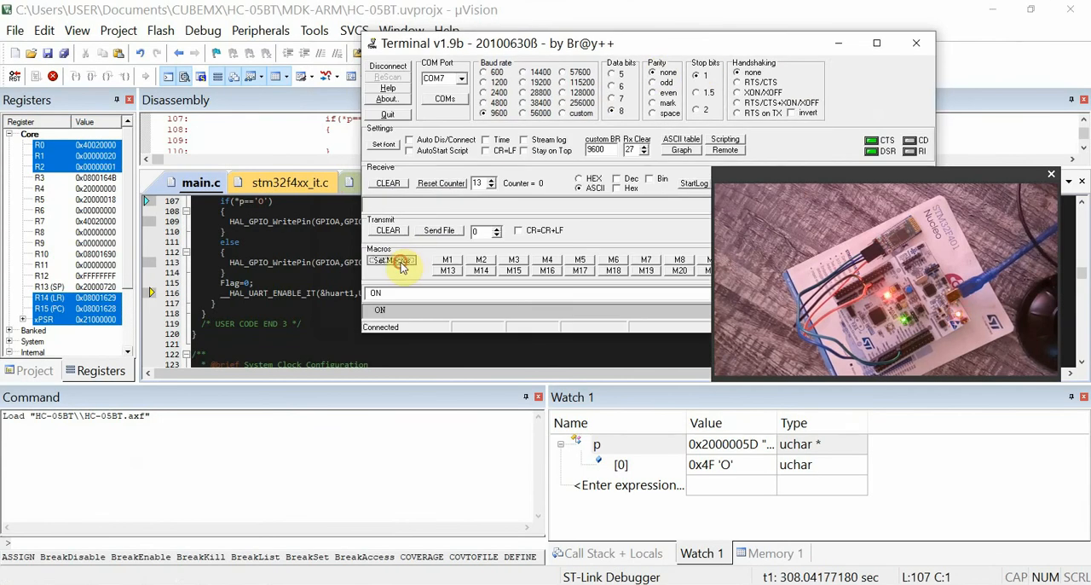
click(391, 259)
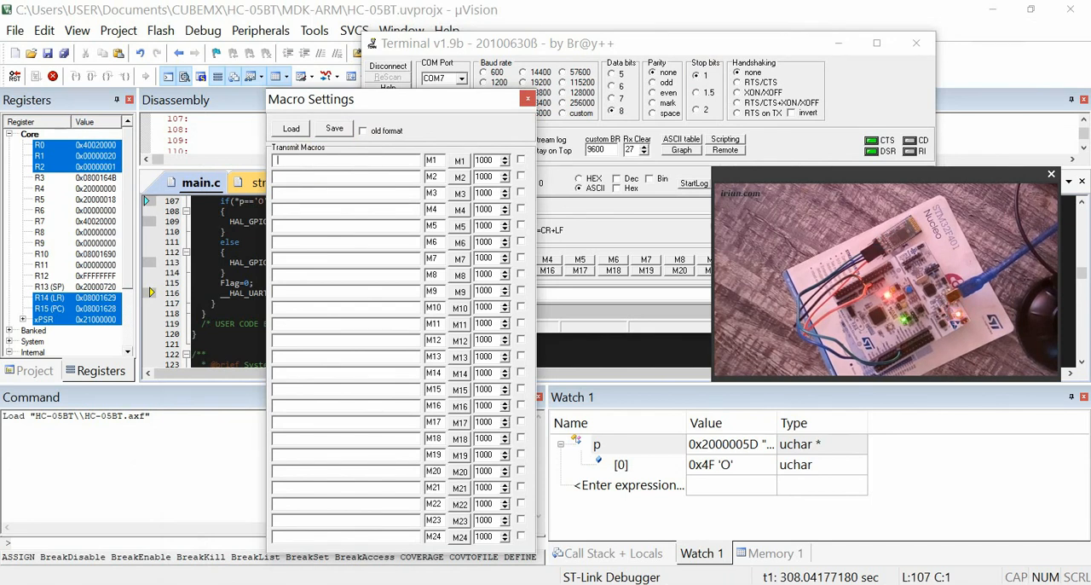
Define macro M1 named ON sending ON and M2 named OFF sending OFF.
text(ON)
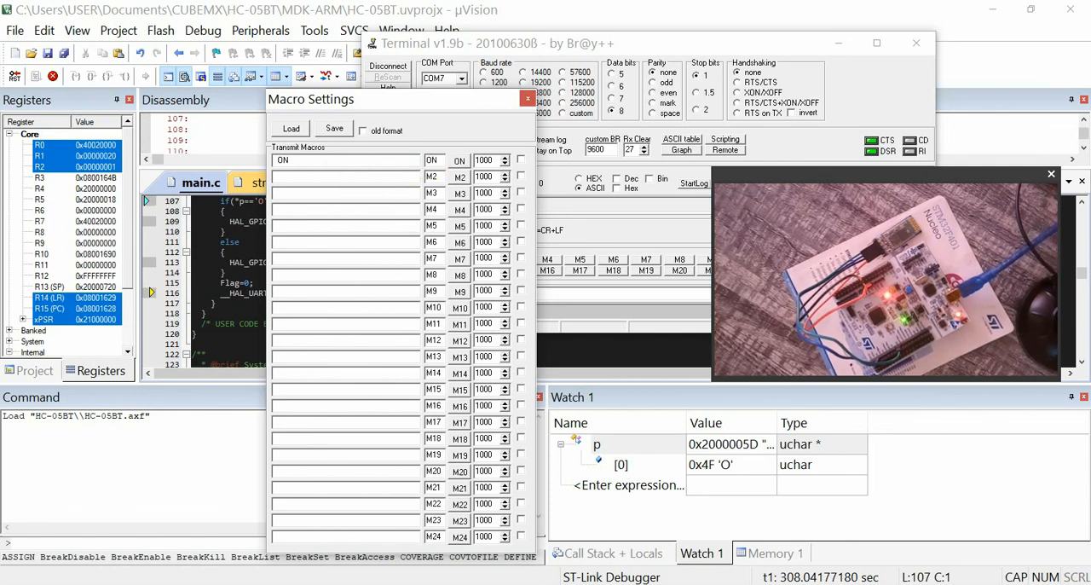
text(O)
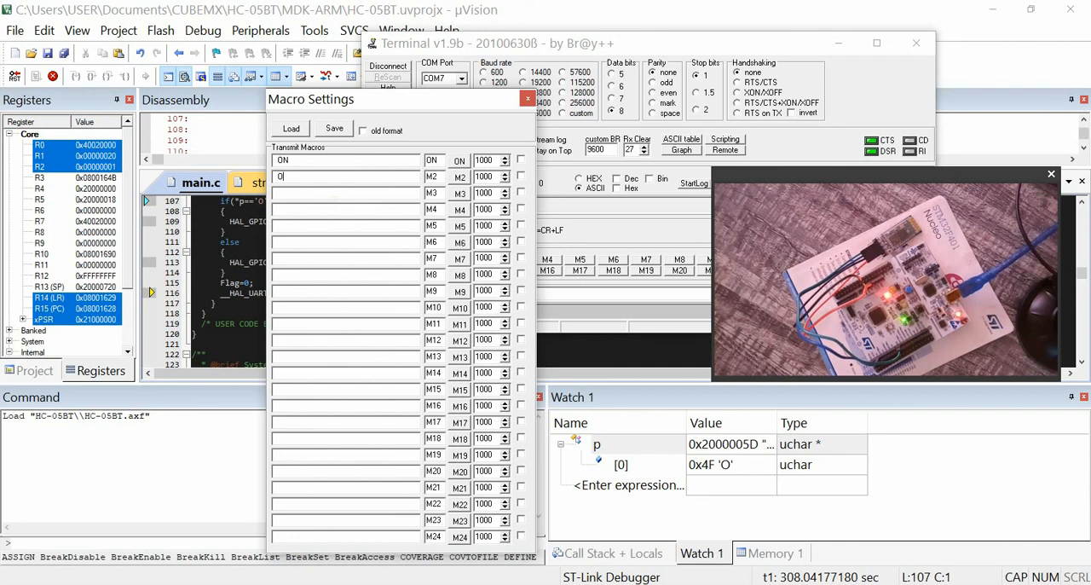
text(FF)
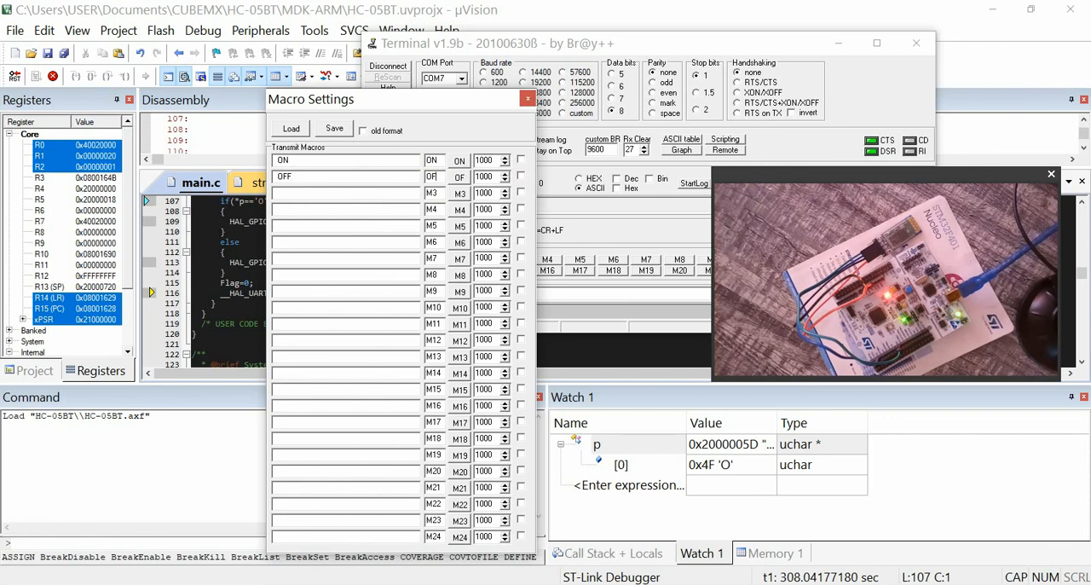
click(334, 128)
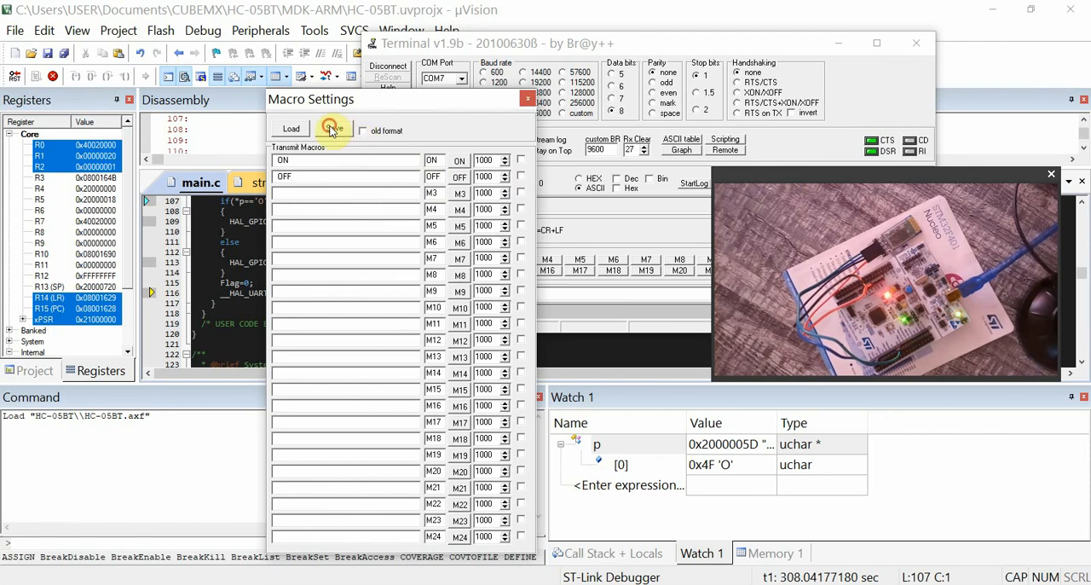
Save the macro set as HI.tmf and close Macro Settings.
click(334, 127)
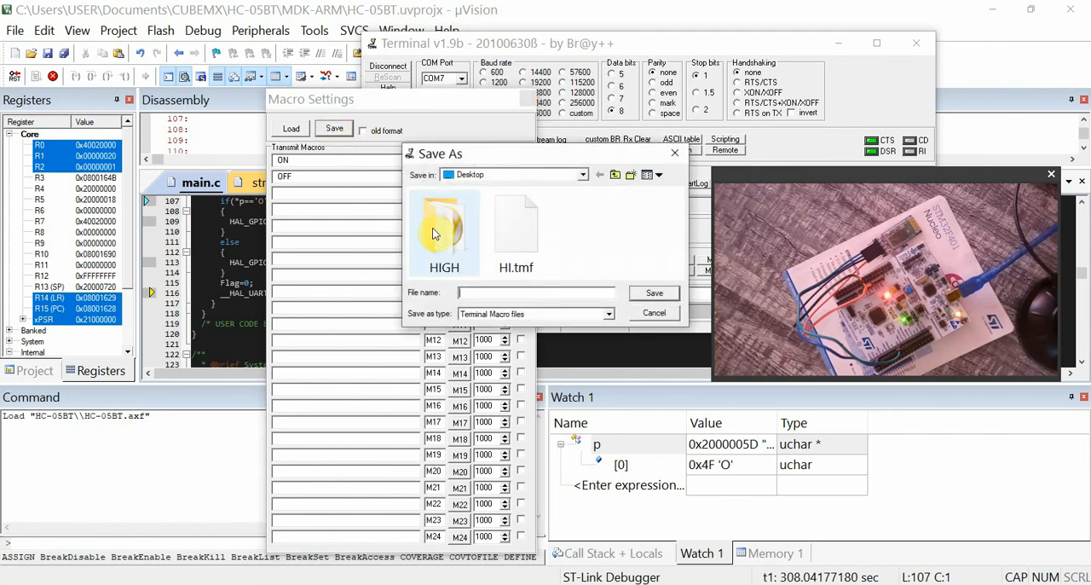
click(514, 225)
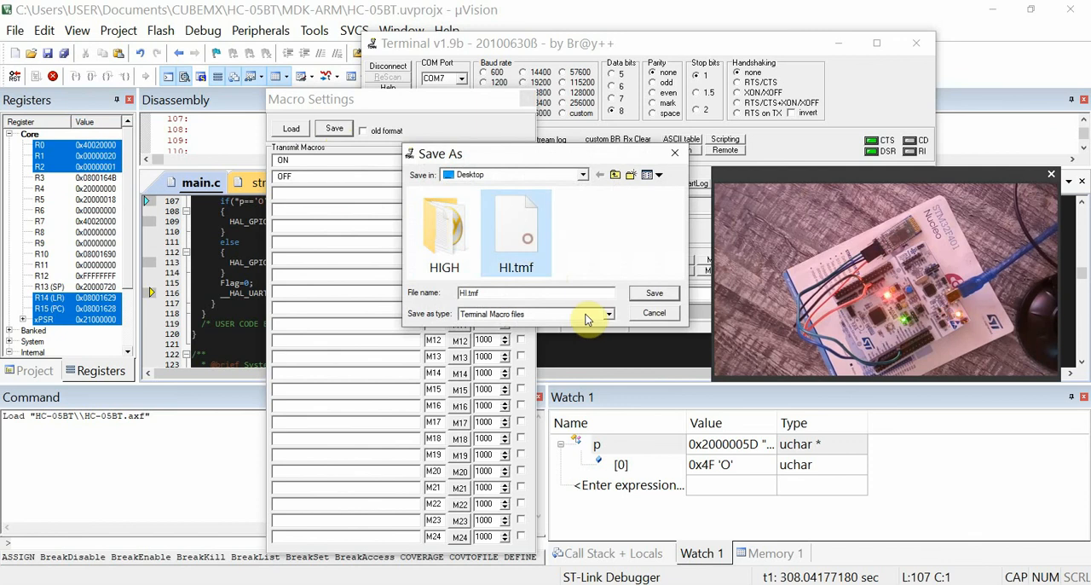
click(655, 293)
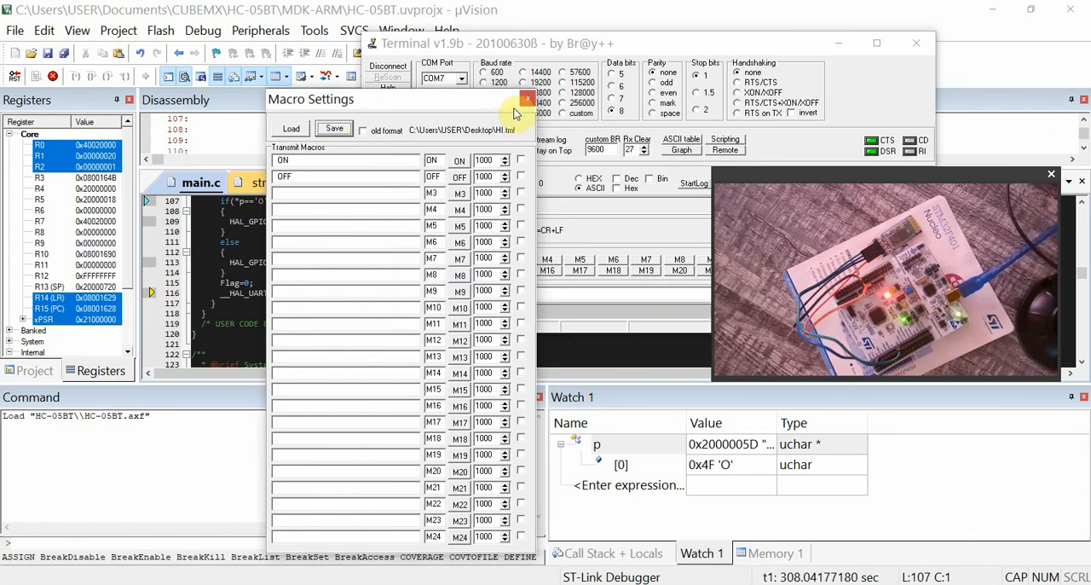
click(527, 99)
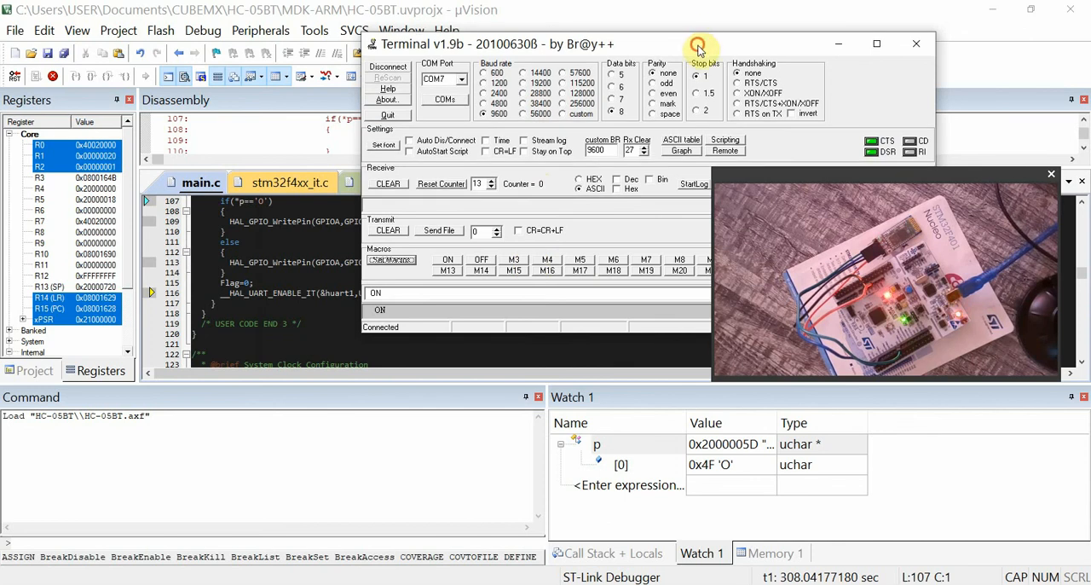
Send ON and OFF alternately via the macro buttons to toggle the board's PA5 LED.
click(877, 44)
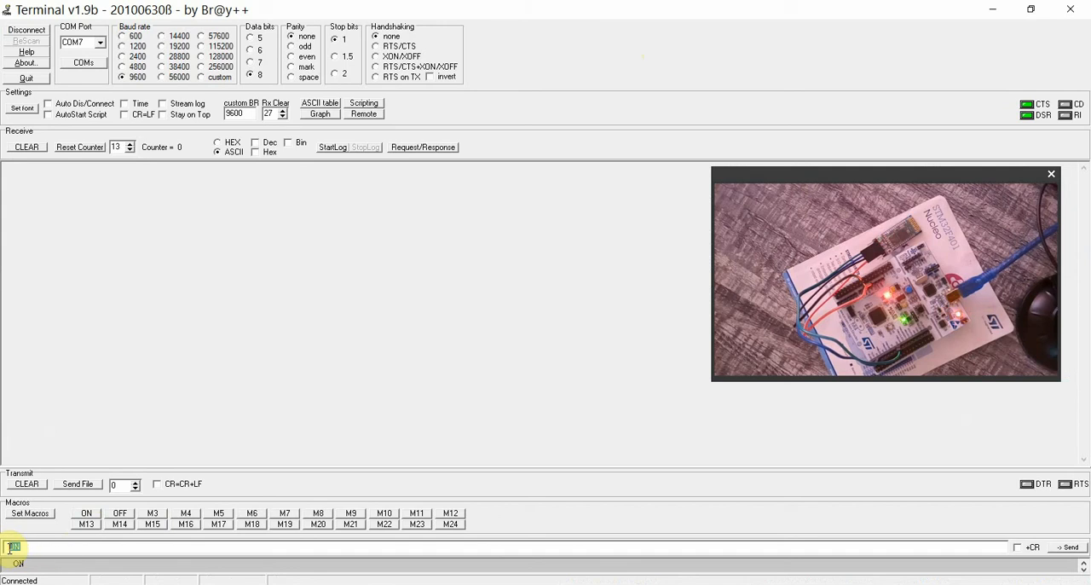
click(85, 514)
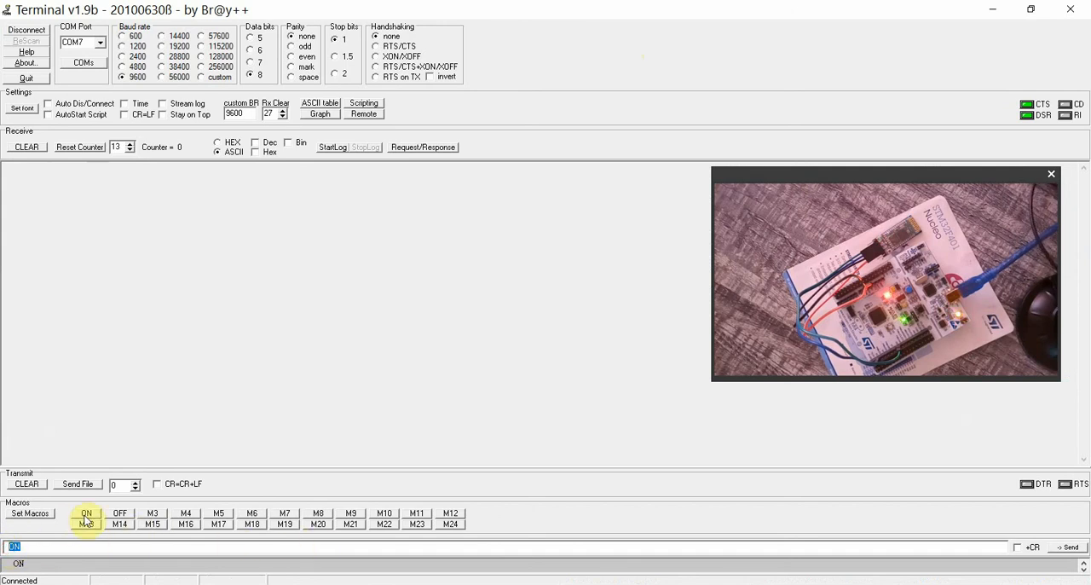
click(119, 511)
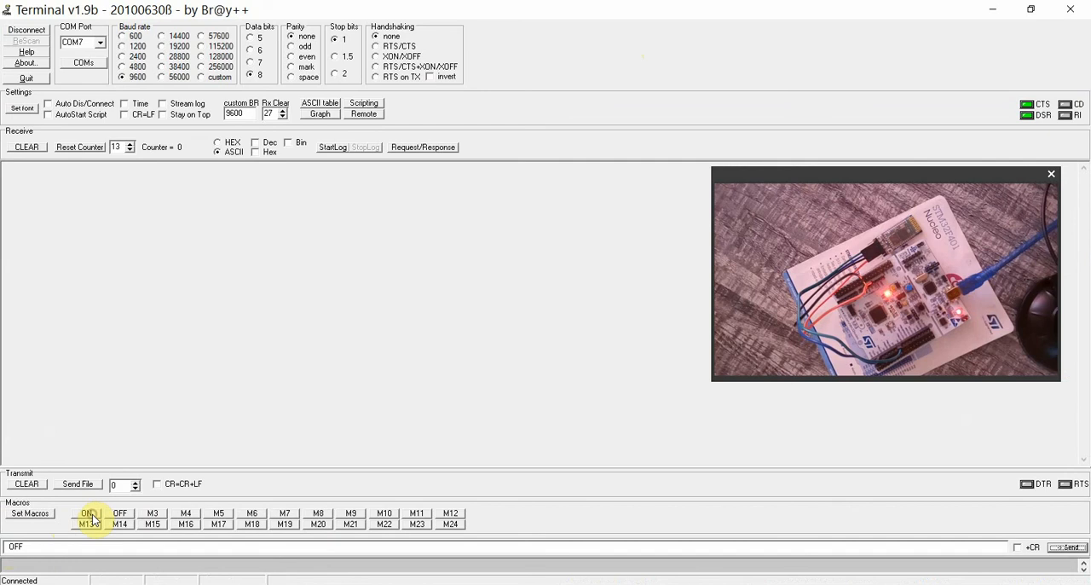
click(85, 511)
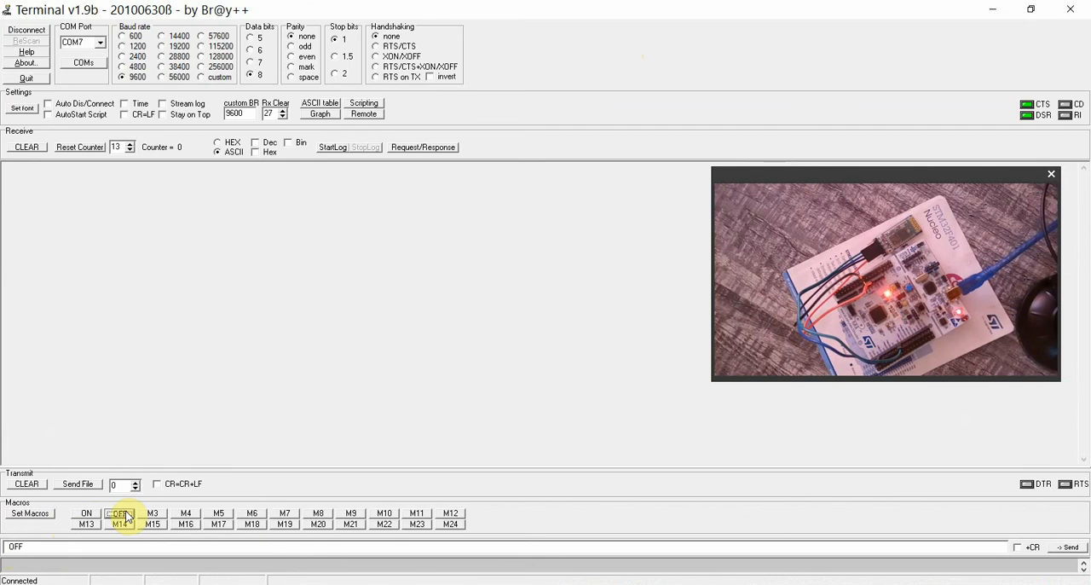
click(86, 512)
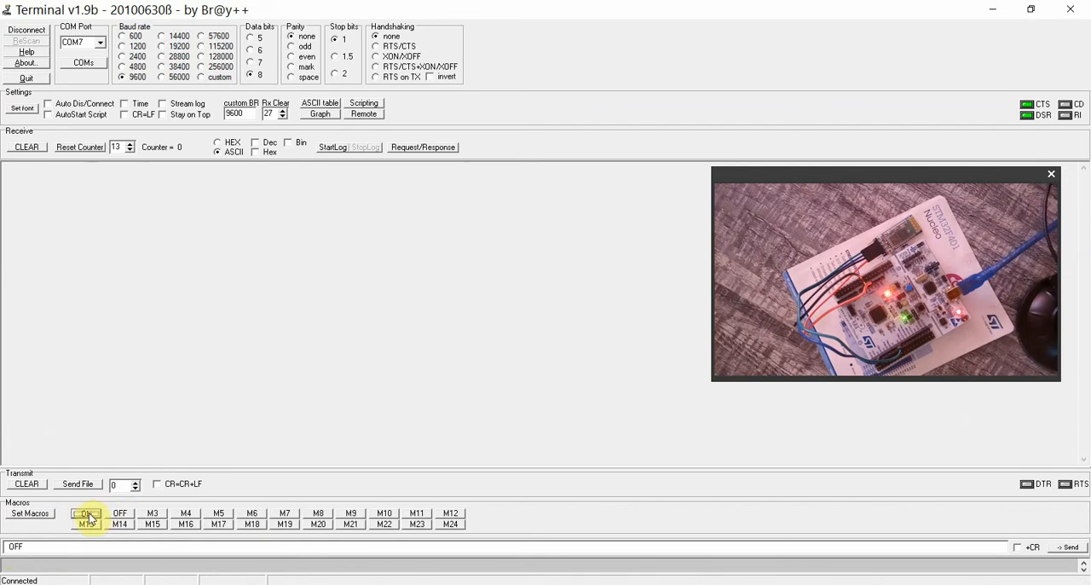
click(119, 511)
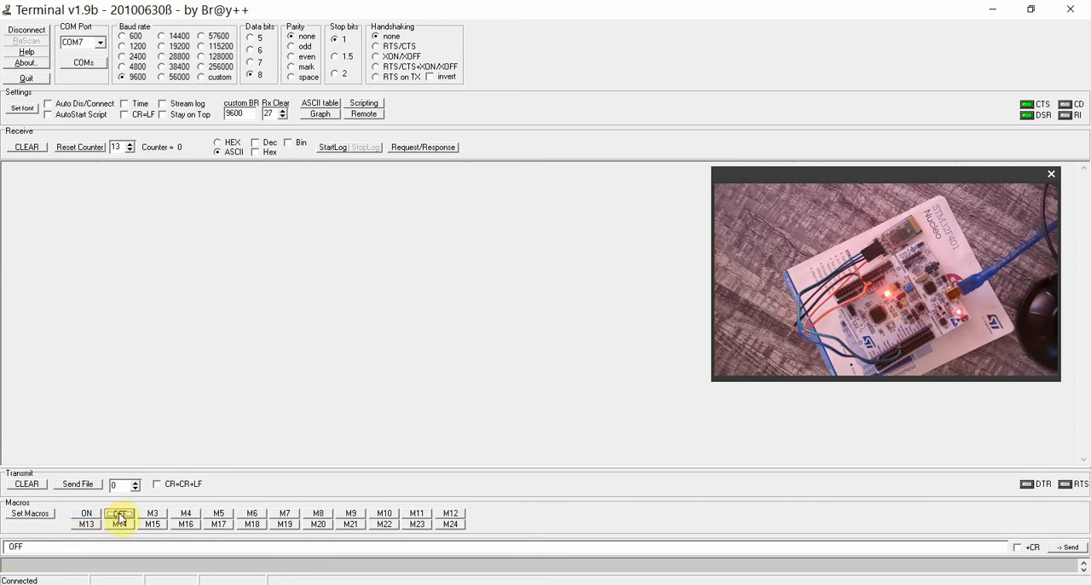
click(85, 511)
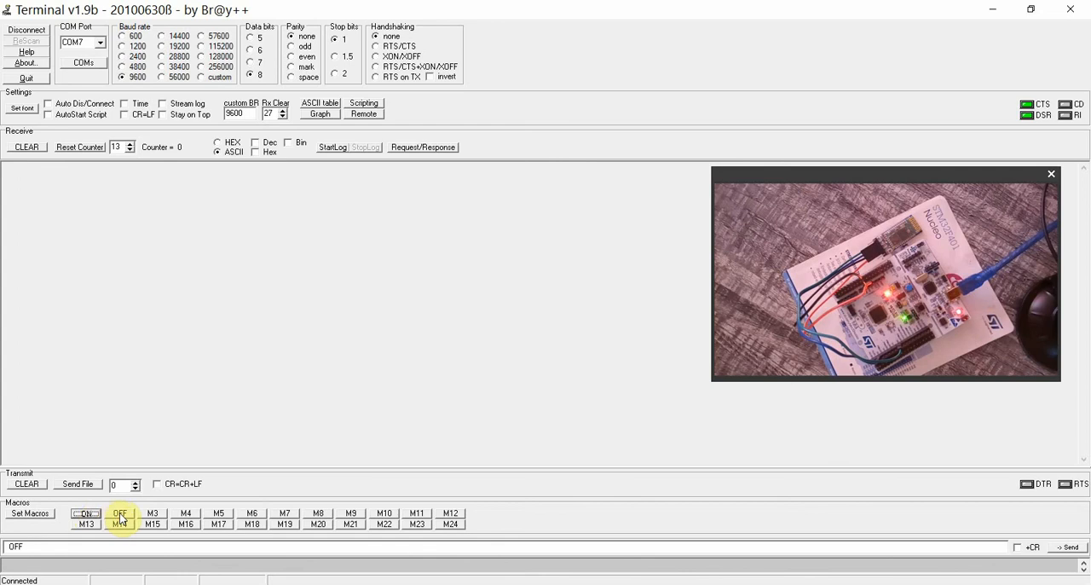
click(120, 513)
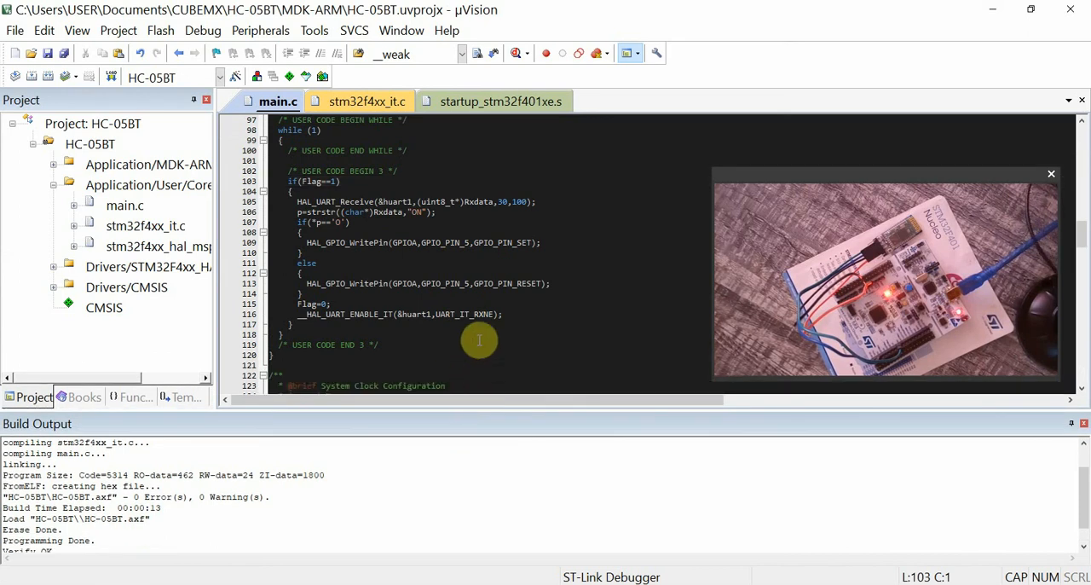
mouse_move(784, 205)
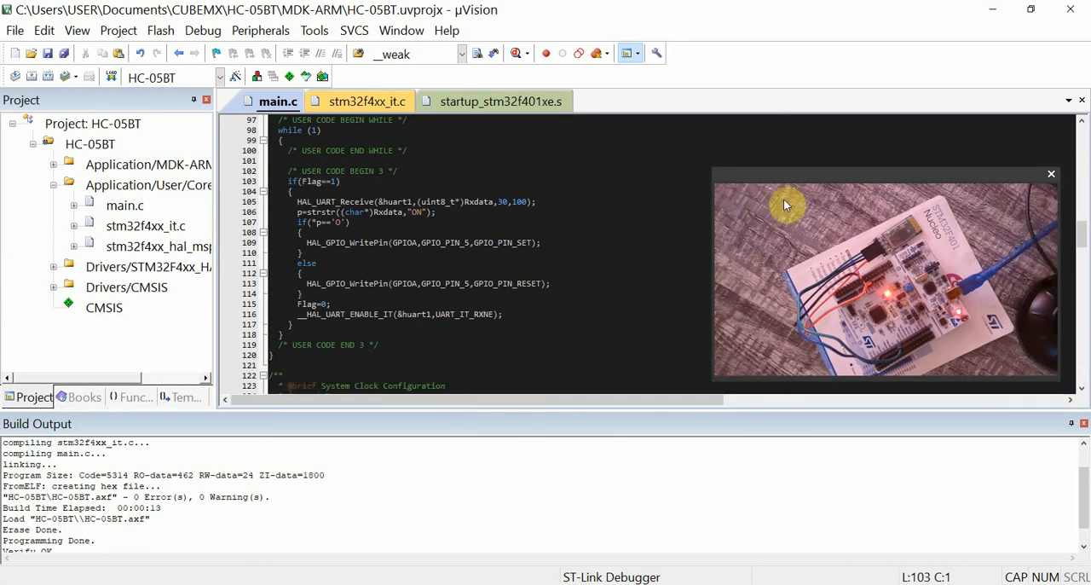
mouse_move(897, 172)
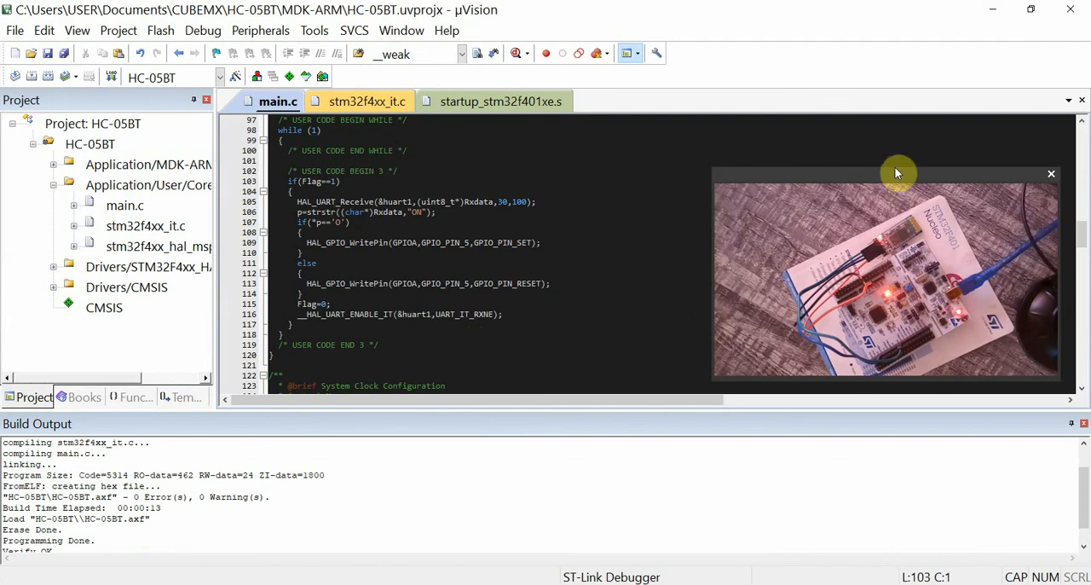
mouse_move(885, 181)
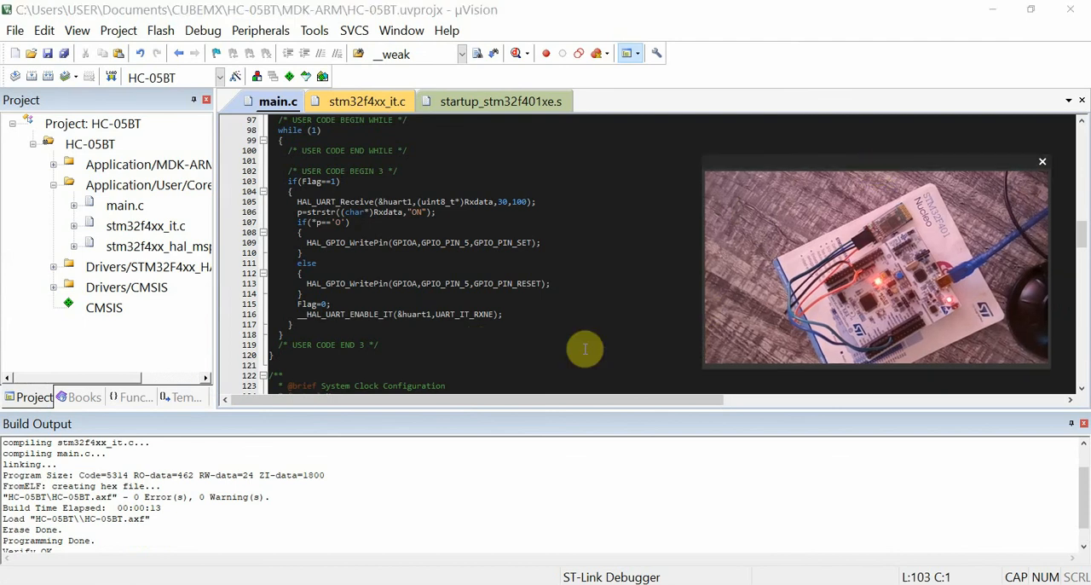
mouse_move(849, 496)
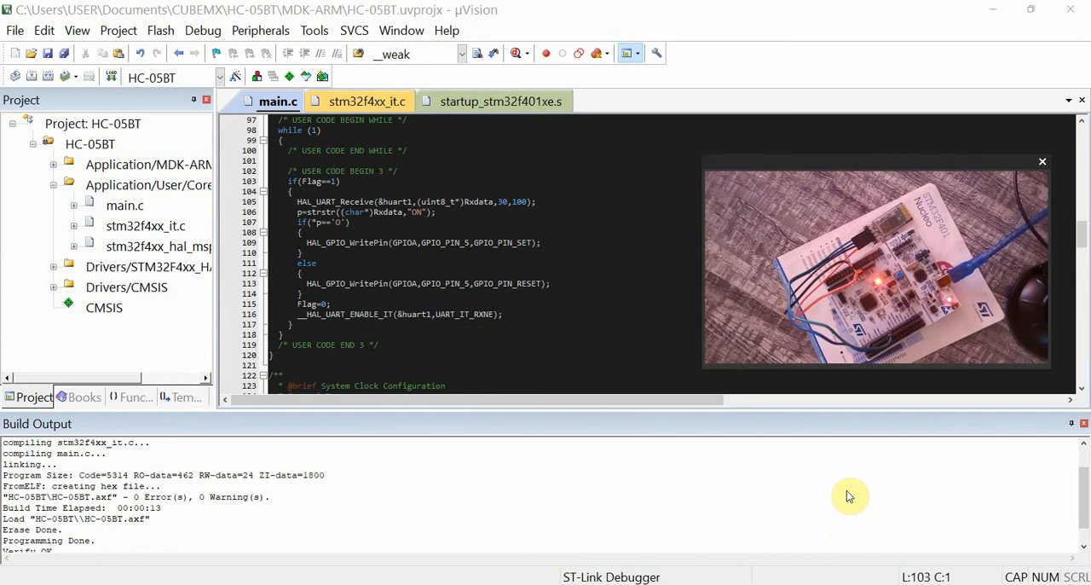